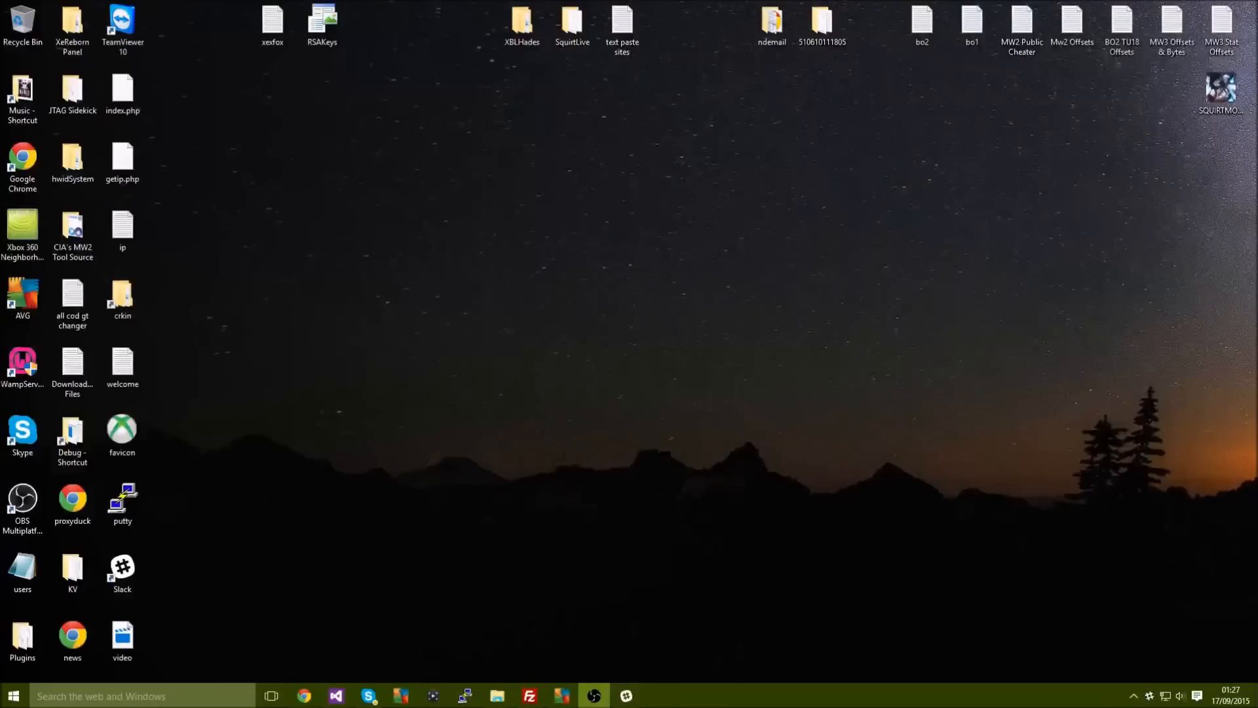
{"action": "mouse_move", "coordinate": [1036, 336]}
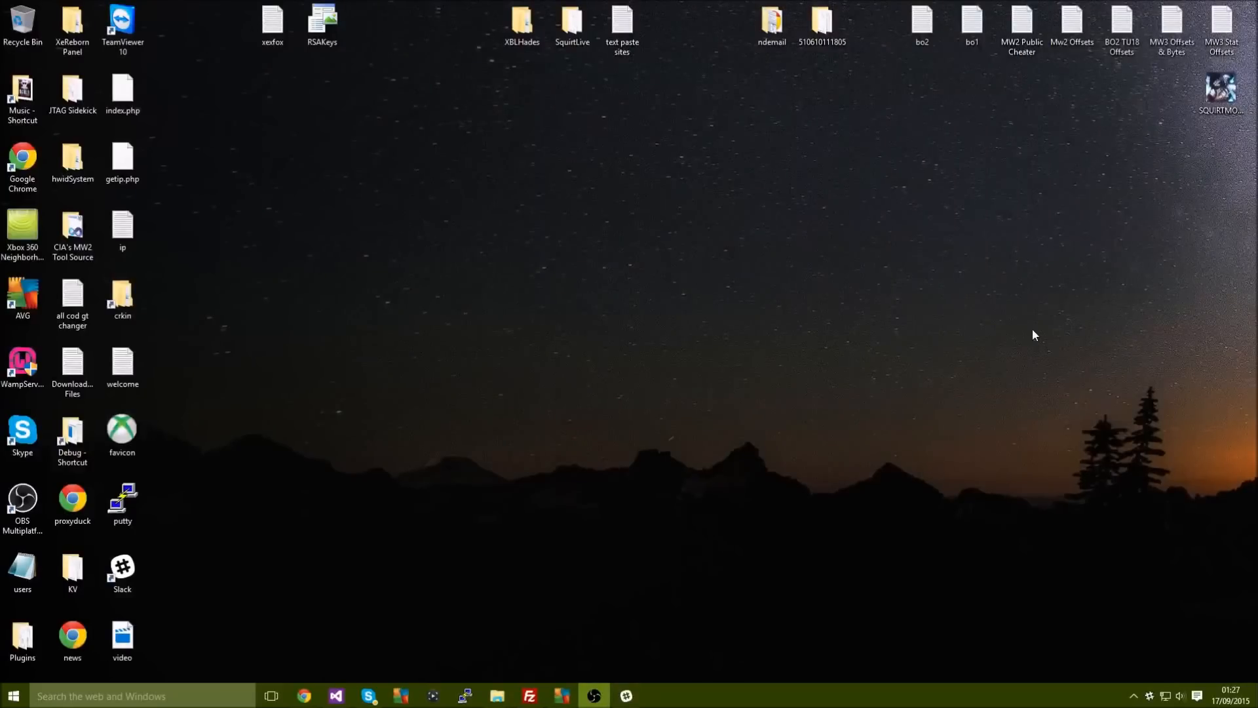
{"action": "mouse_move", "coordinate": [841, 327]}
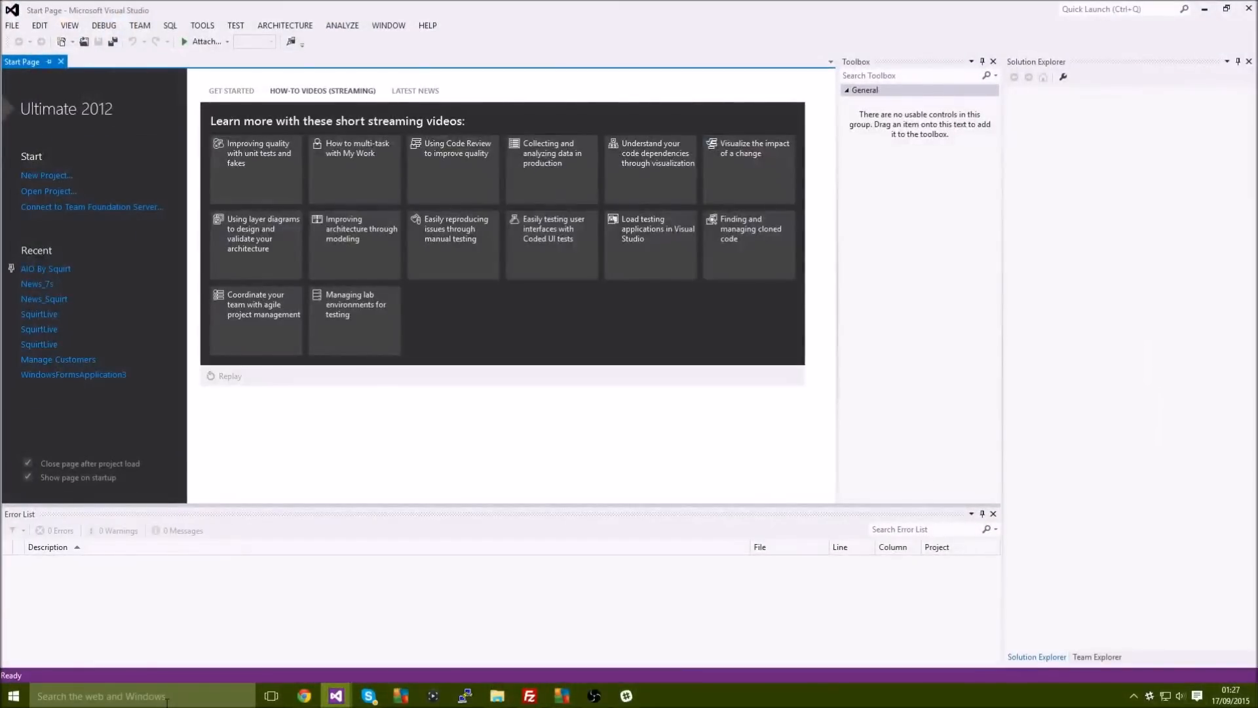
{"action": "mouse_move", "coordinate": [60, 186]}
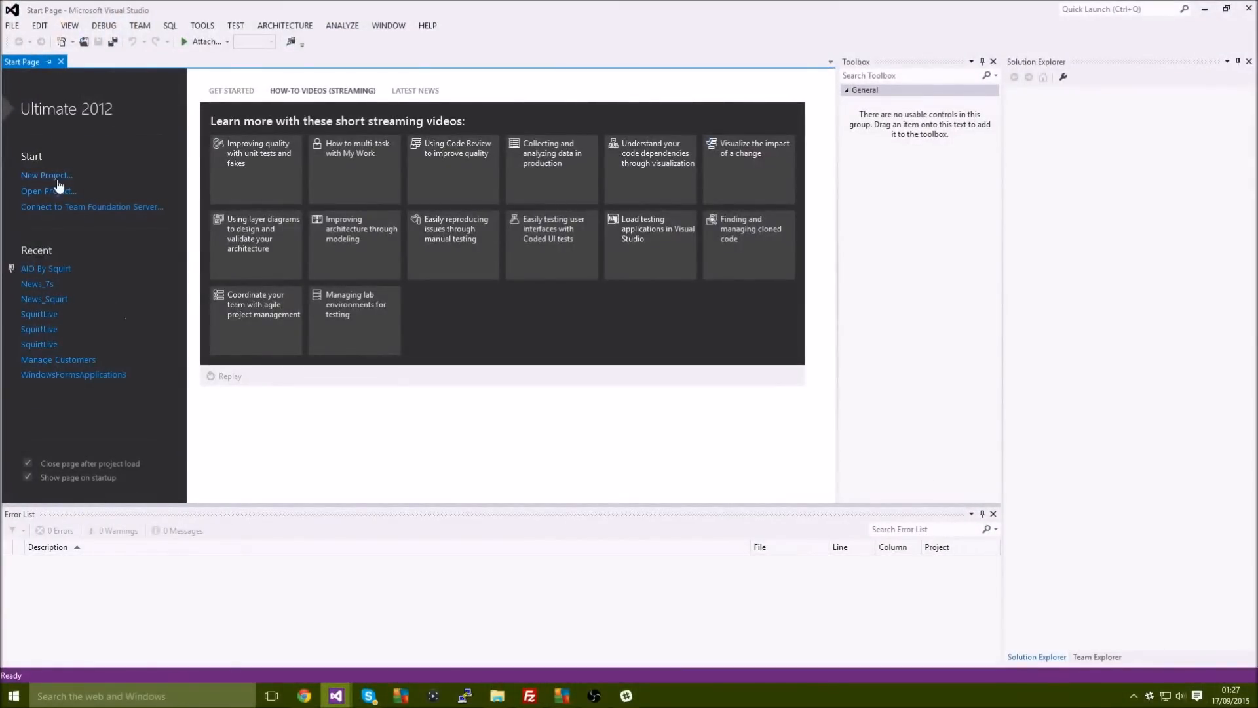
Create a new Windows Forms Application project named newsfeed_squirt from the Start Page.
{"action": "left_click", "coordinate": [47, 176]}
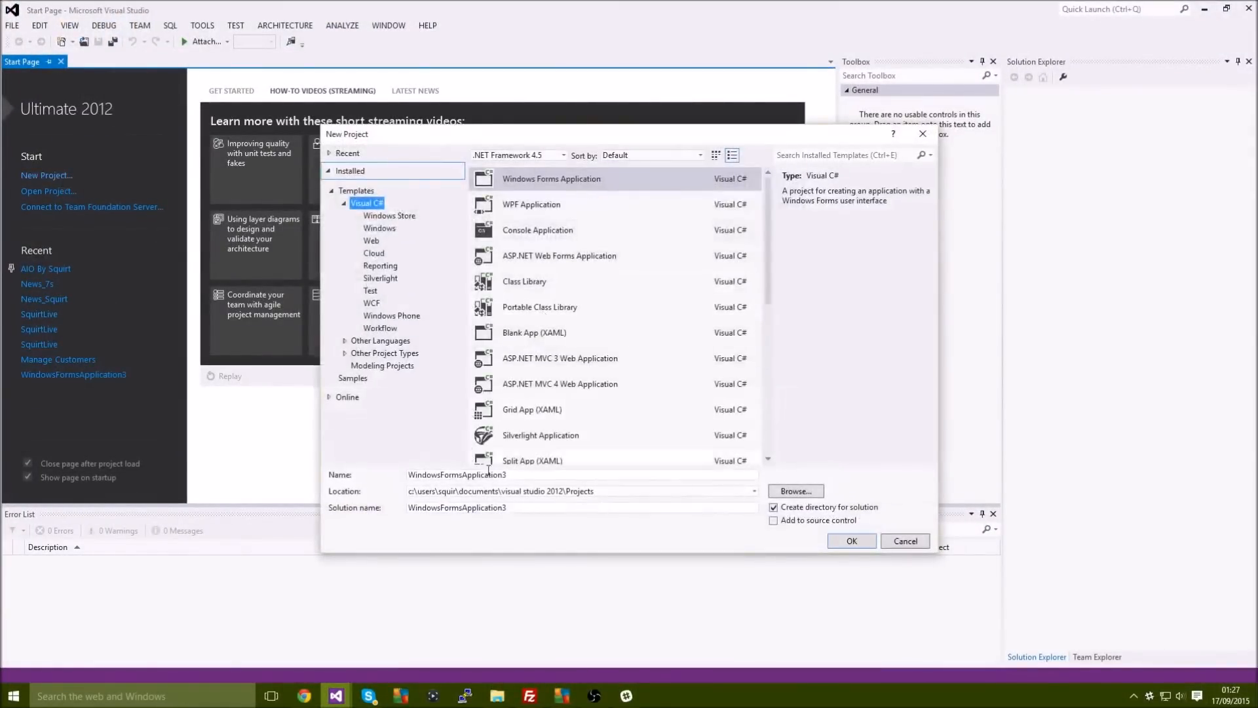
{"action": "left_click", "coordinate": [508, 474]}
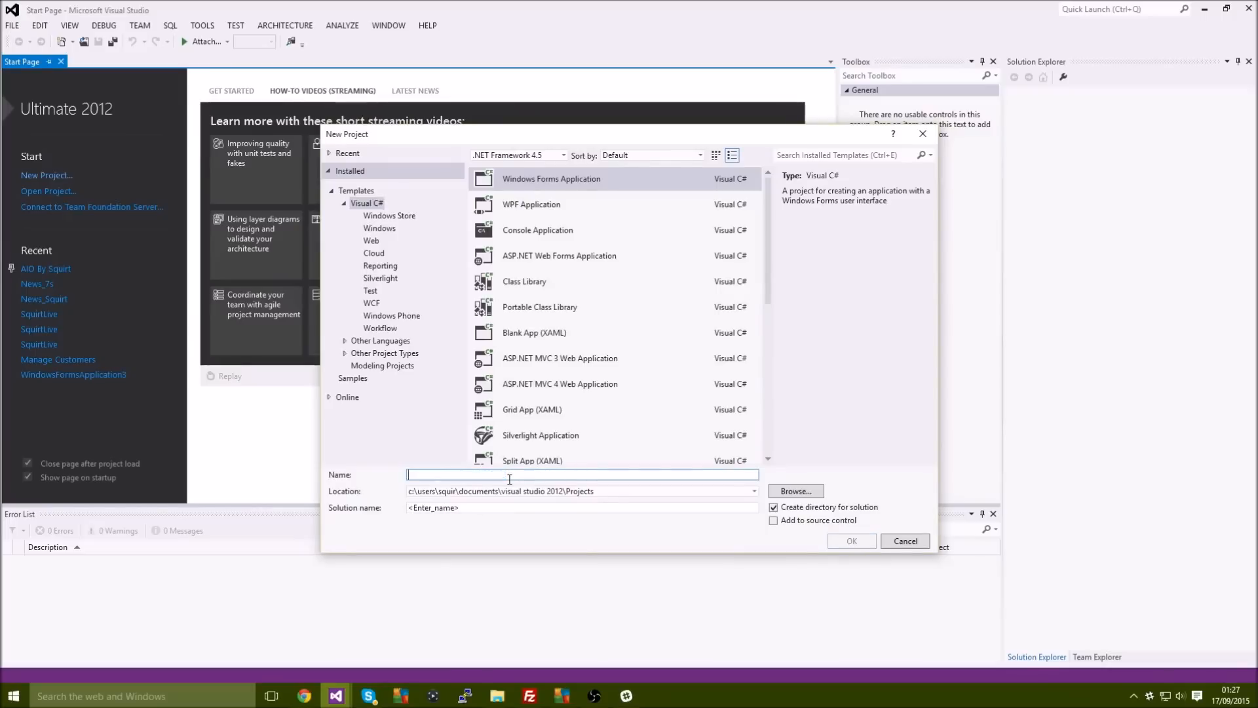
{"action": "type", "text": "news"}
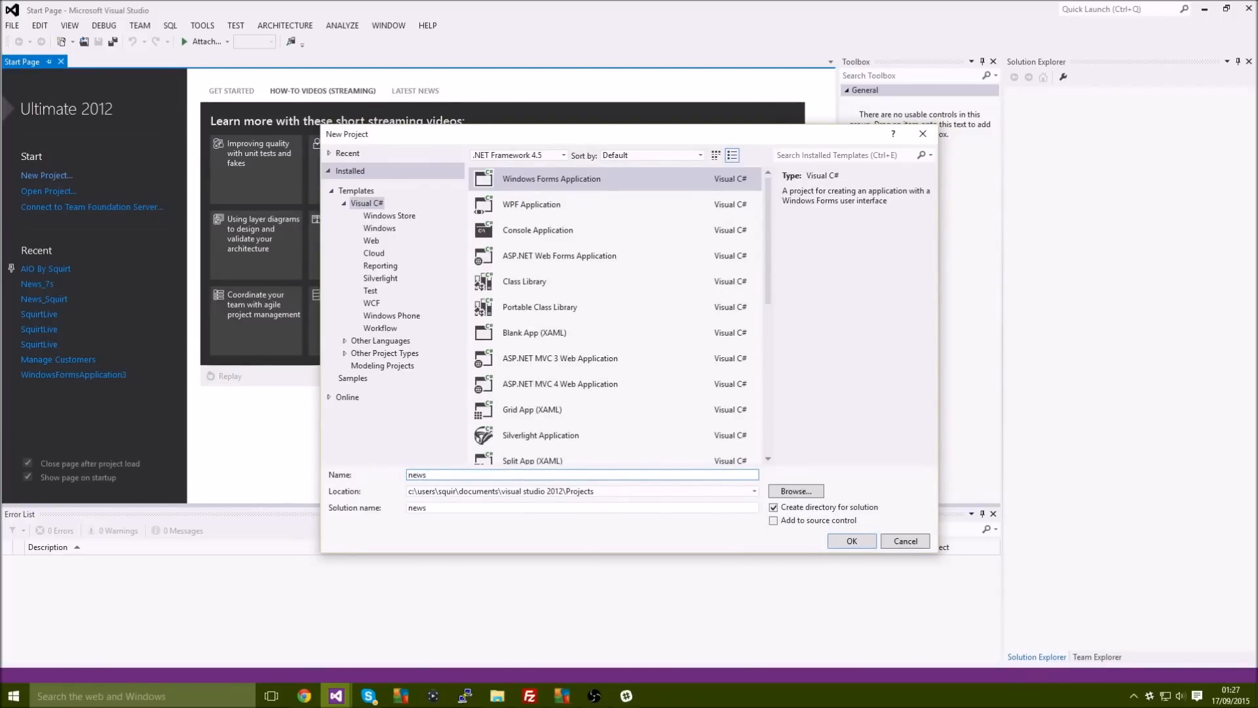
{"action": "type", "text": "feed"}
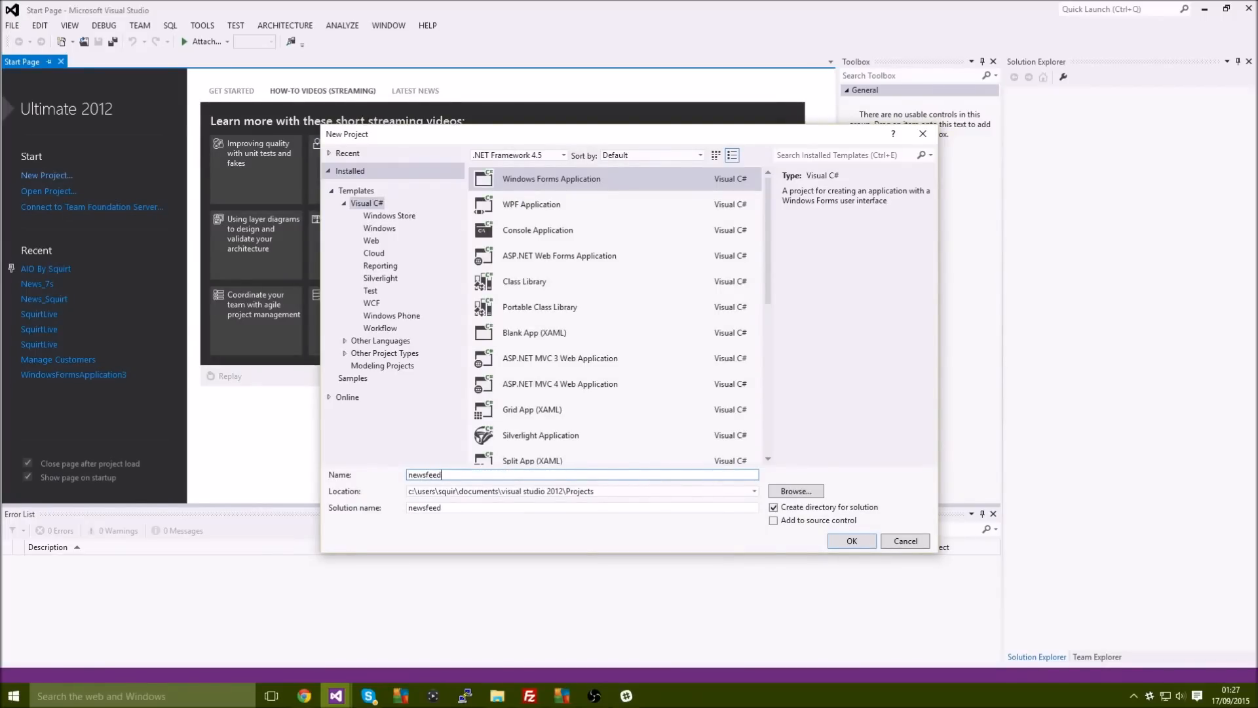
{"action": "type", "text": "_squirt"}
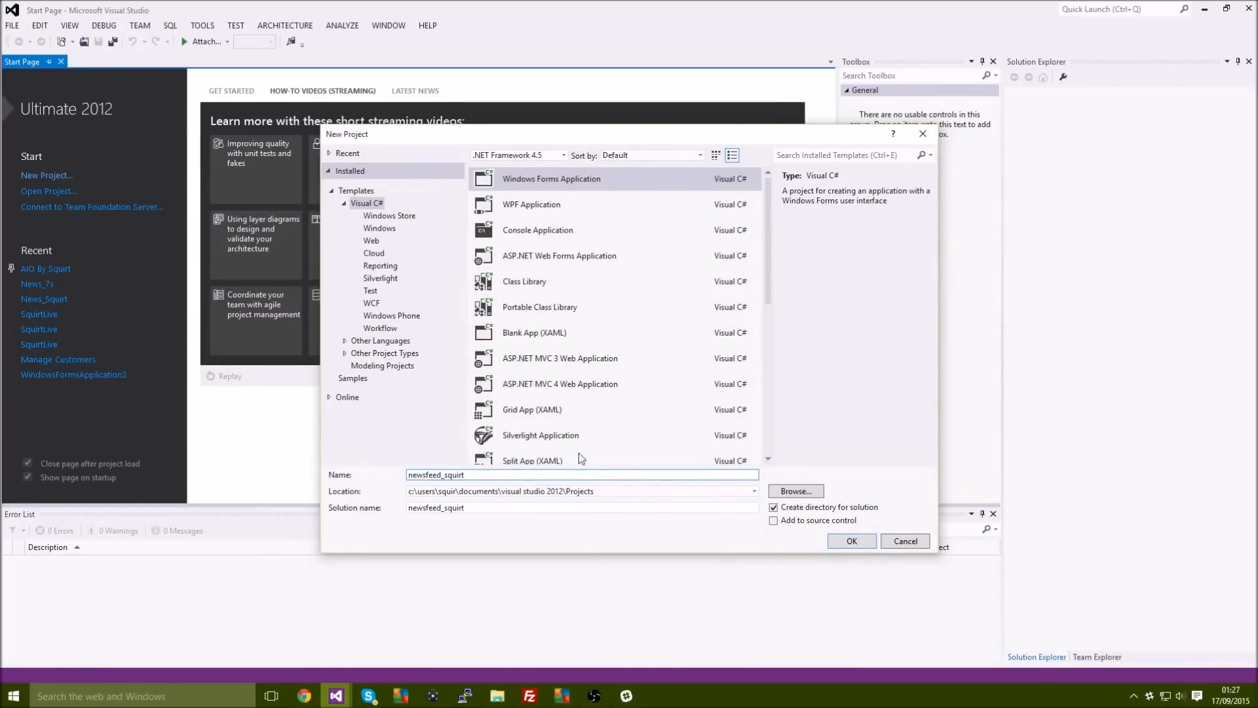
{"action": "left_click", "coordinate": [904, 540]}
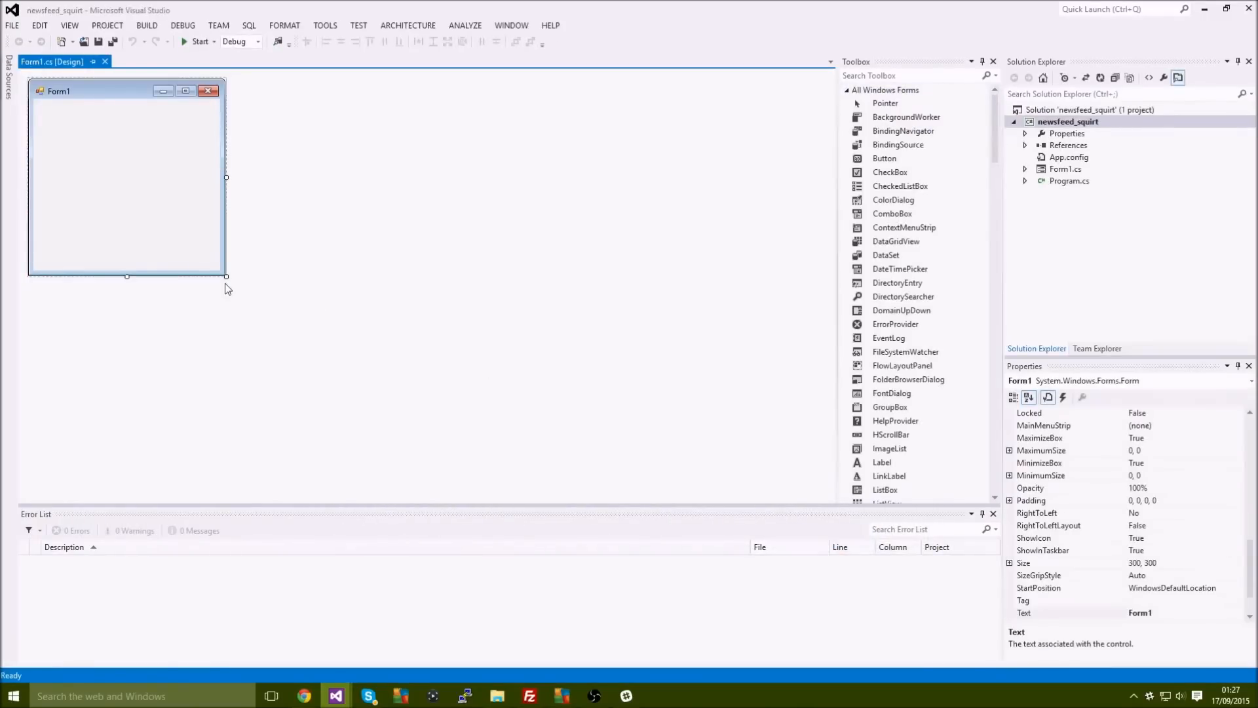
Resize the blank Form1 larger, to roughly 559 x 398, in the designer.
{"action": "left_click_drag", "start_coordinate": [225, 276], "coordinate": [424, 310]}
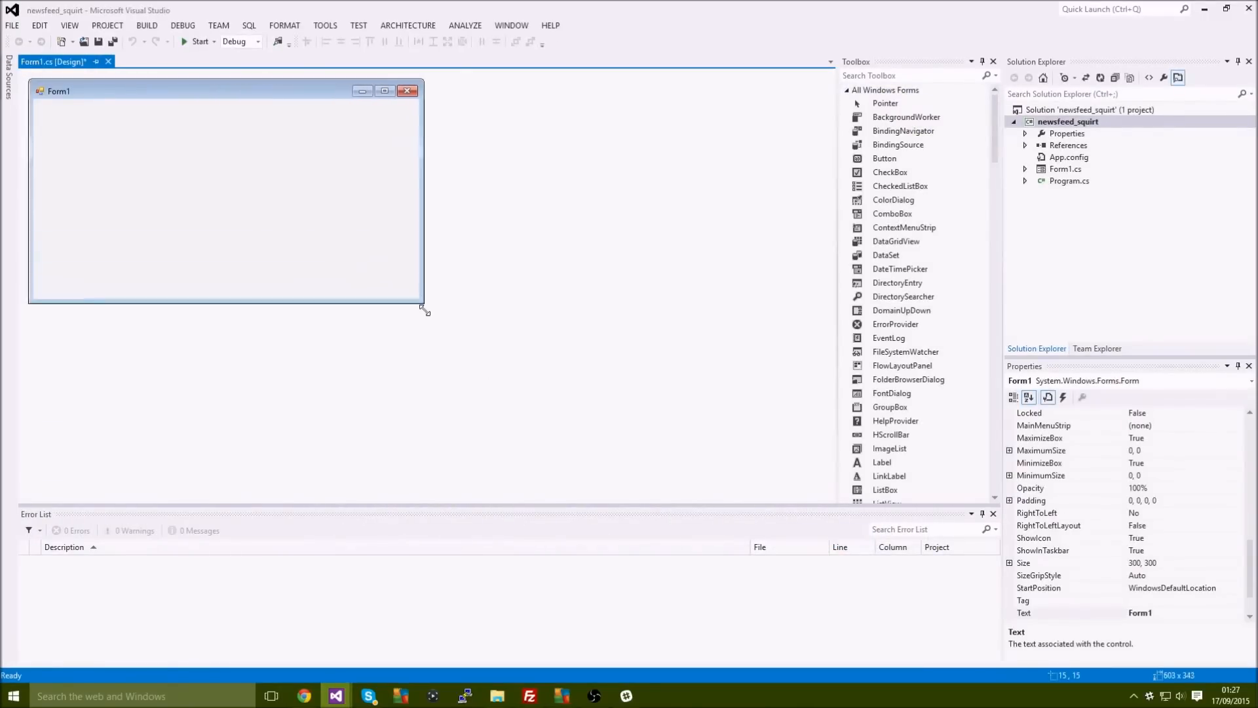
{"action": "left_click_drag", "start_coordinate": [423, 312], "coordinate": [413, 325]}
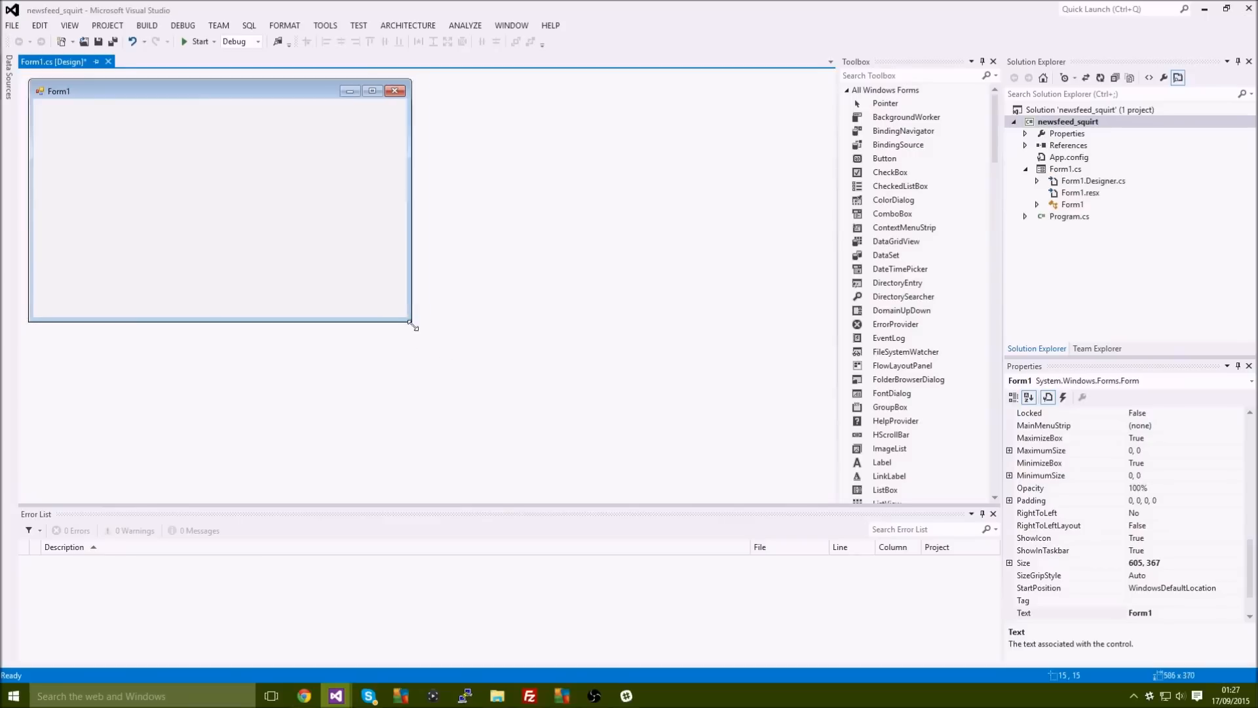
{"action": "left_click_drag", "start_coordinate": [410, 323], "coordinate": [394, 341]}
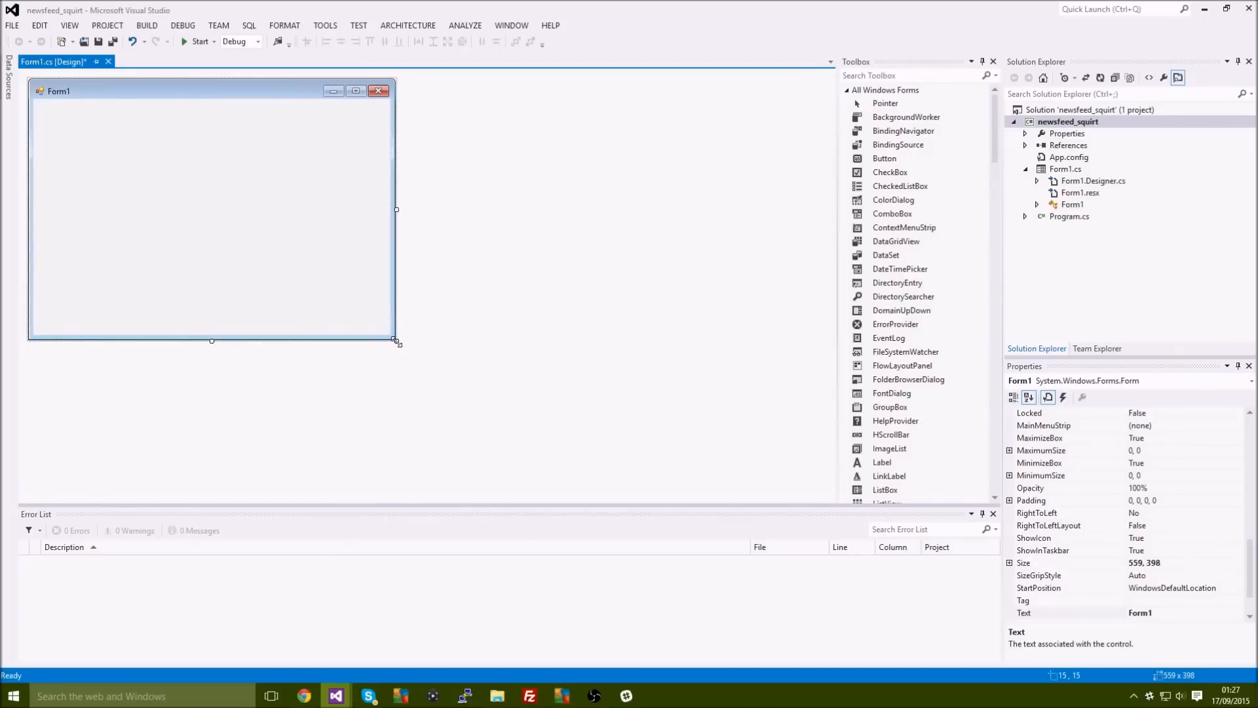
{"action": "left_click_drag", "start_coordinate": [396, 342], "coordinate": [385, 329]}
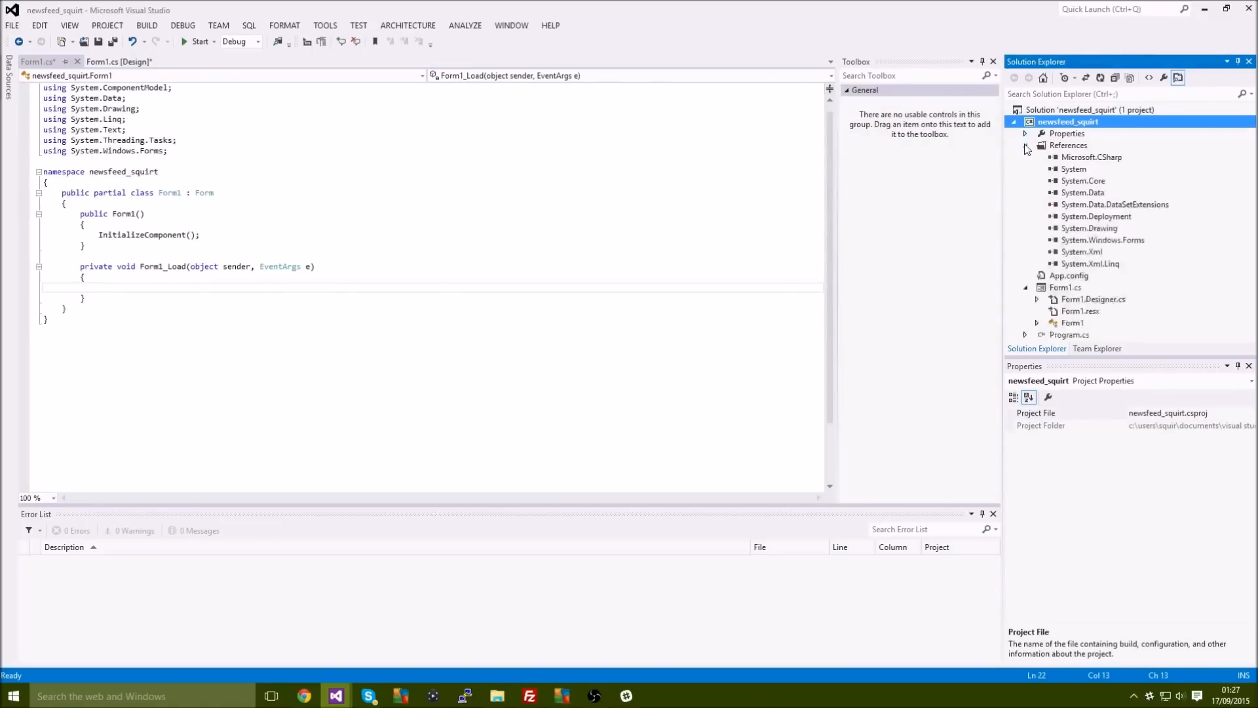
Add MetroFramework.dll to the project references via Add Reference from Solution Explorer.
{"action": "right_click", "coordinate": [1070, 144]}
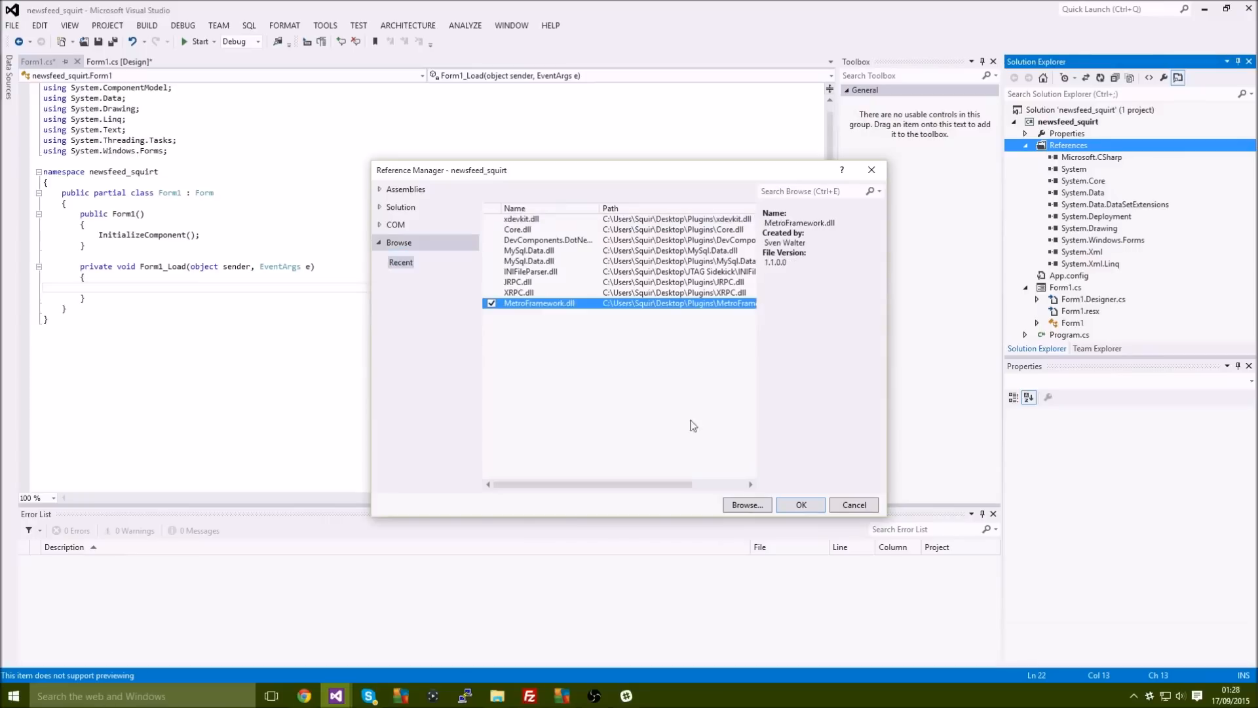
{"action": "left_click", "coordinate": [801, 505]}
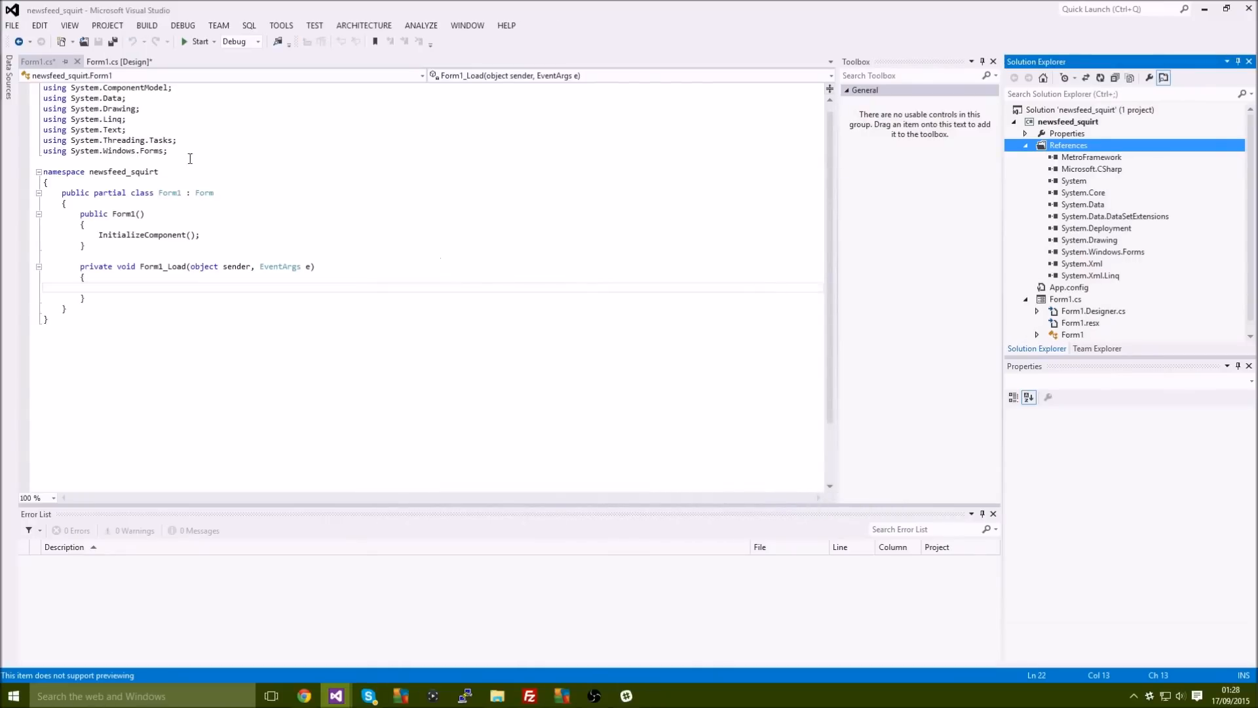
Add a 'using MetroFramework.Forms;' directive at the top of Form1.cs.
{"action": "type", "text": "using"}
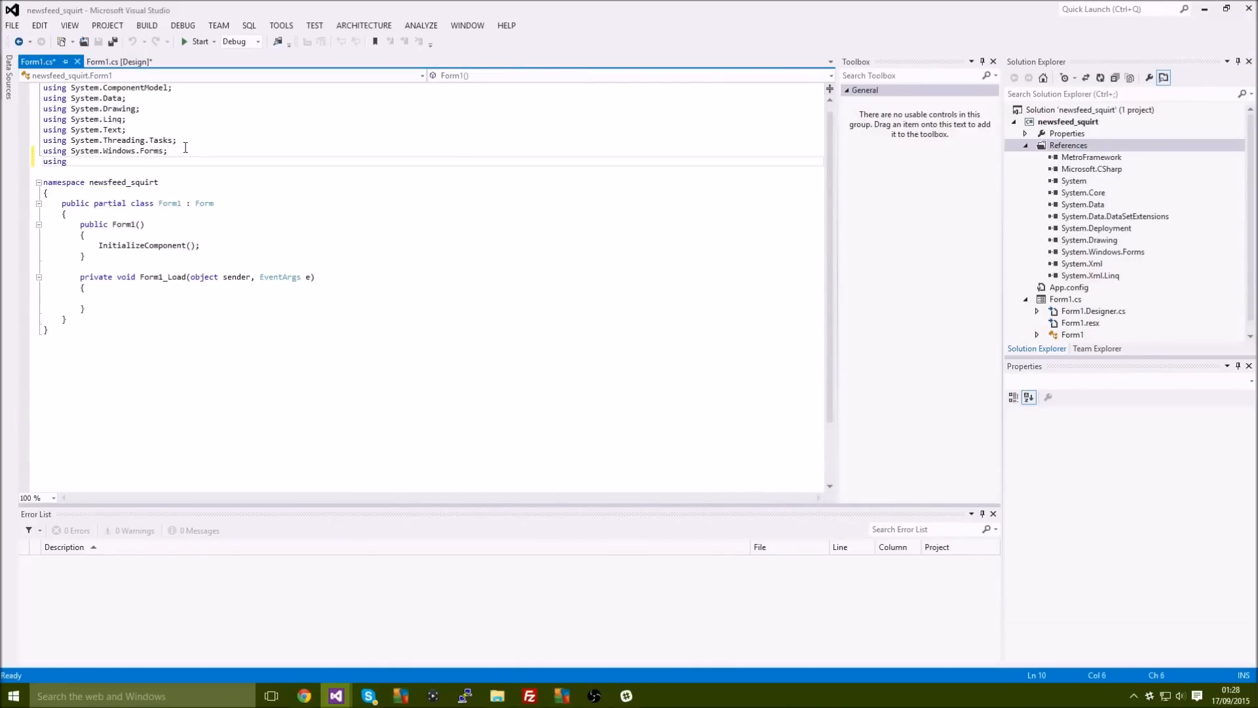
{"action": "type", "text": "MetroFramework."}
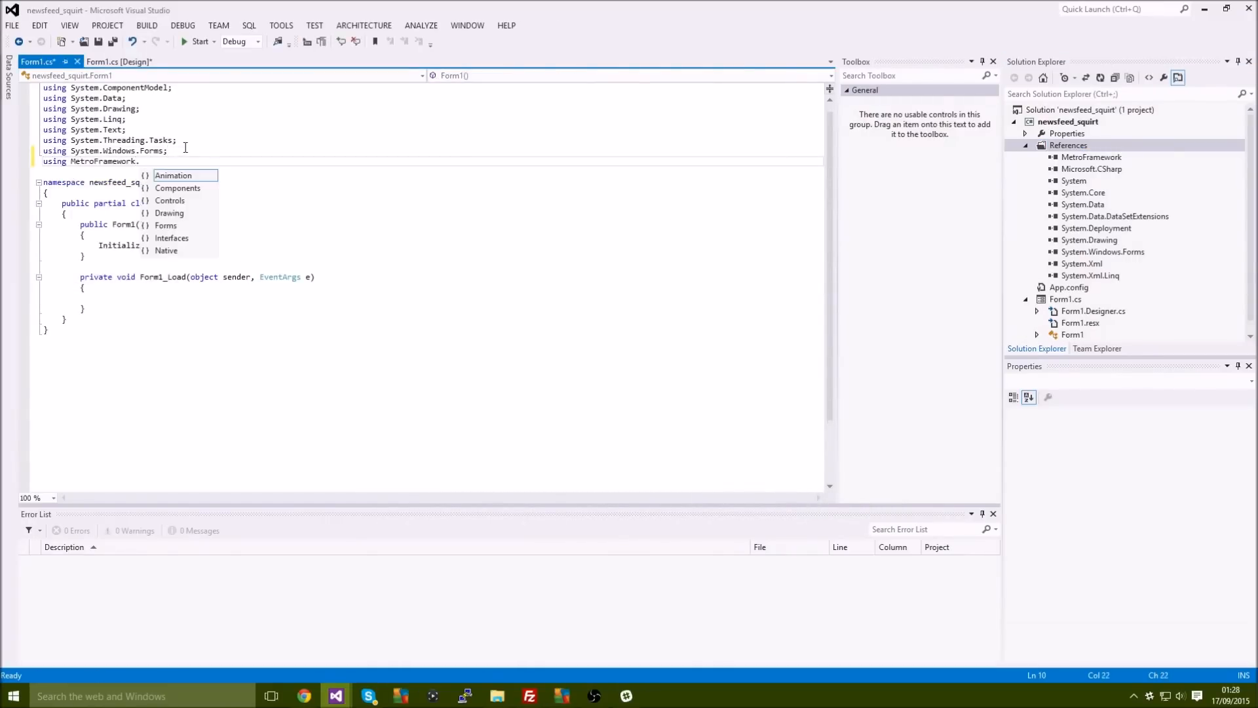
{"action": "type", "text": "Forms."}
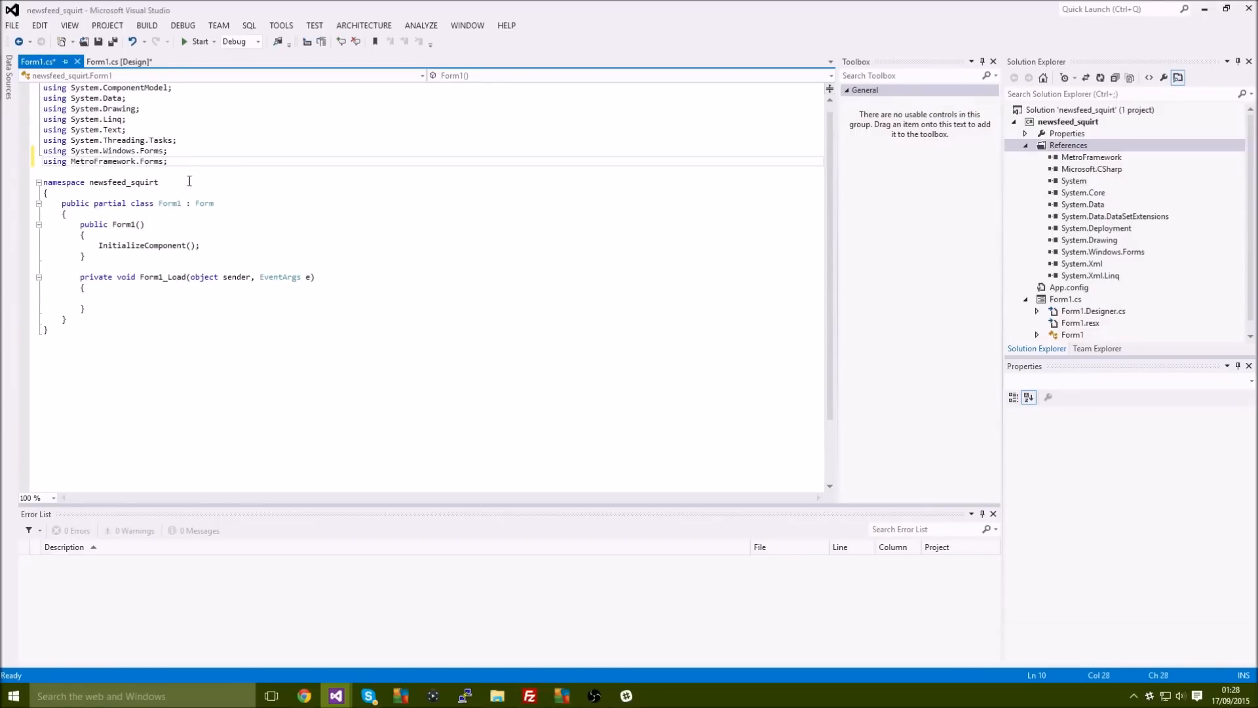
Make Form1 inherit from MetroFramework.Forms.MetroForm and return to the form designer.
{"action": "type", "text": "me"}
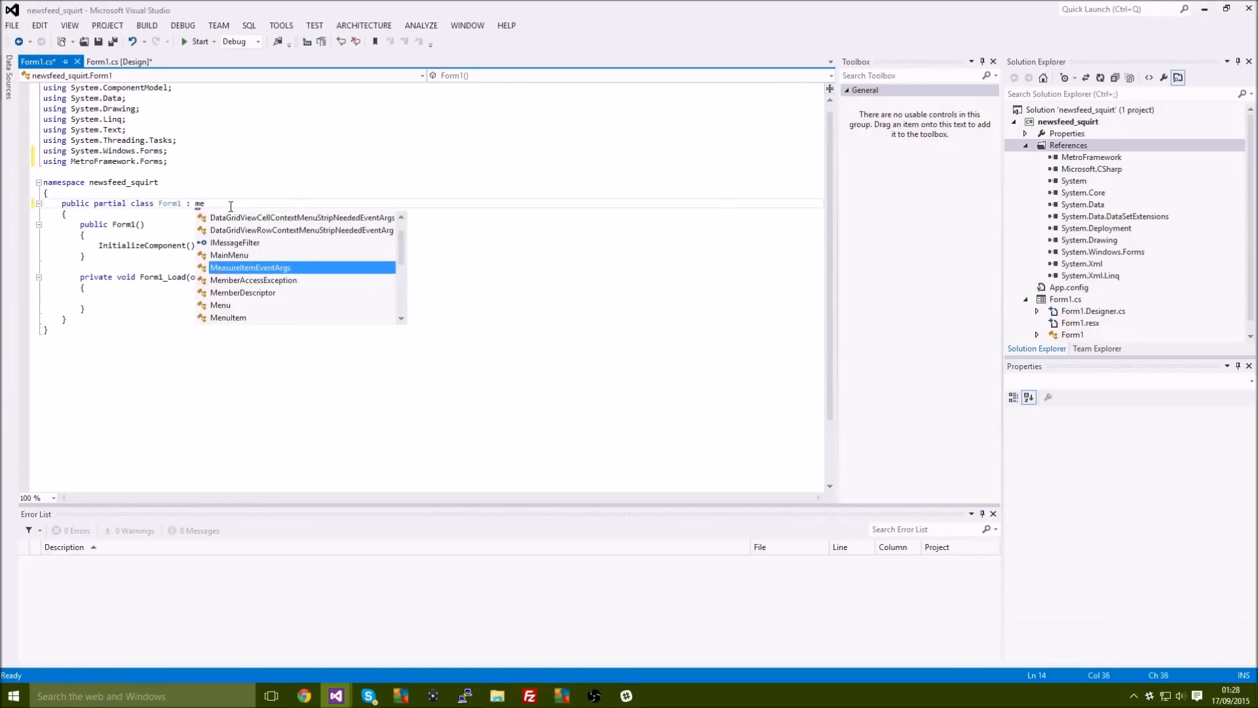
{"action": "type", "text": "Metro"}
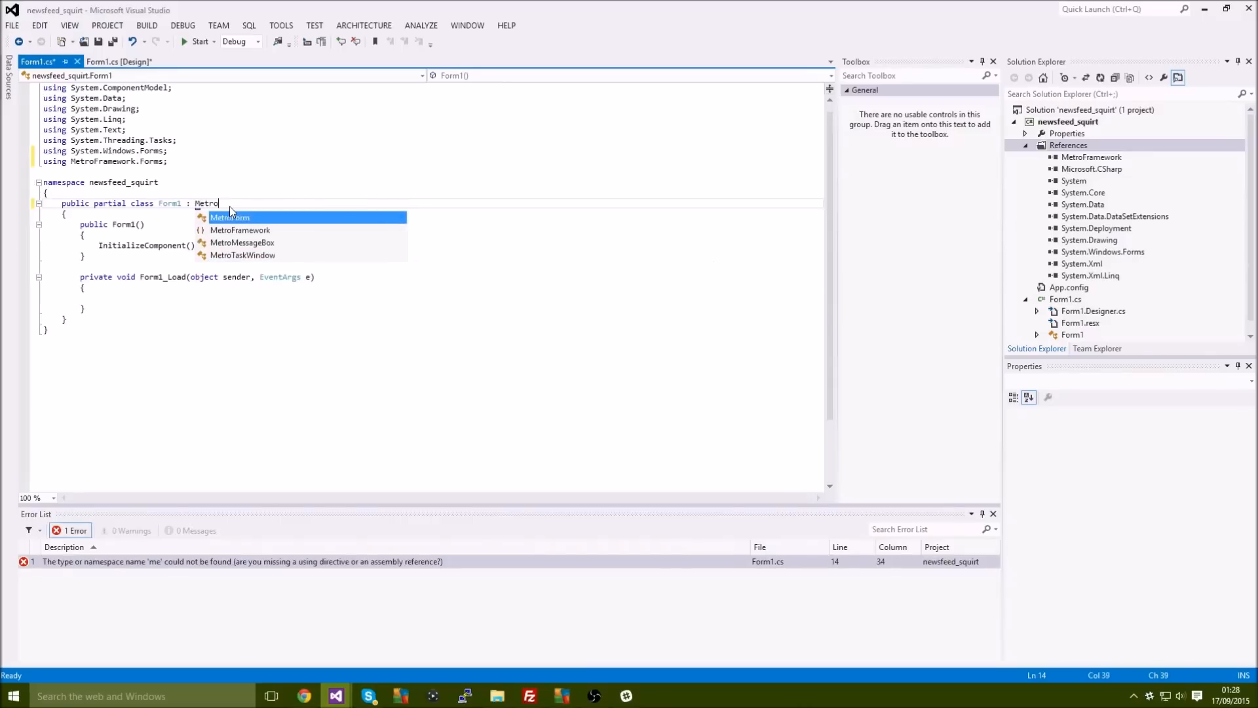
{"action": "type", "text": "Framework/"}
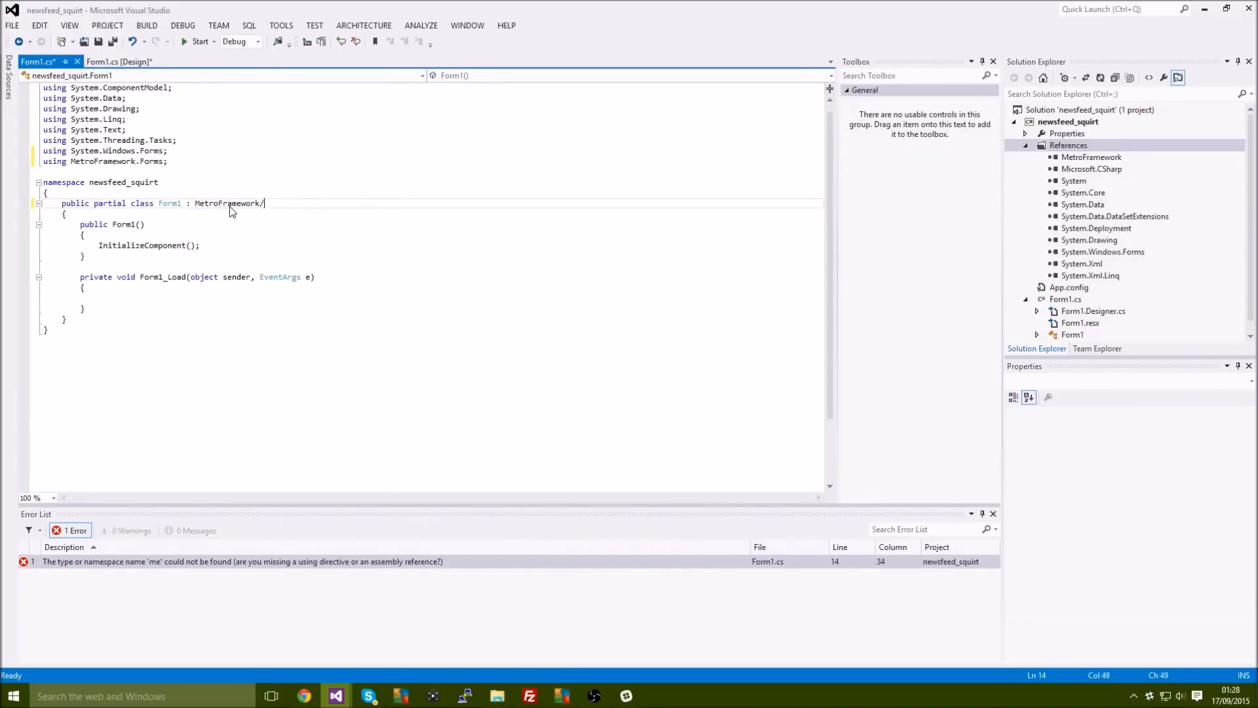
{"action": "type", "text": "Forms.MetroForm"}
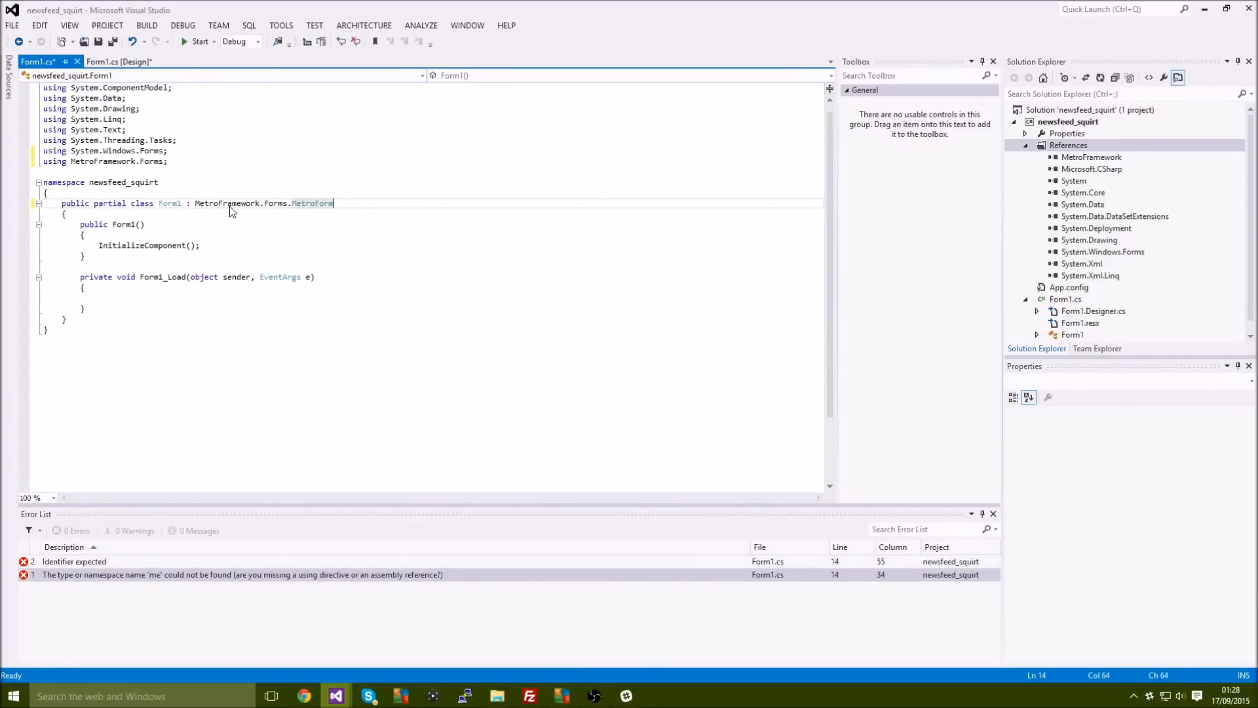
{"action": "left_click", "coordinate": [120, 62]}
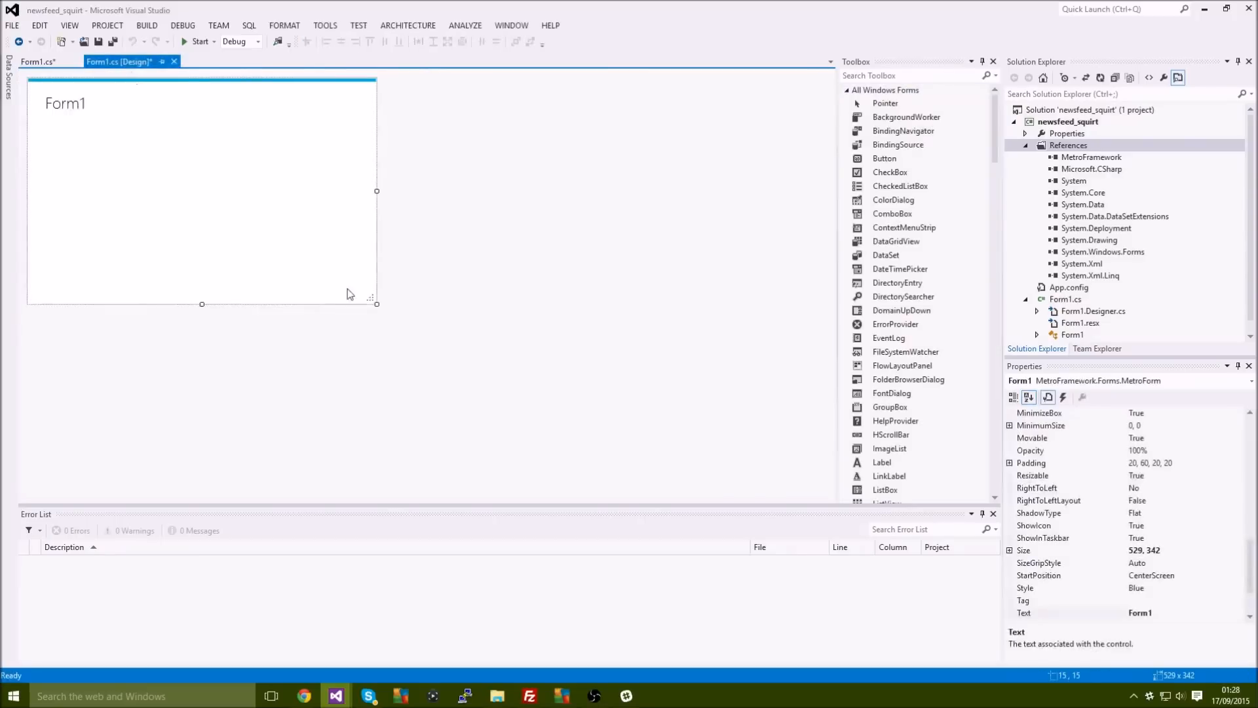
Enlarge the Metro form and set its Text property to 'News Feed'.
{"action": "left_click_drag", "start_coordinate": [377, 303], "coordinate": [453, 346]}
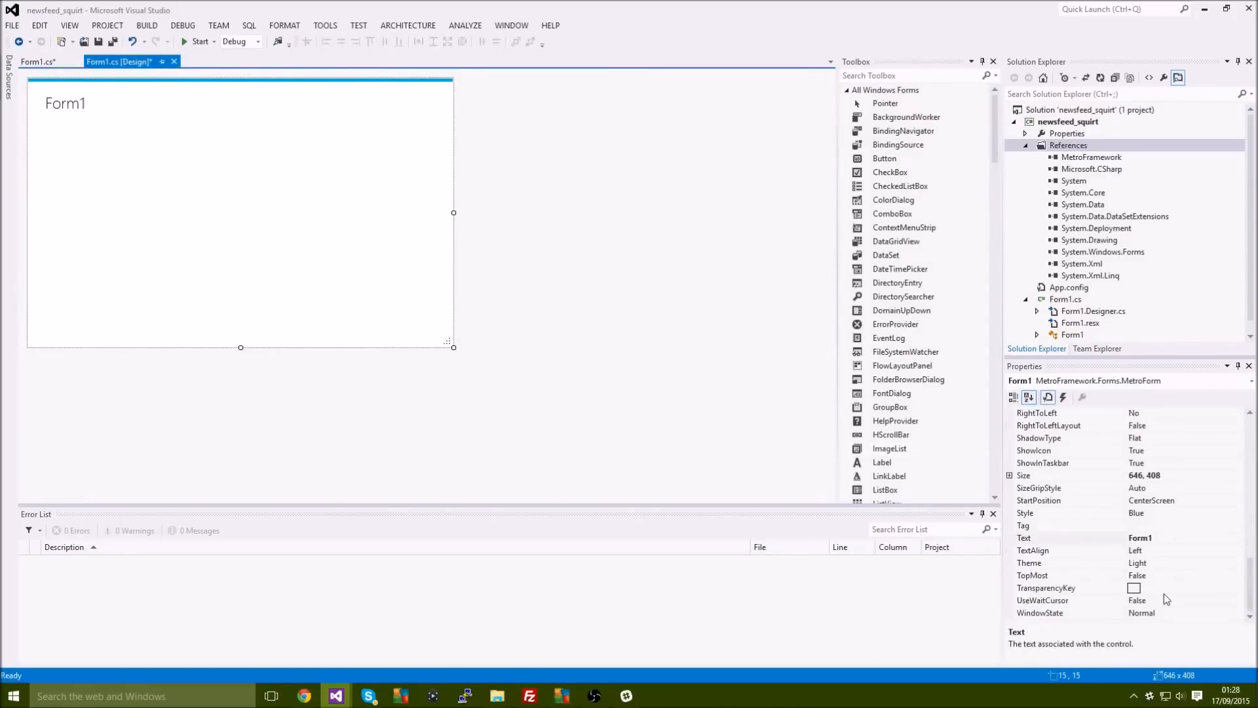
{"action": "left_click", "coordinate": [1156, 538]}
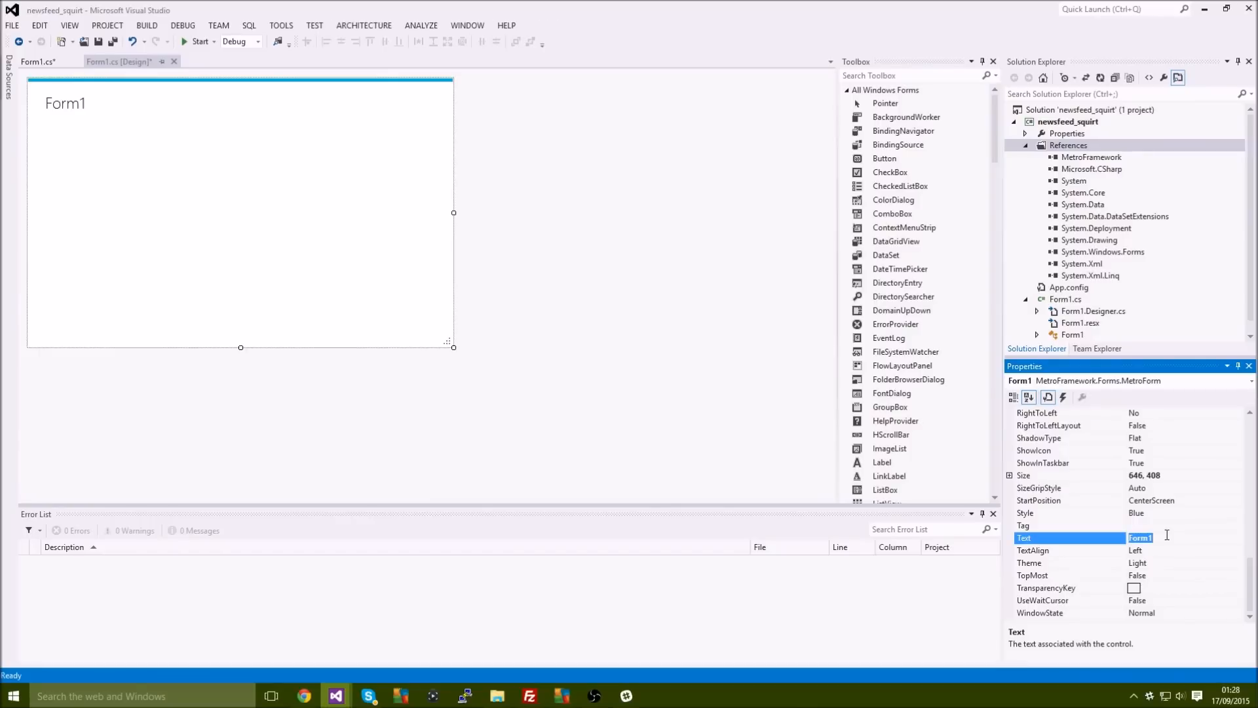
{"action": "type", "text": "New"}
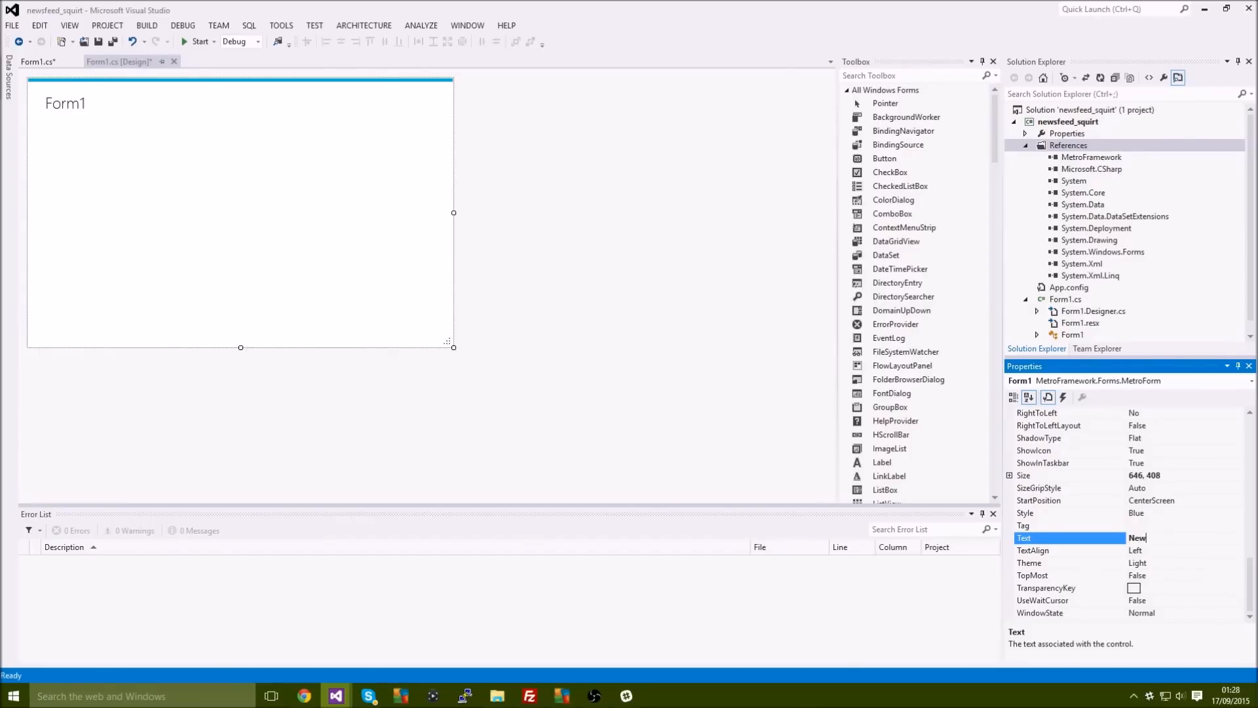
{"action": "type", "text": "News Feed"}
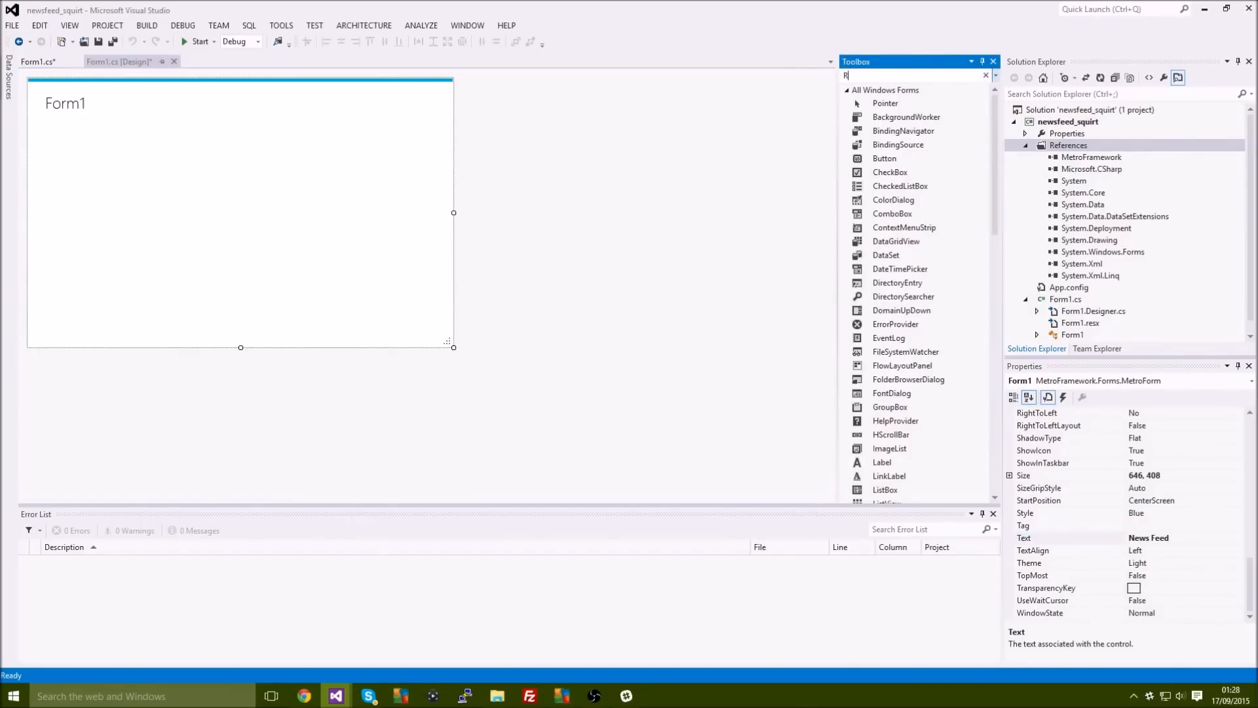
Add a RichTextBox to the form and shrink the form to about 315 x 386.
{"action": "type", "text": "ich"}
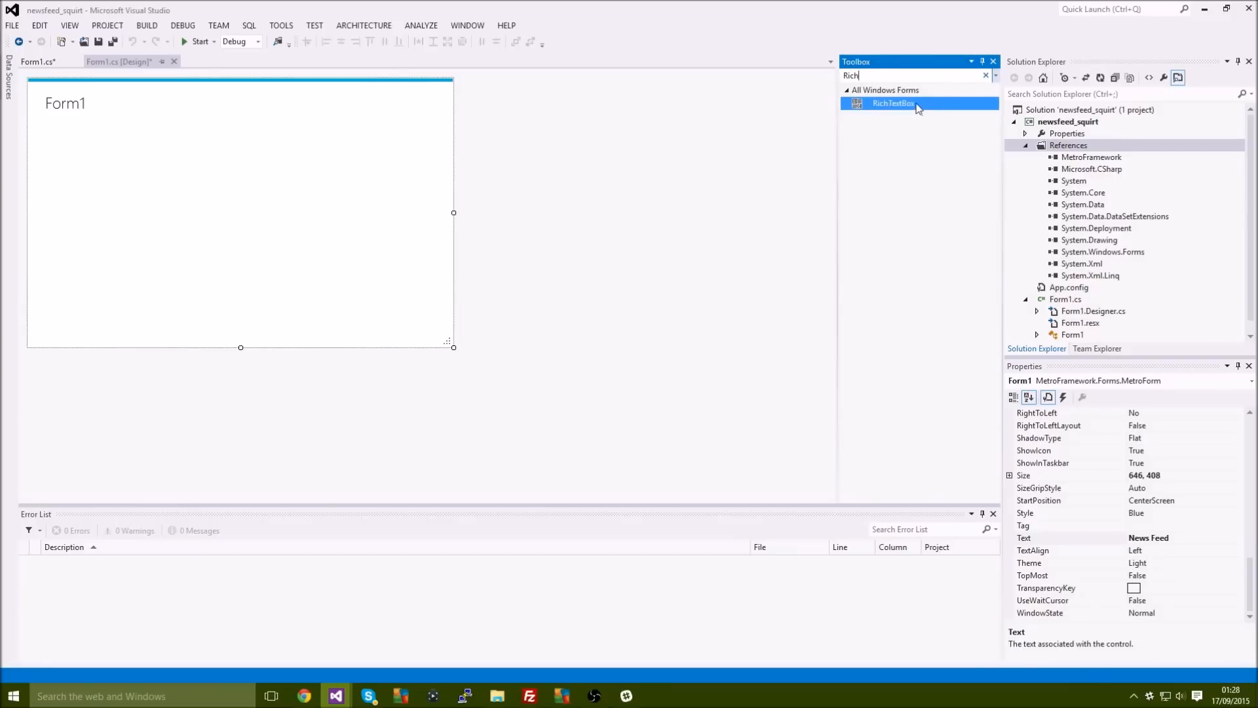
{"action": "left_click_drag", "start_coordinate": [892, 103], "coordinate": [169, 195]}
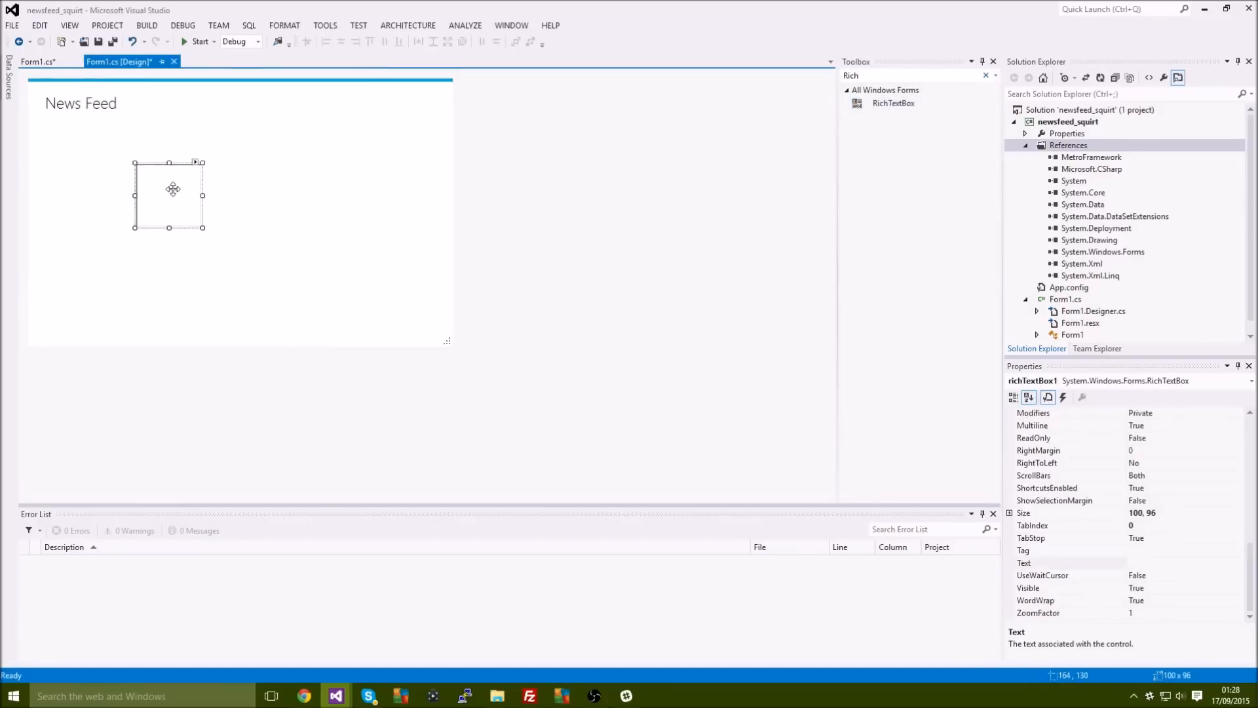
{"action": "left_click_drag", "start_coordinate": [169, 194], "coordinate": [75, 151]}
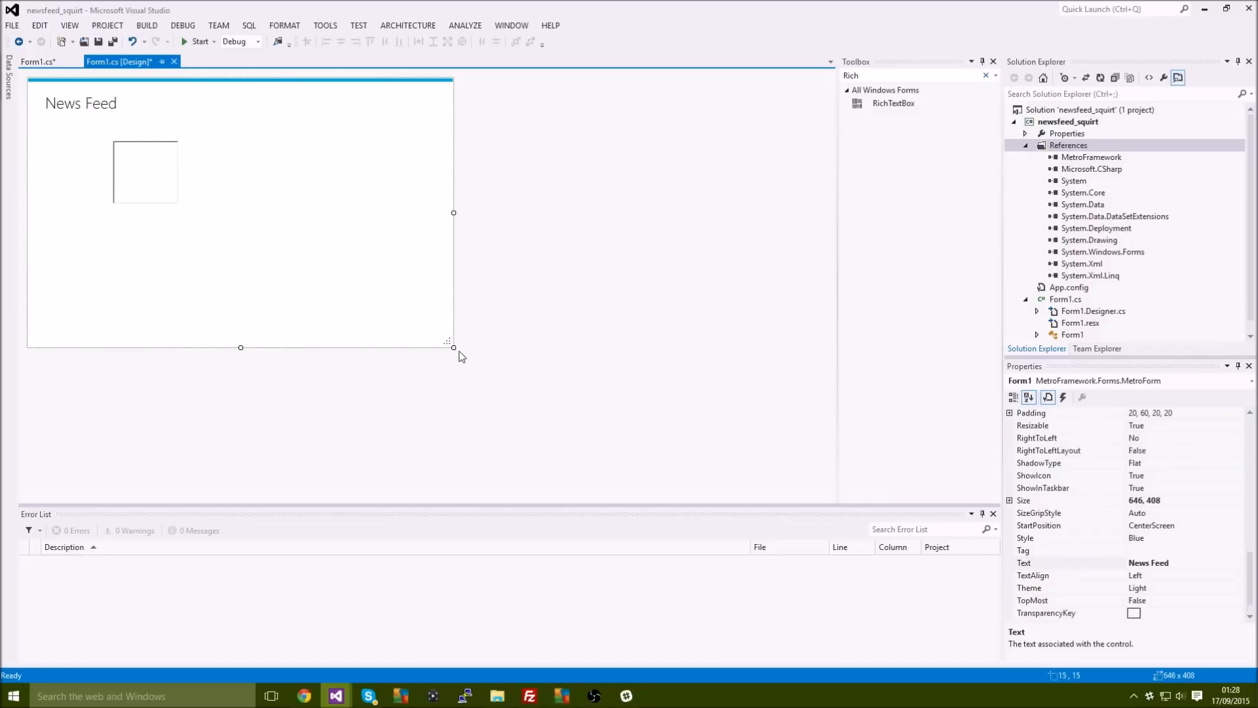
{"action": "left_click_drag", "start_coordinate": [453, 346], "coordinate": [238, 325]}
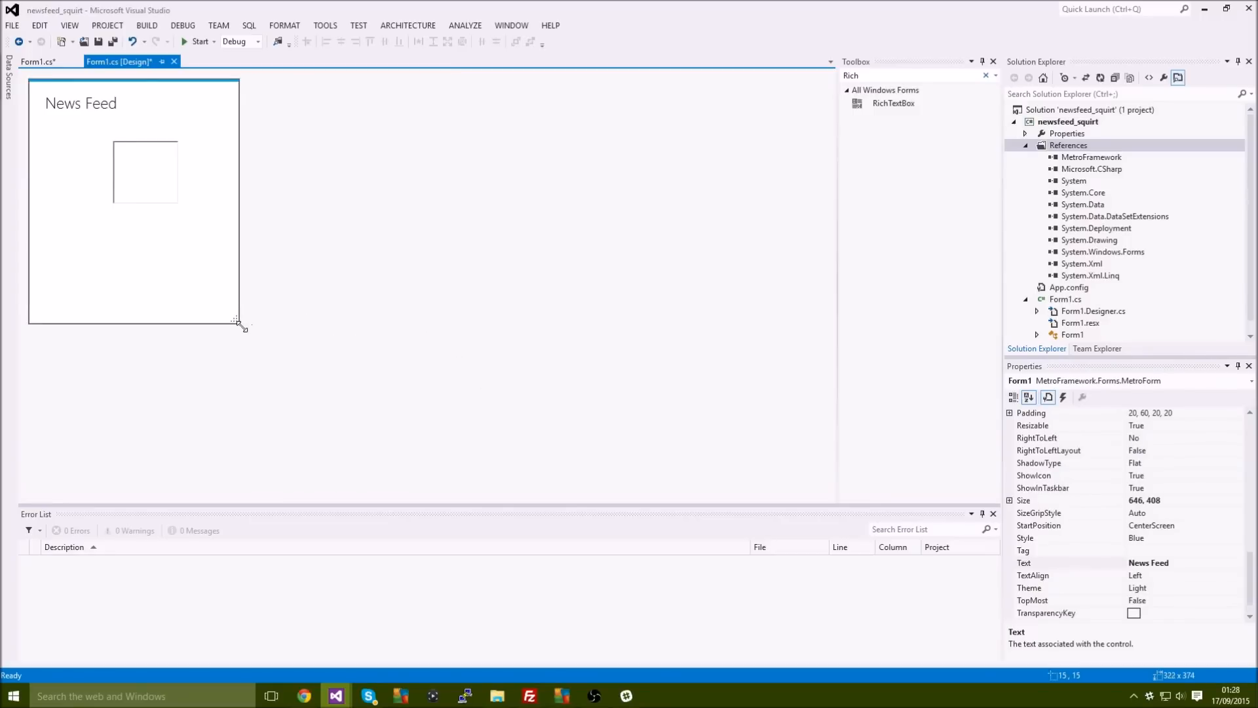
{"action": "left_click_drag", "start_coordinate": [238, 325], "coordinate": [240, 333]}
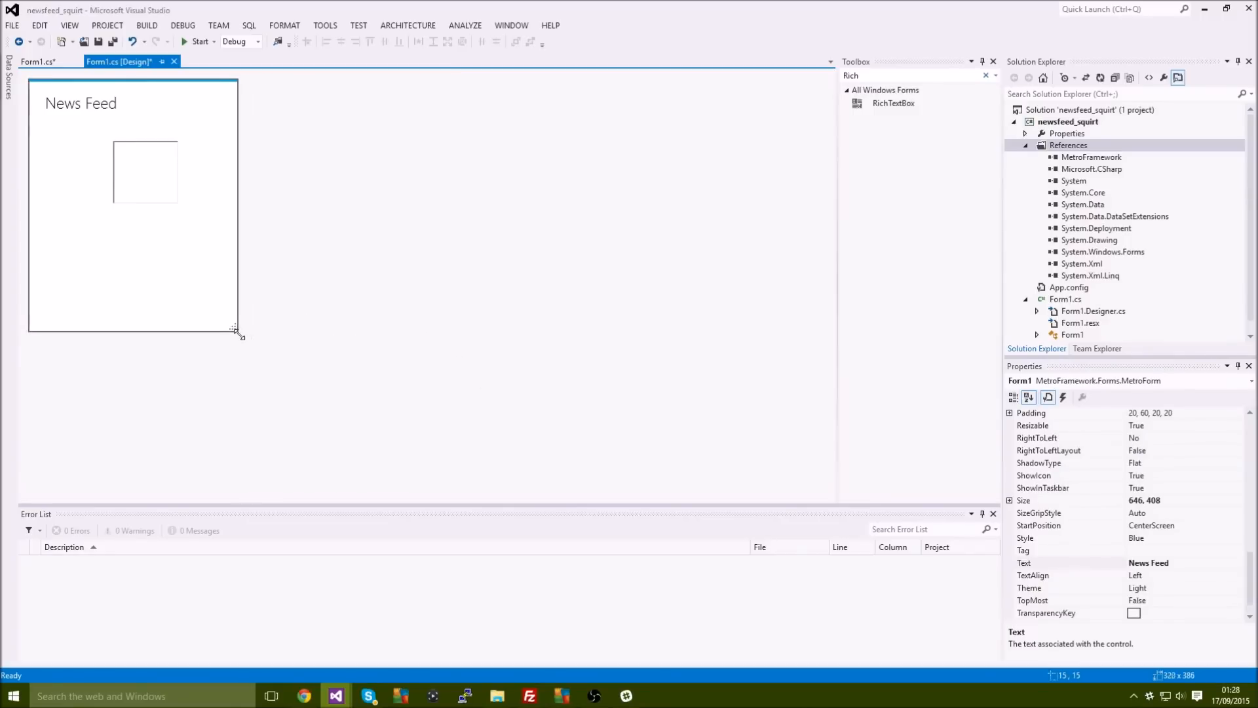
{"action": "left_click_drag", "start_coordinate": [238, 331], "coordinate": [234, 331]}
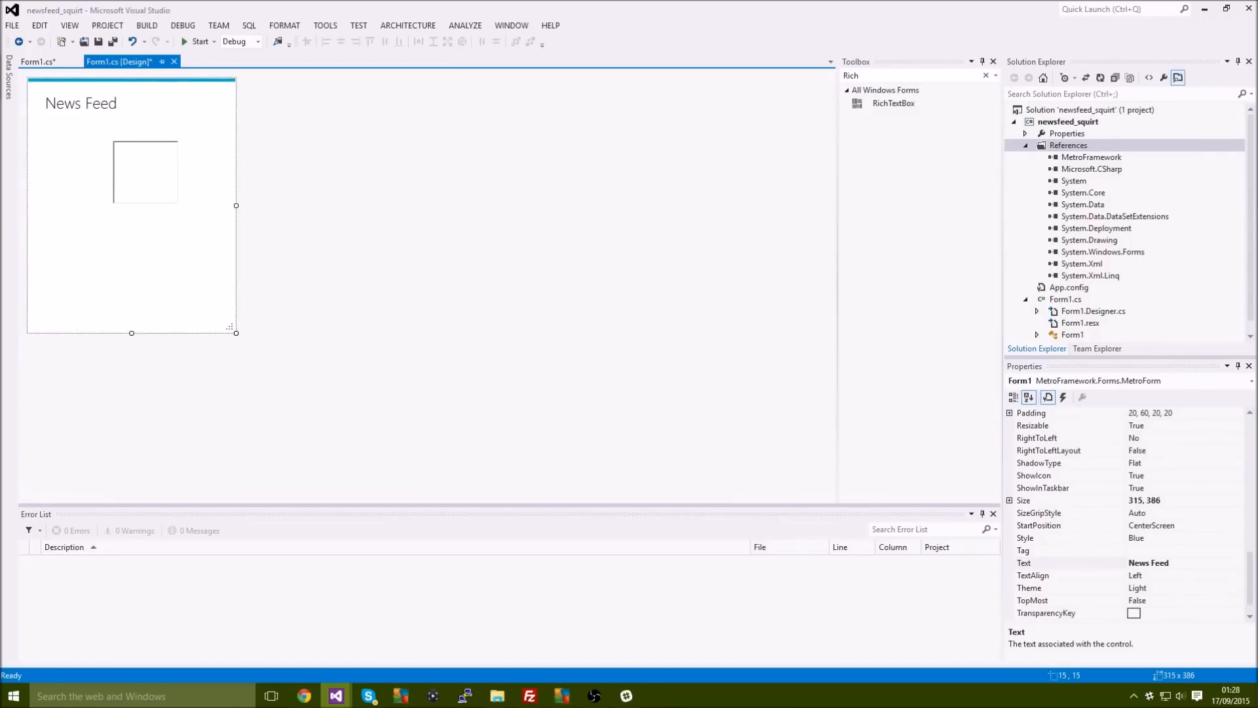
{"action": "scroll", "scroll_direction": "down", "scroll_amount": 3}
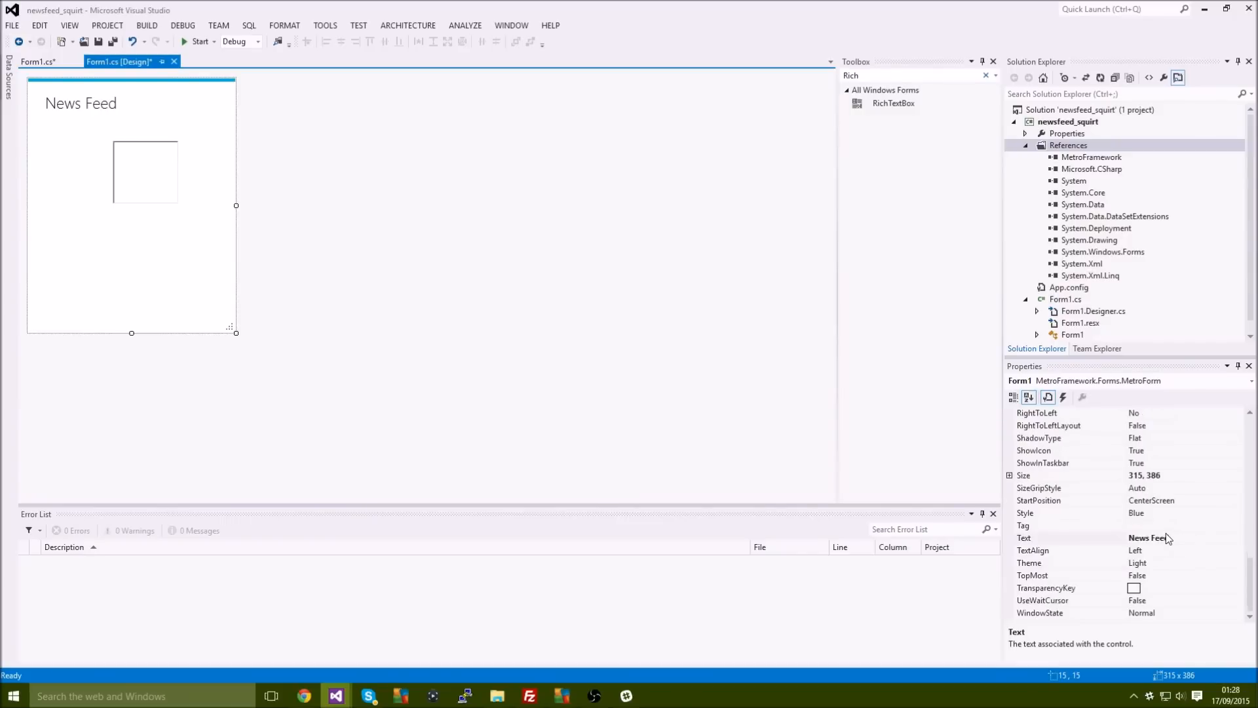
{"action": "mouse_move", "coordinate": [682, 529]}
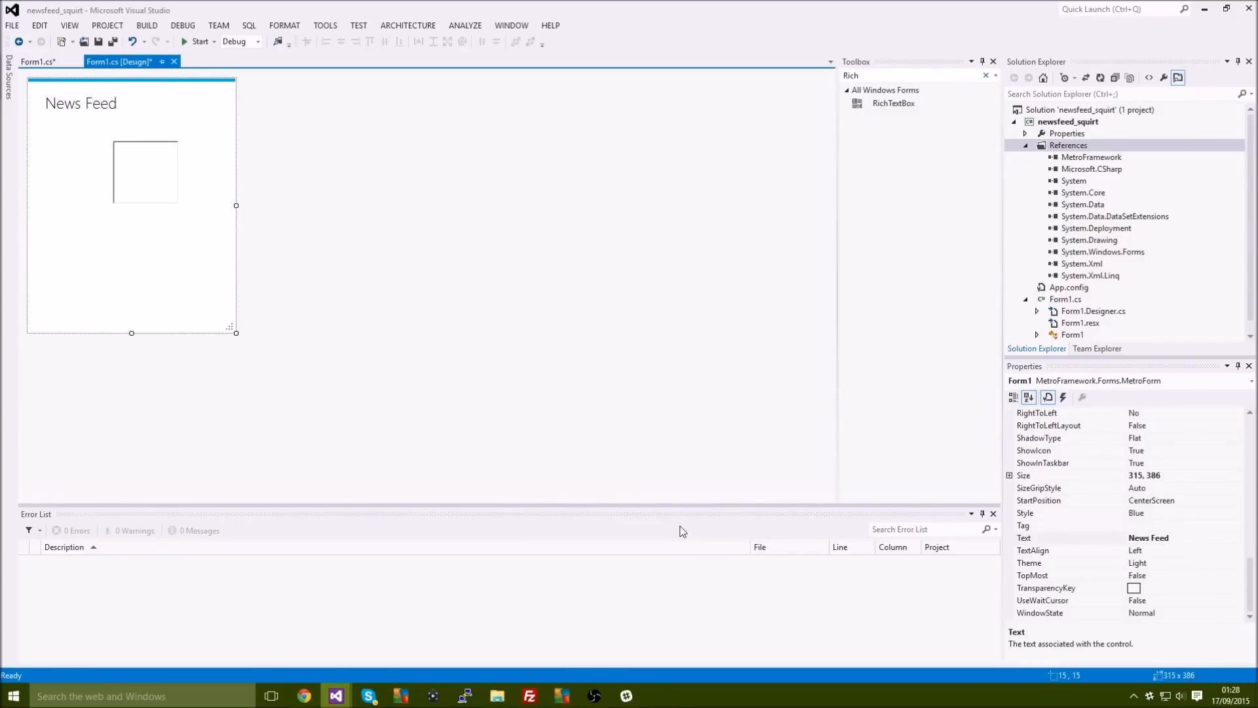
Place richTextBox1 below the title and stretch it to about 269 x 300 to fill the form.
{"action": "left_click", "coordinate": [76, 172]}
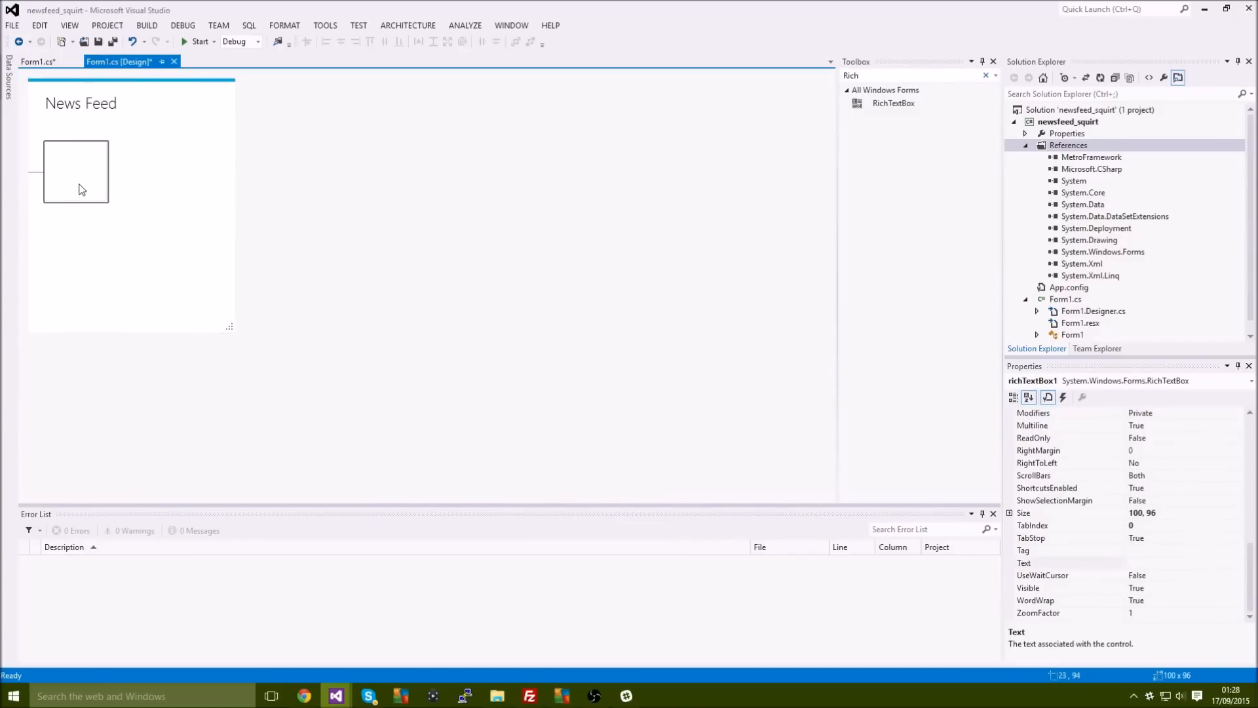
{"action": "left_click", "coordinate": [76, 172]}
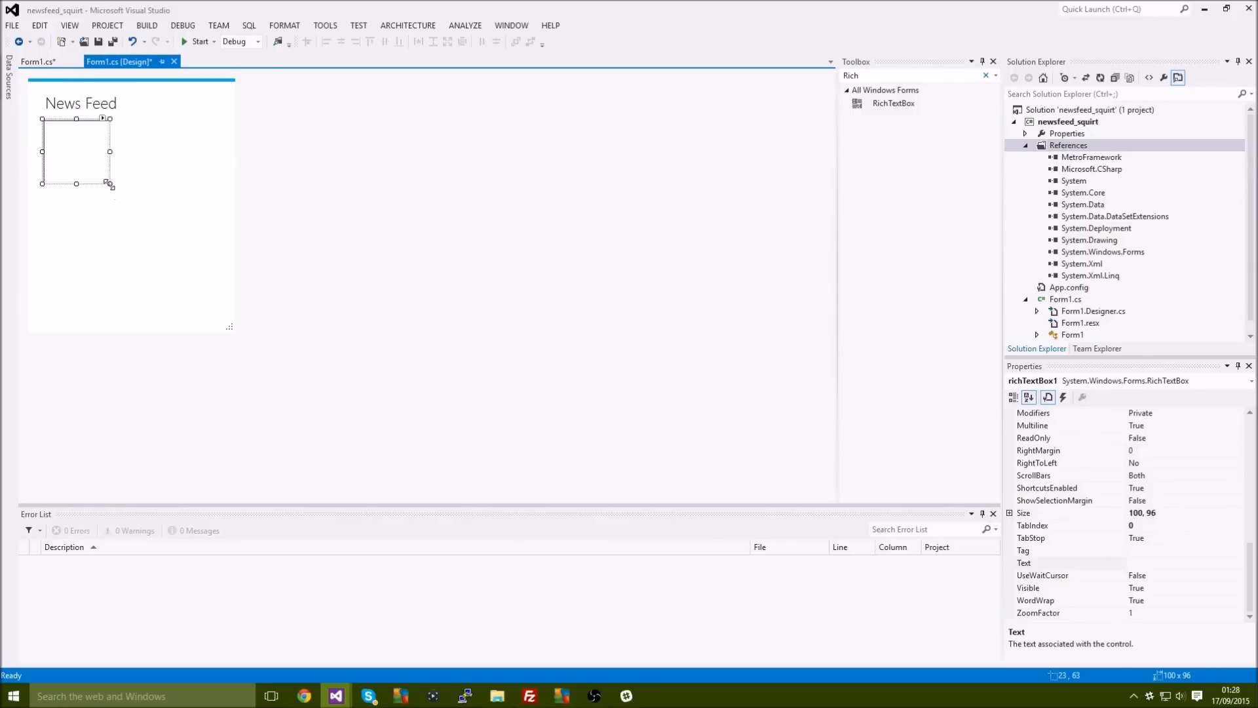
{"action": "left_click_drag", "start_coordinate": [110, 183], "coordinate": [219, 303]}
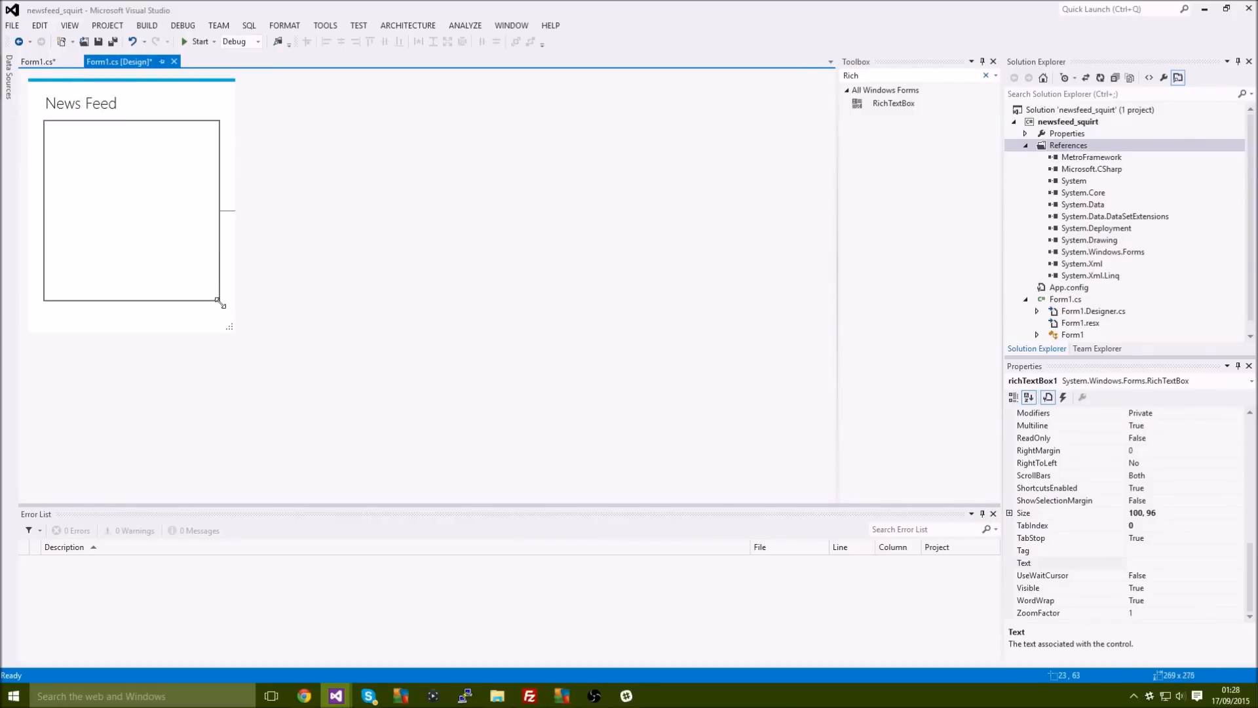
{"action": "left_click_drag", "start_coordinate": [217, 301], "coordinate": [220, 317]}
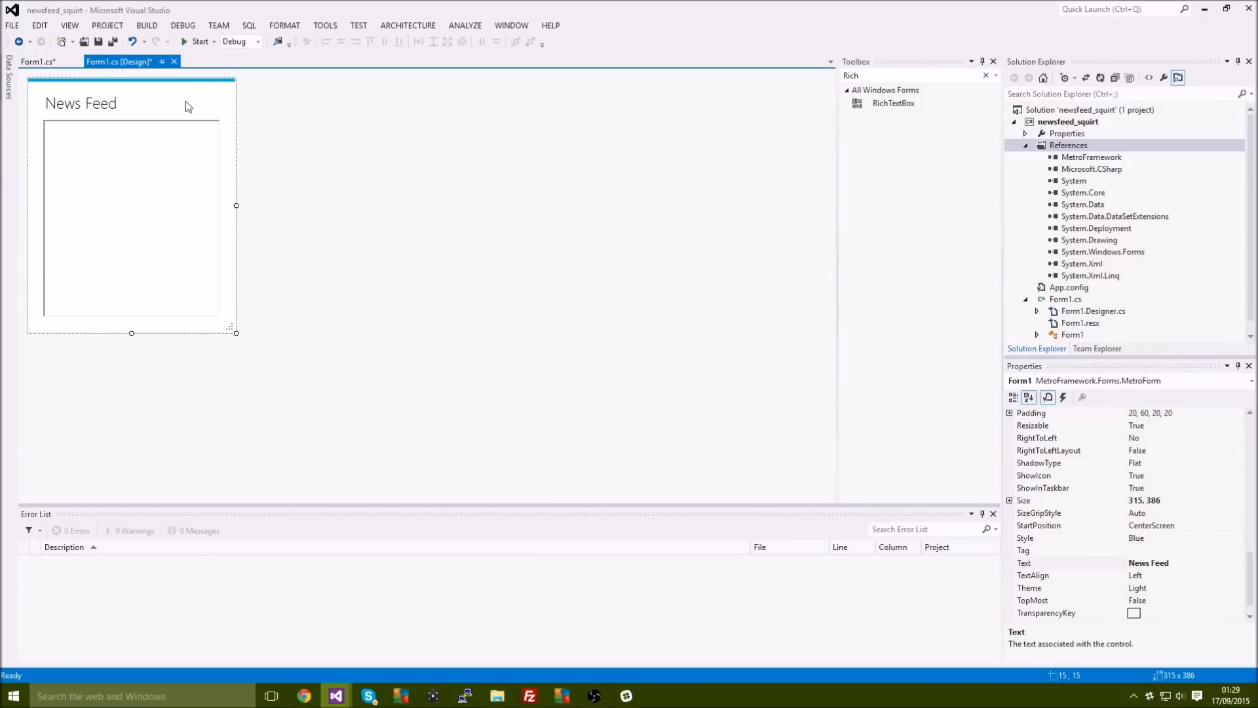
Select the form and create its empty Form1_Load event handler.
{"action": "left_click", "coordinate": [131, 216]}
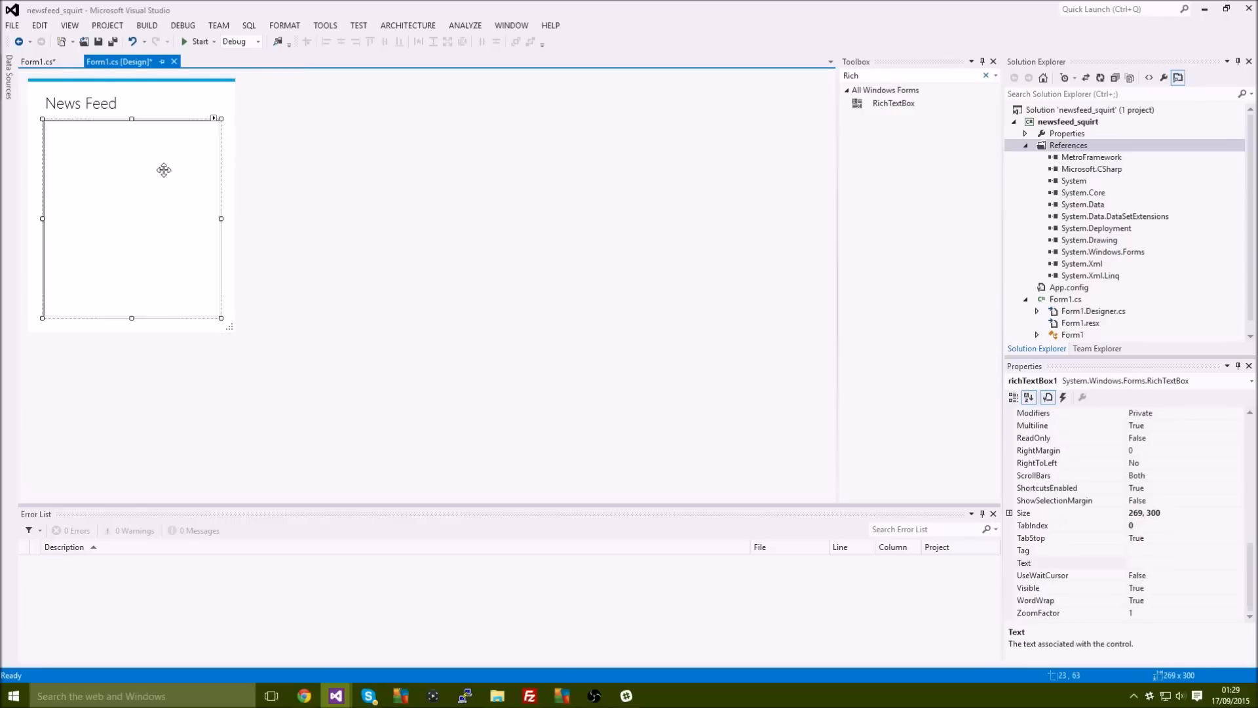
{"action": "left_click", "coordinate": [193, 103]}
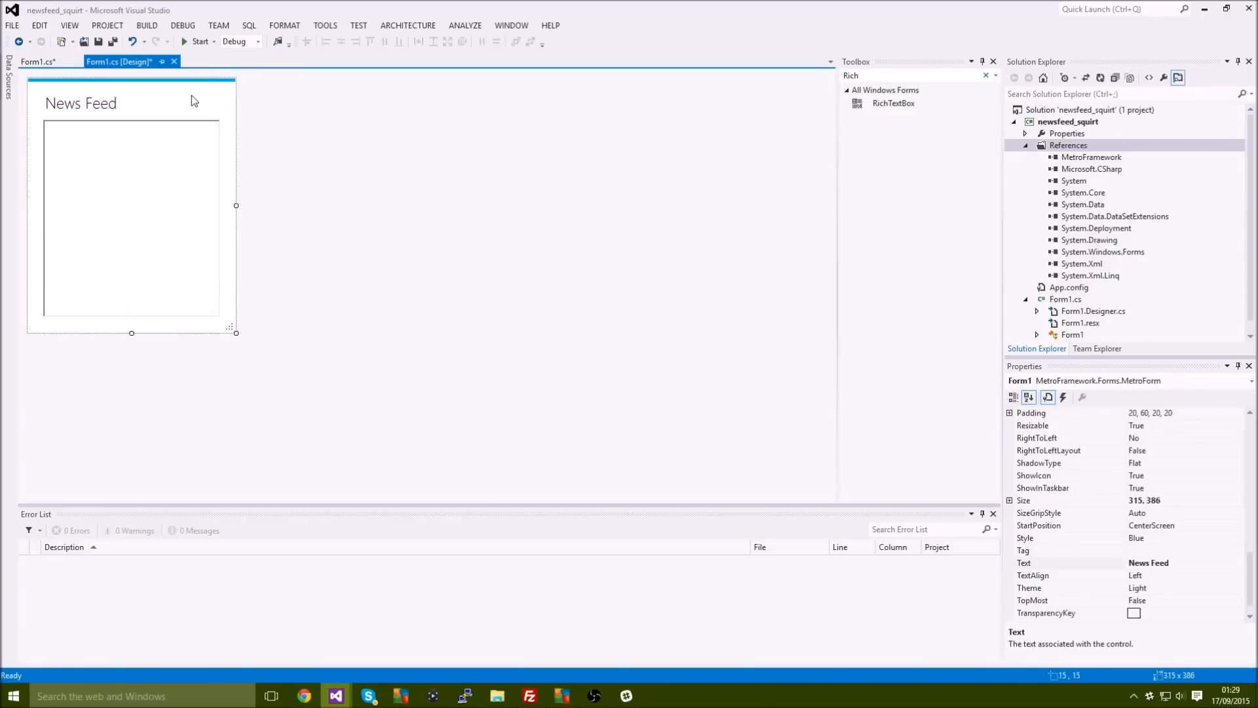
{"action": "left_click", "coordinate": [37, 60]}
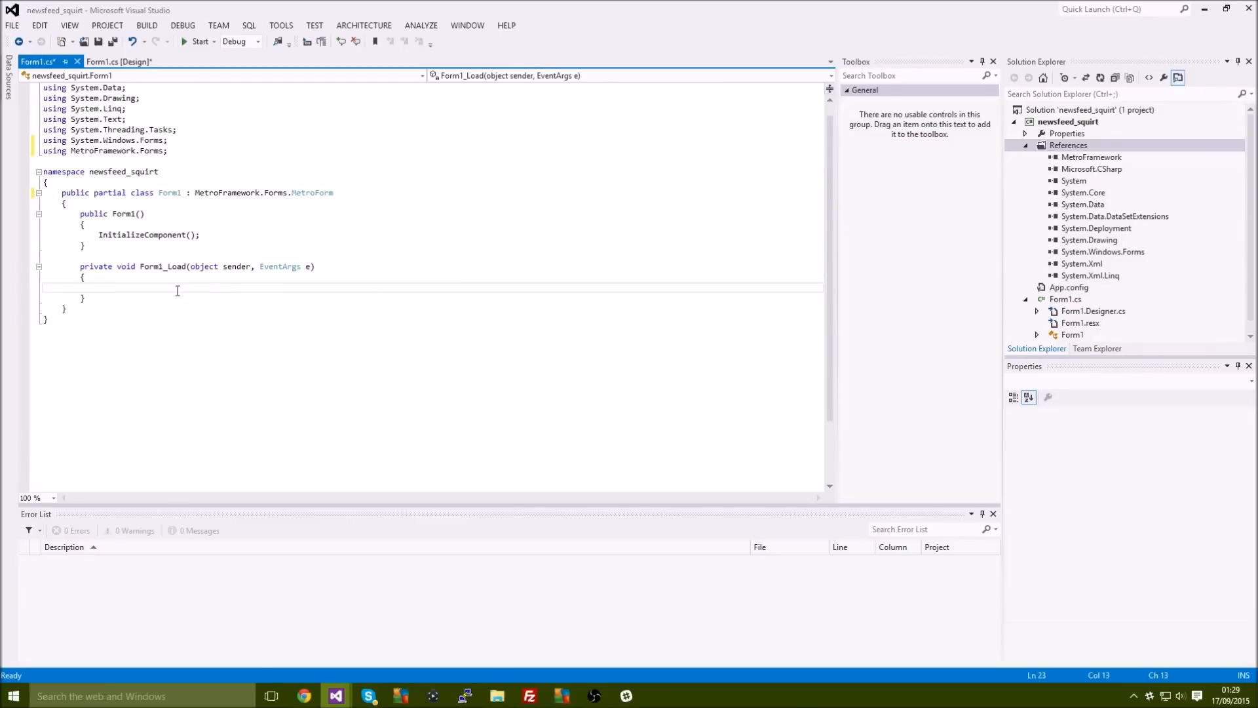
Add a 'using System.Net;' directive at the top of Form1.cs.
{"action": "type", "text": "Web"}
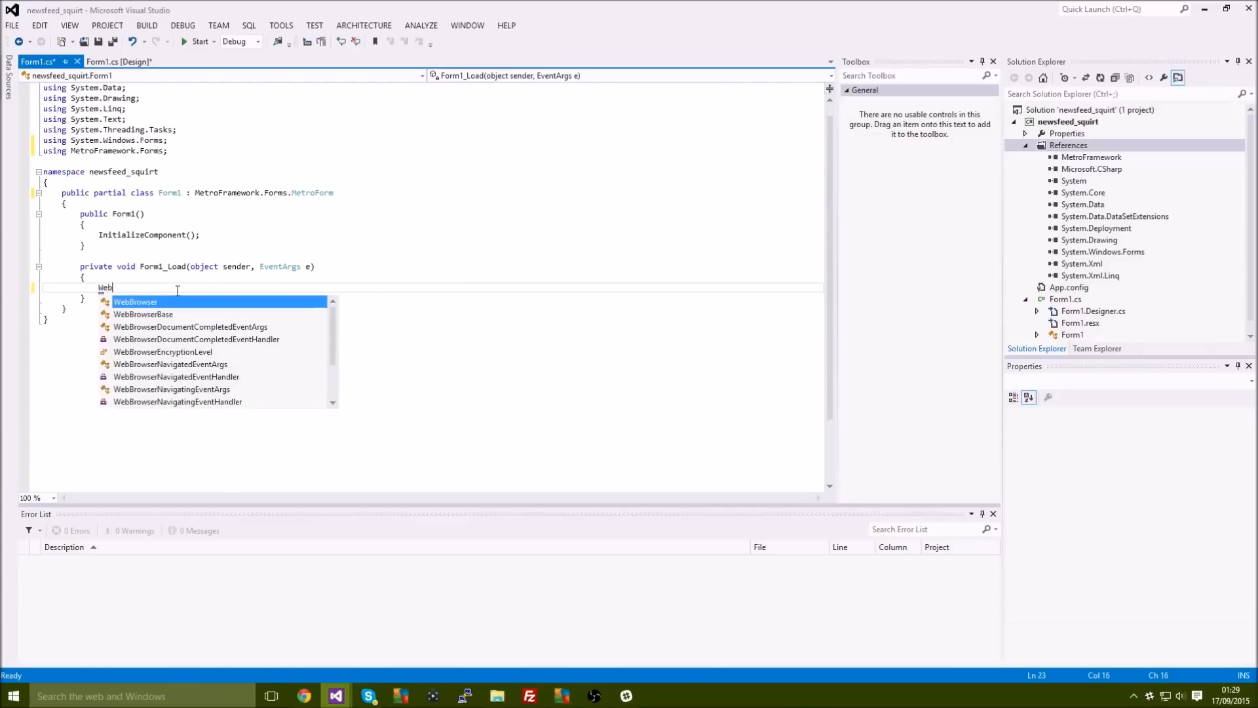
{"action": "type", "text": "C"}
{"action": "type", "text": "using"}
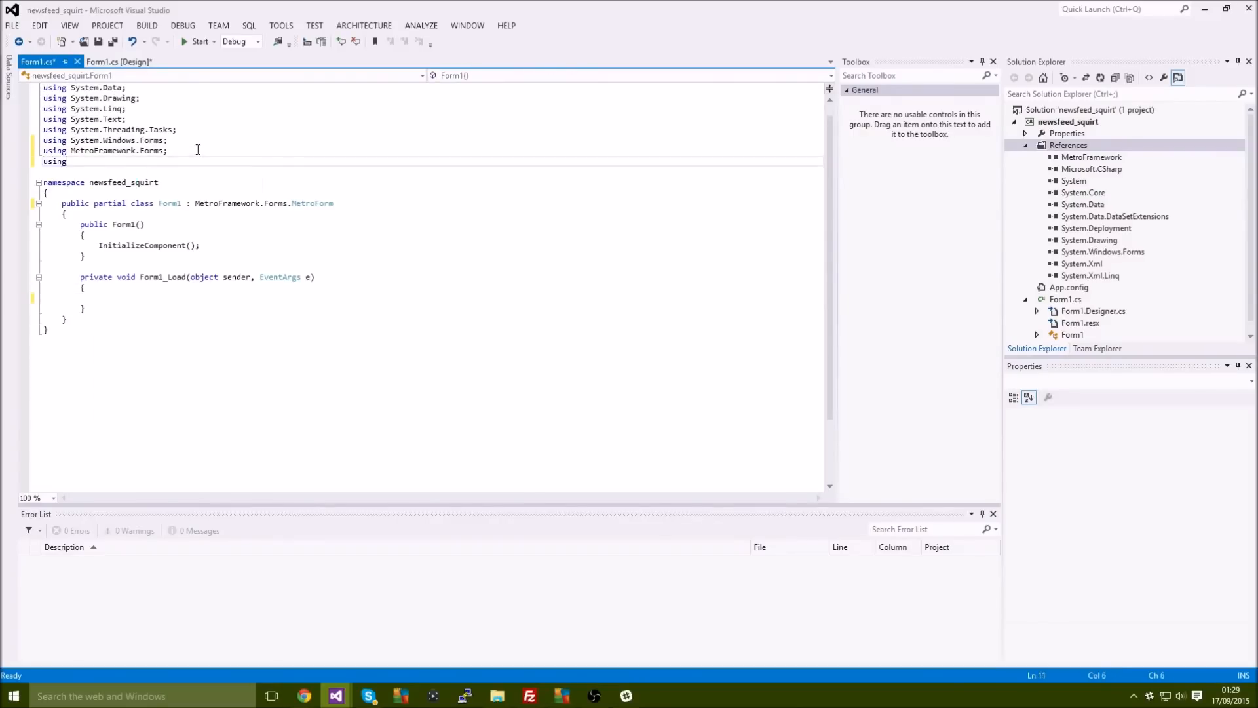
{"action": "type", "text": "System."}
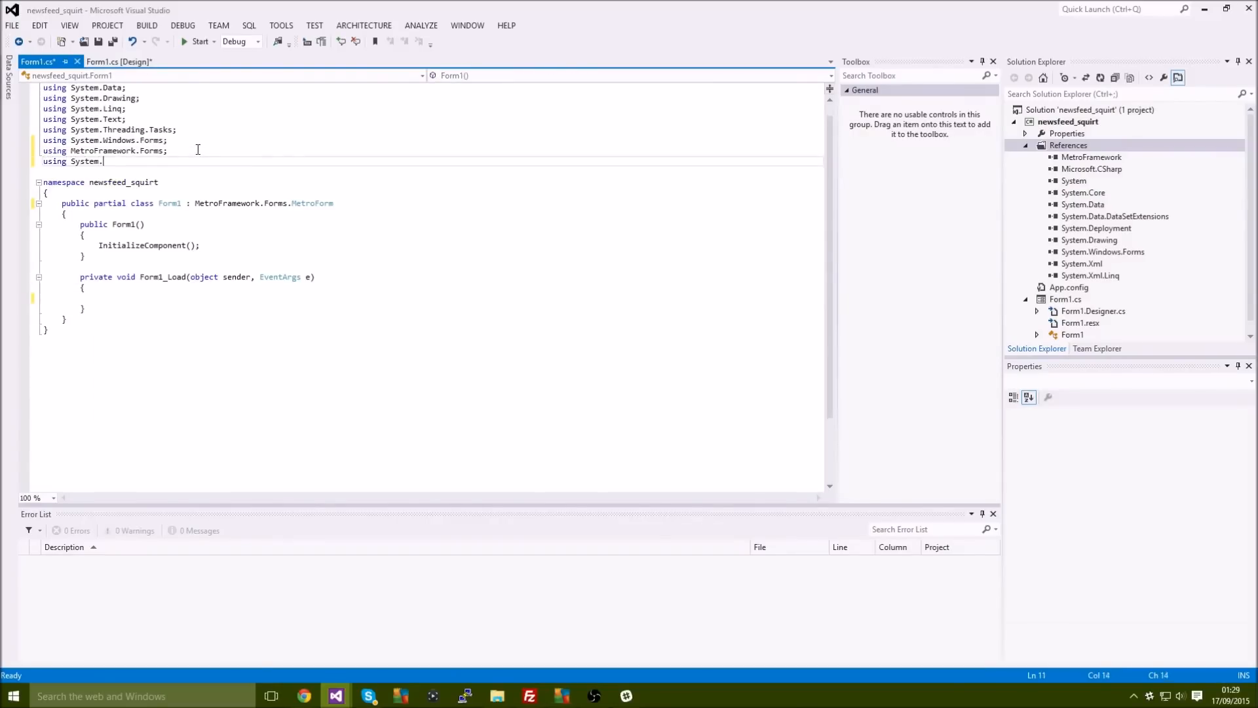
{"action": "type", "text": "Net;"}
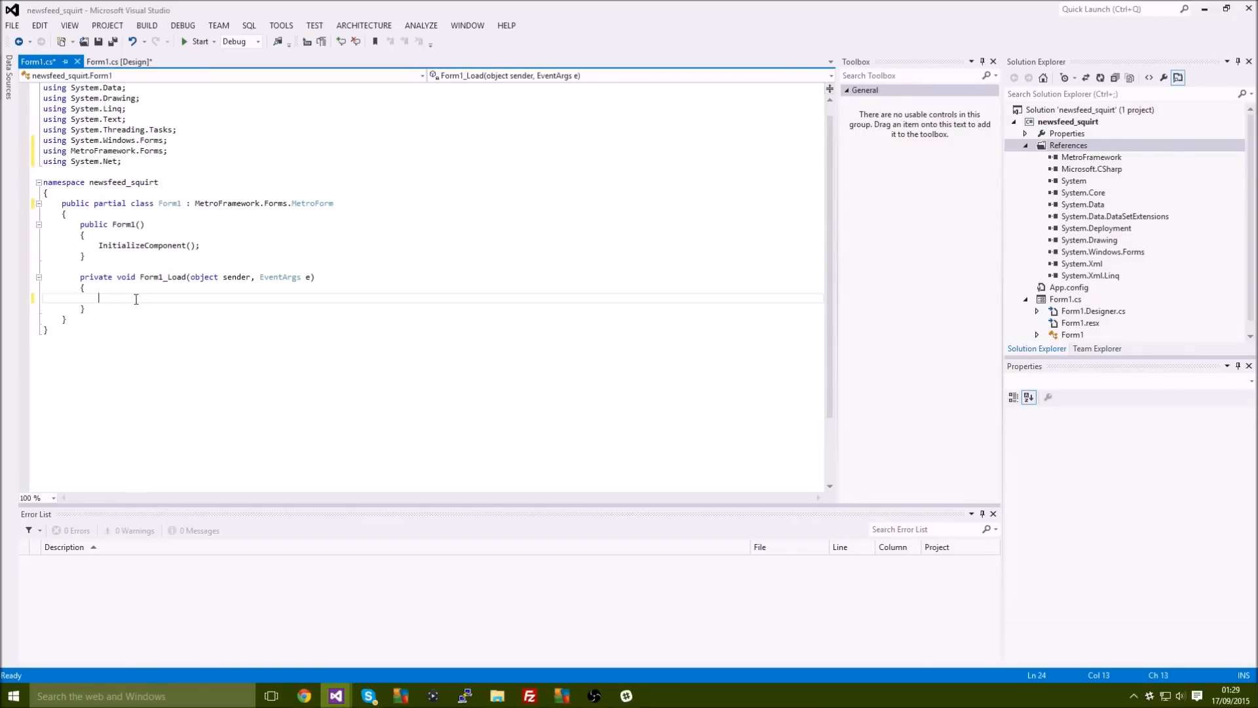
Declare 'WebClient webClient = new WebClient();' inside Form1_Load.
{"action": "type", "text": "We"}
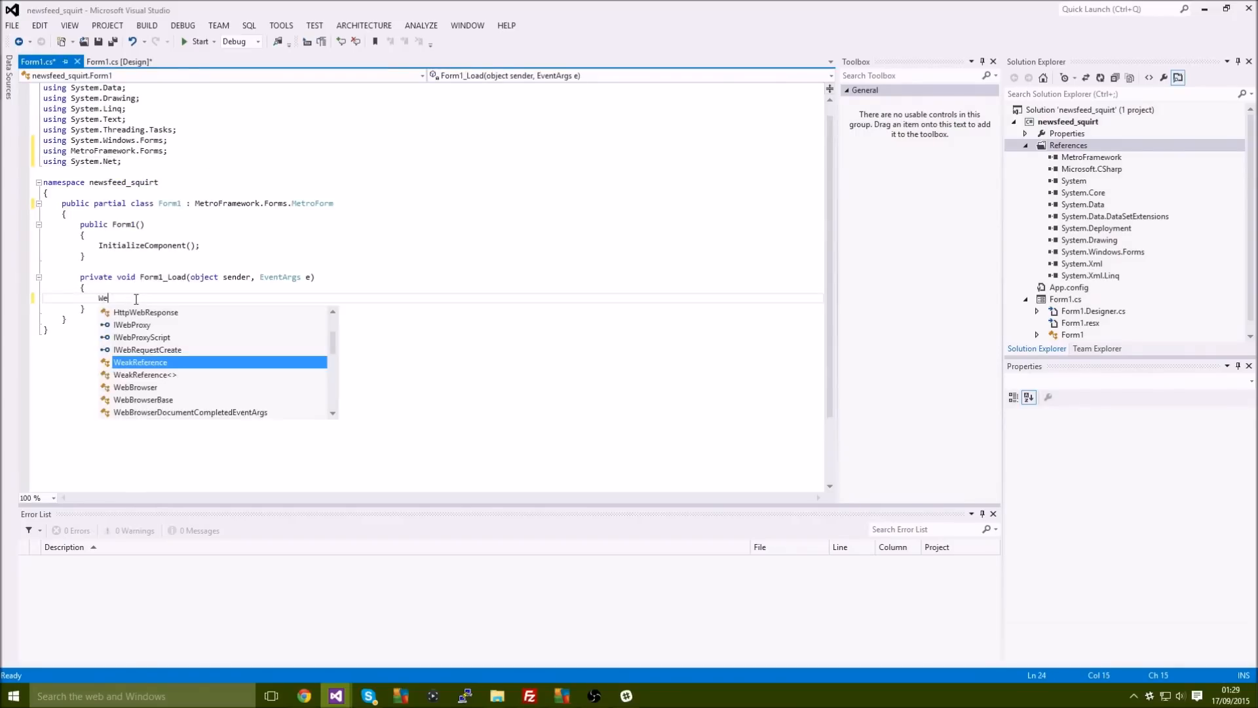
{"action": "type", "text": "bClient webClient"}
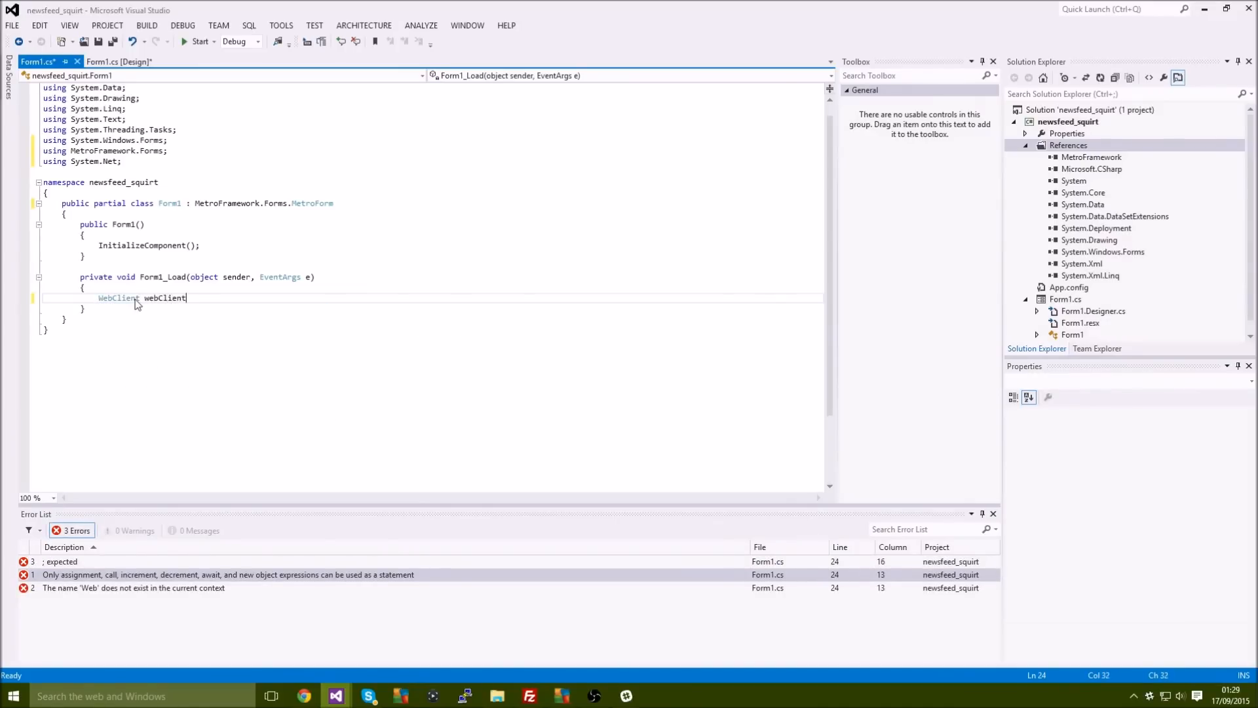
{"action": "type", "text": "= new"}
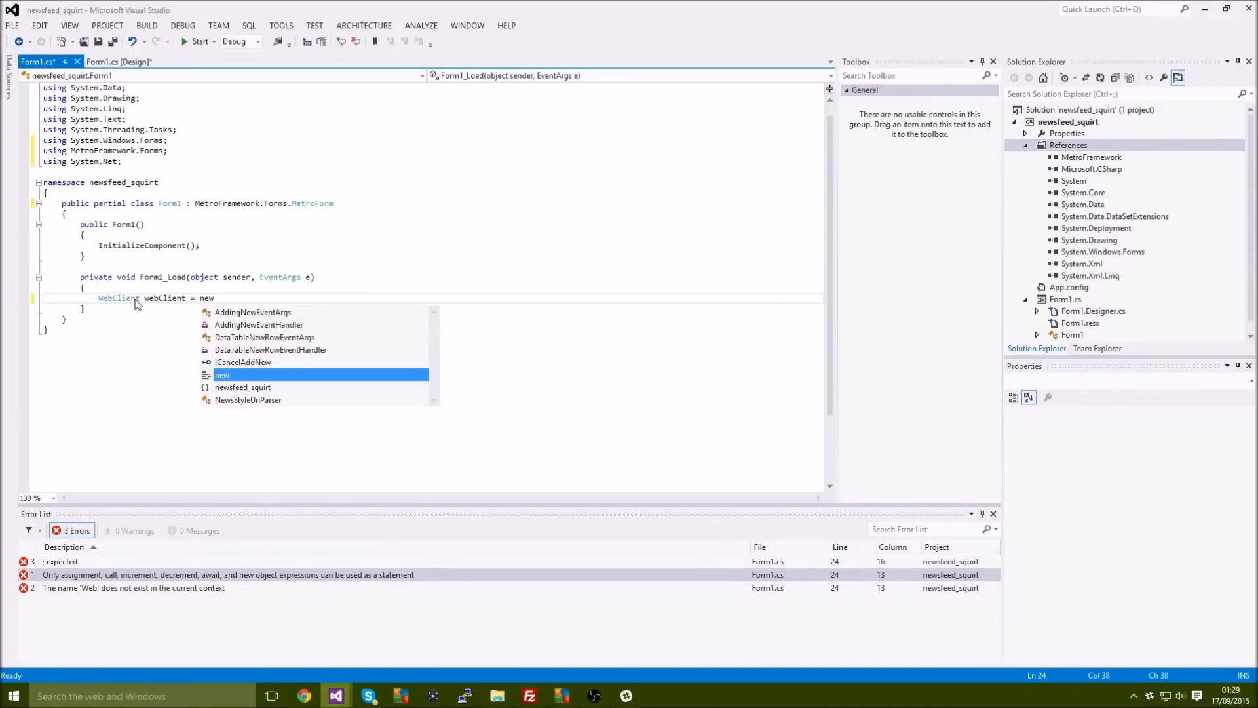
{"action": "type", "text": "WebClient"}
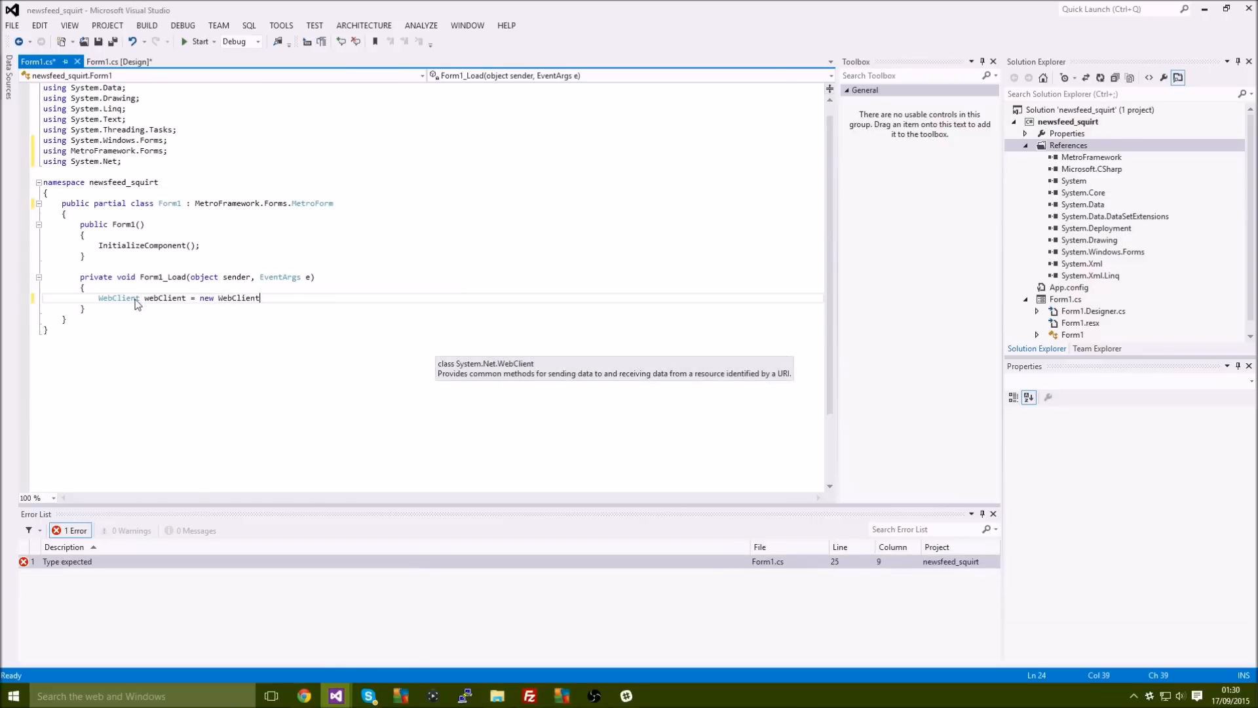
{"action": "type", "text": "();"}
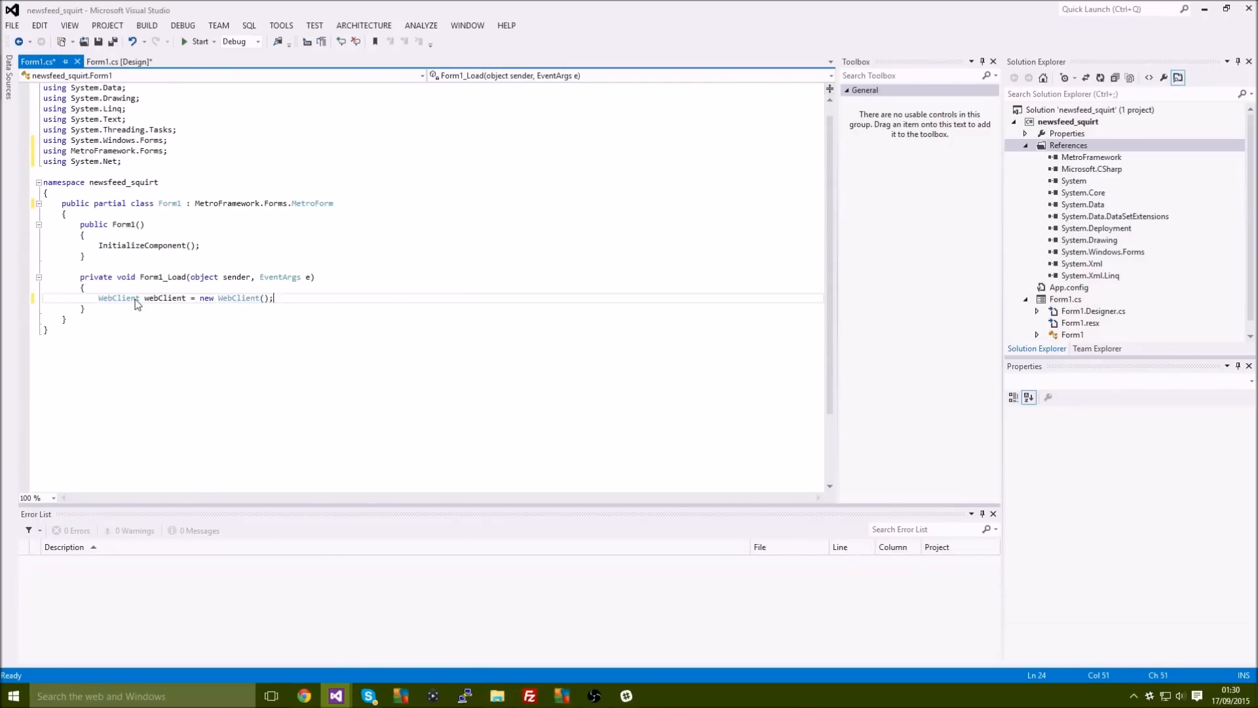
{"action": "left_click", "coordinate": [112, 60]}
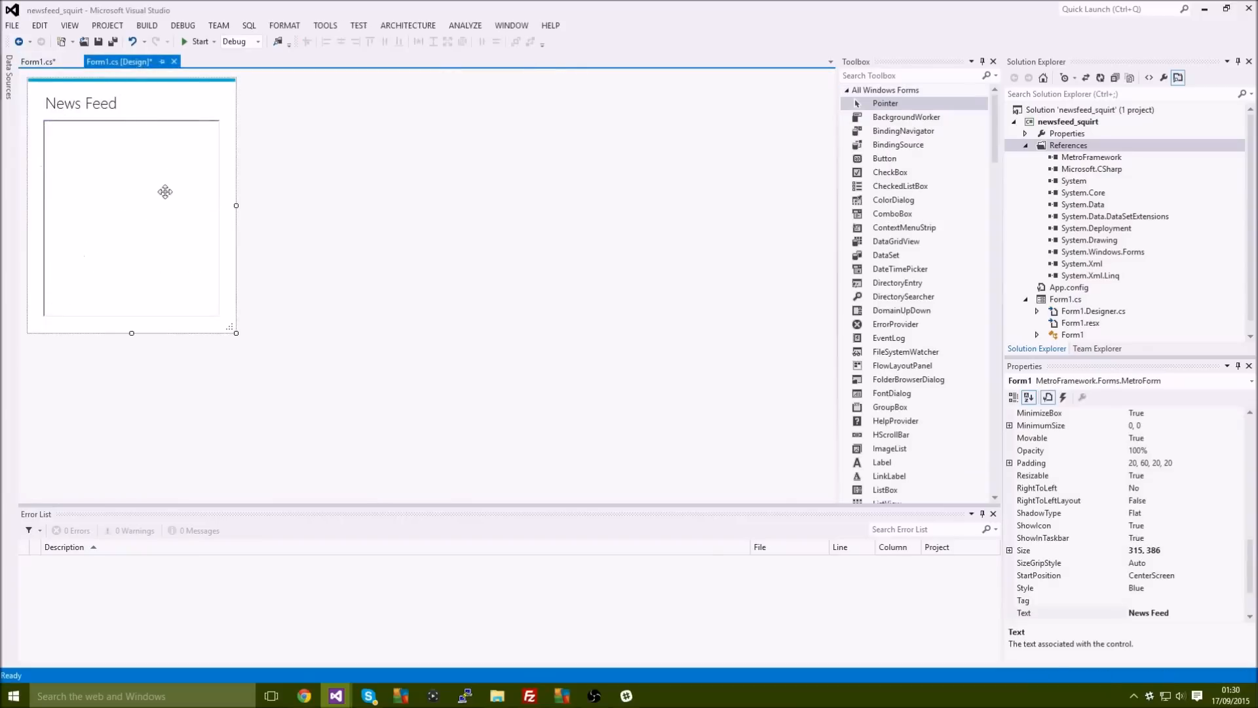
{"action": "left_click", "coordinate": [166, 192]}
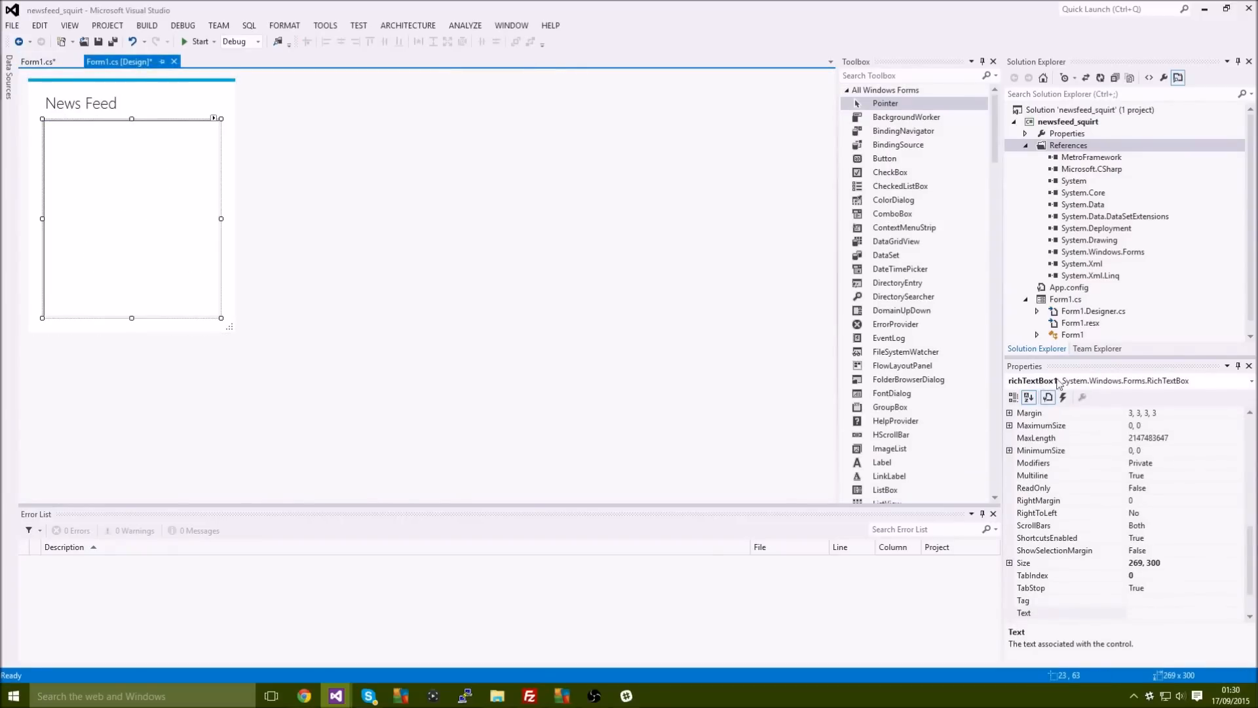
{"action": "mouse_move", "coordinate": [1025, 389]}
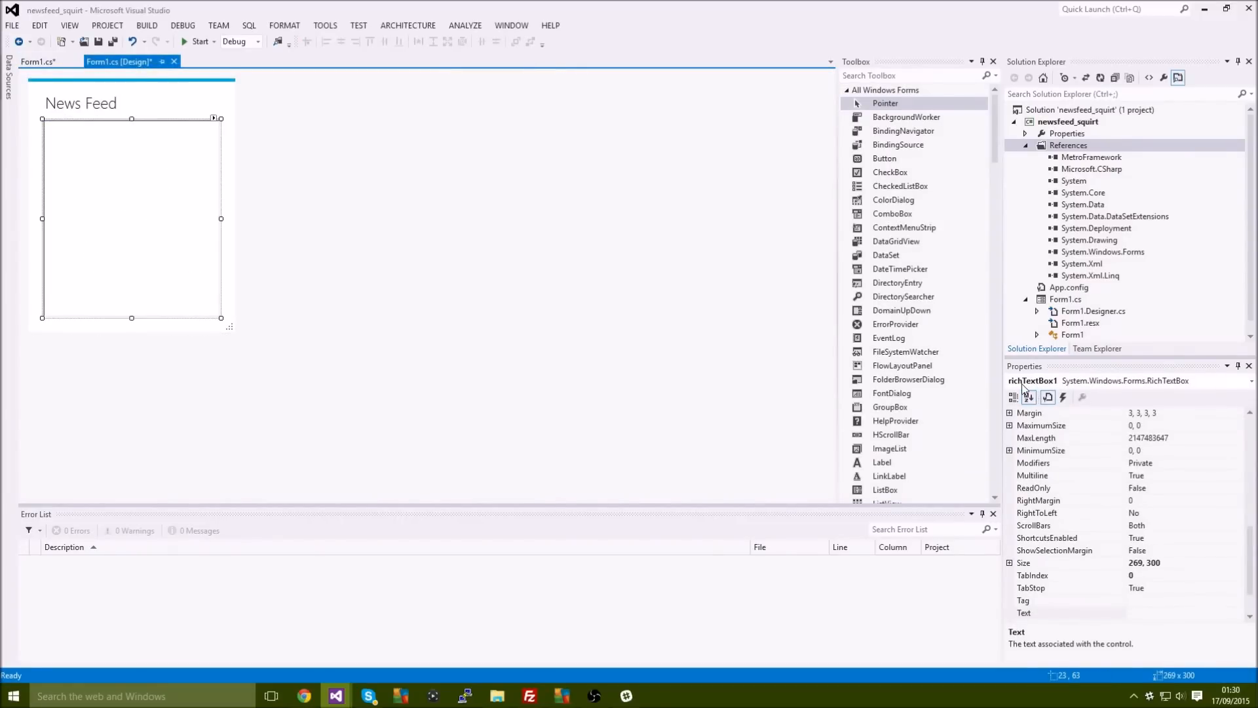
{"action": "left_click", "coordinate": [36, 79]}
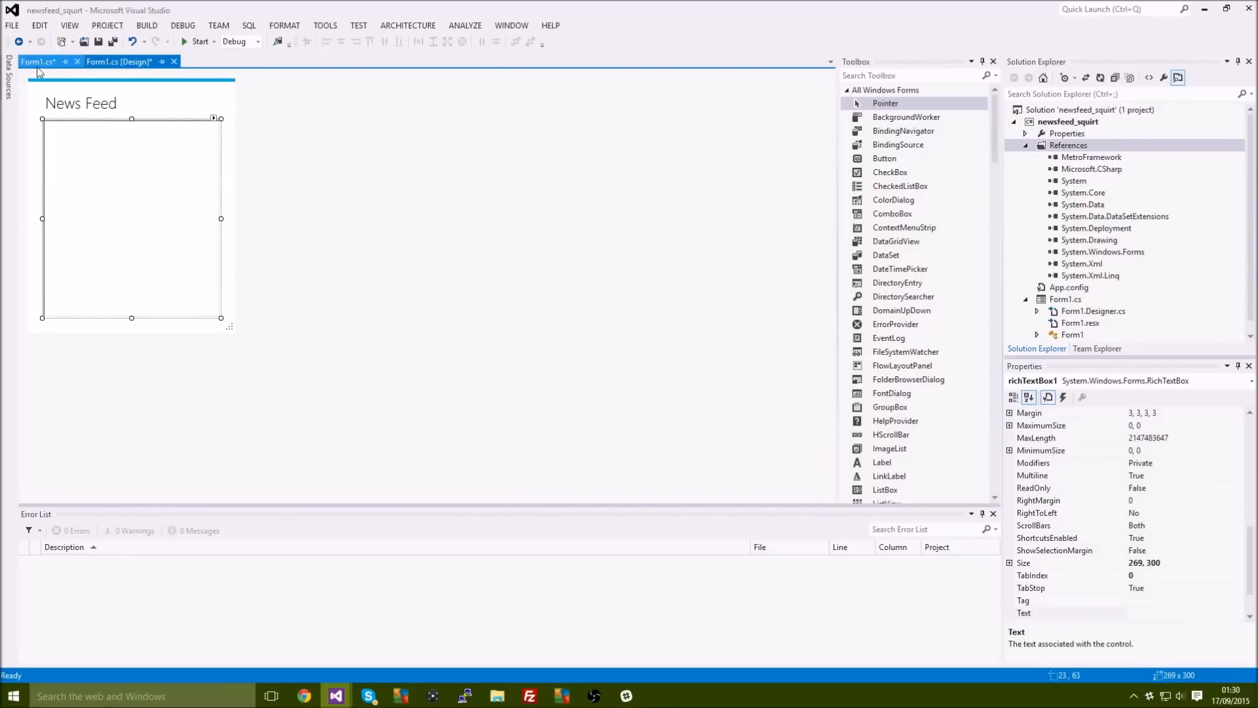
{"action": "left_click", "coordinate": [32, 62]}
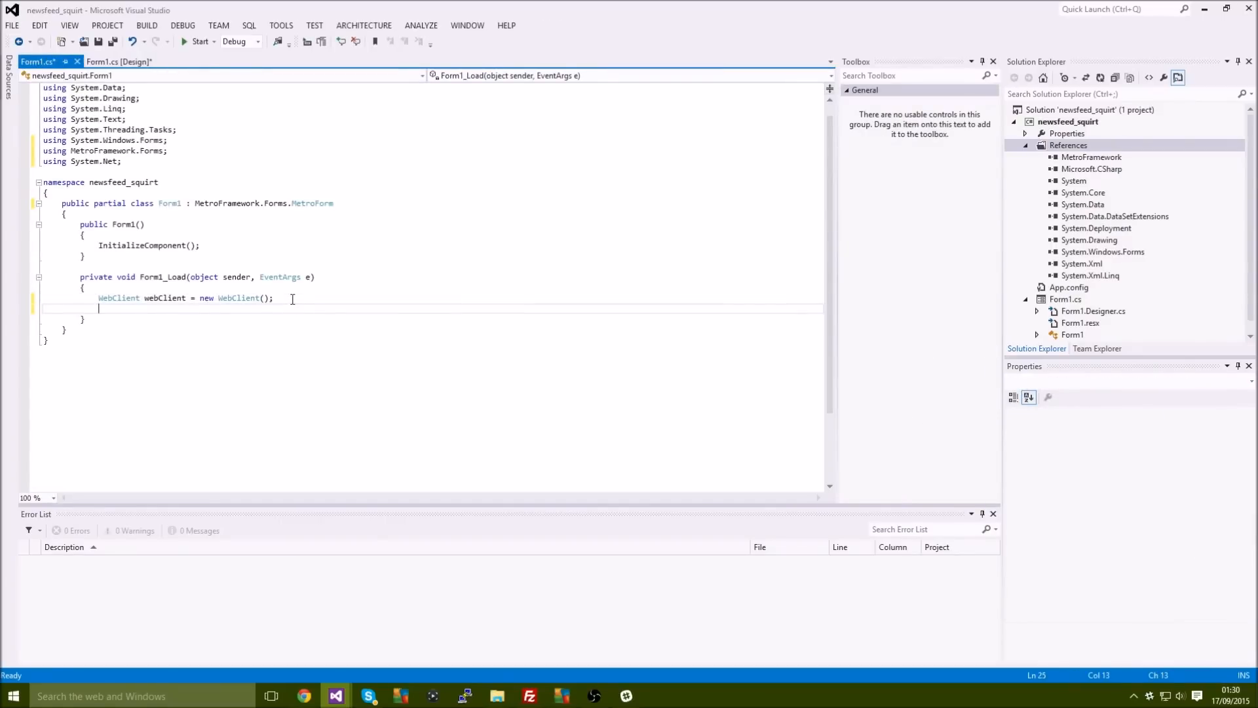
Set richTextBox1.Text = webClient.DownloadString("") in Form1_Load, leaving the address empty.
{"action": "type", "text": "richTextBox1"}
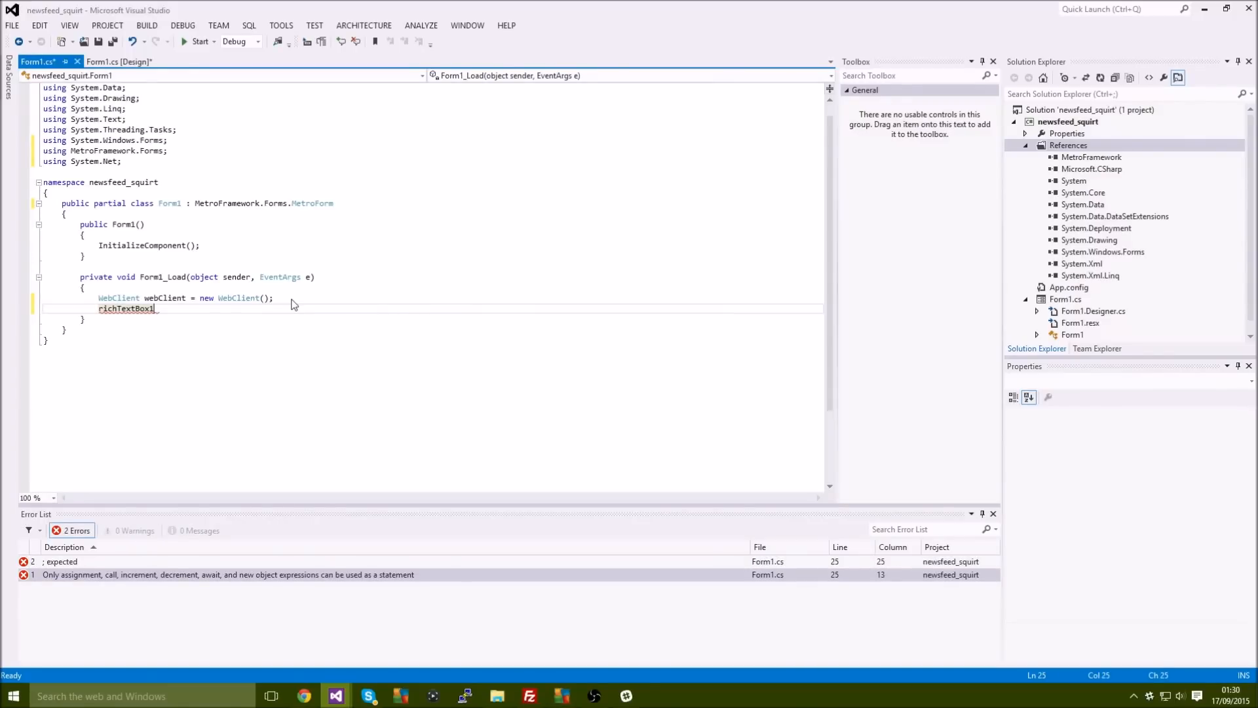
{"action": "type", "text": ".Text"}
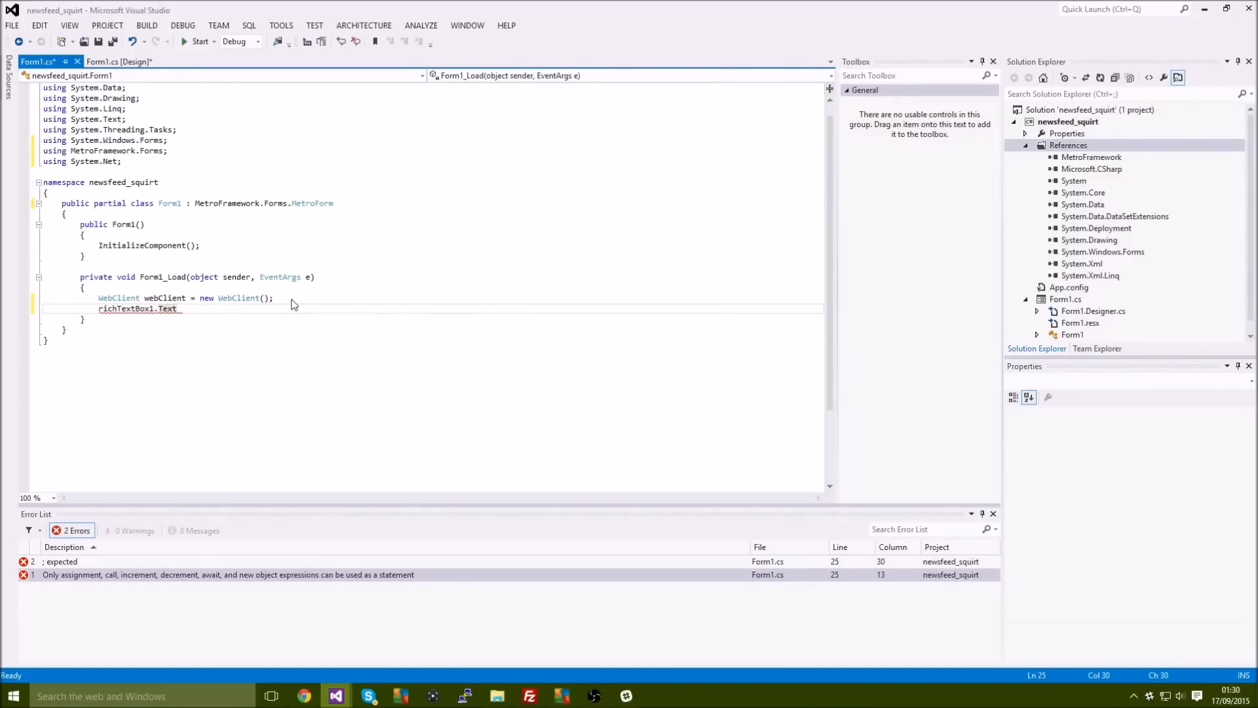
{"action": "type", "text": "="}
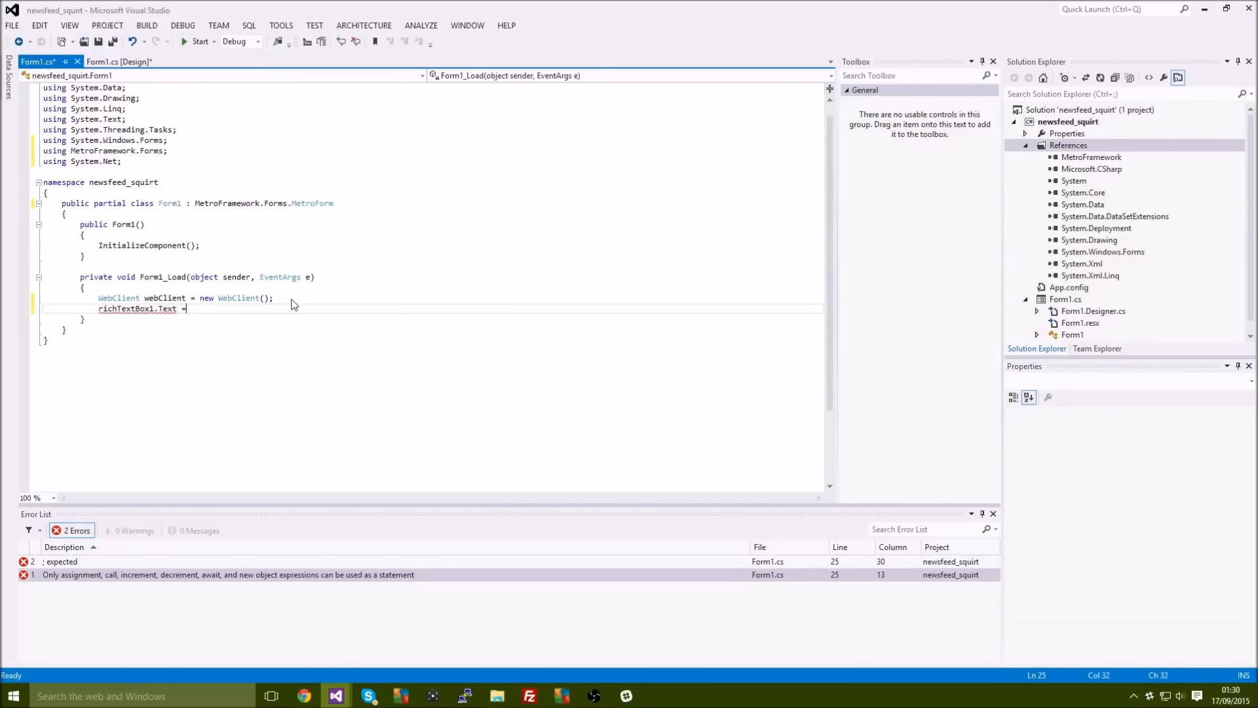
{"action": "type", "text": "webClient"}
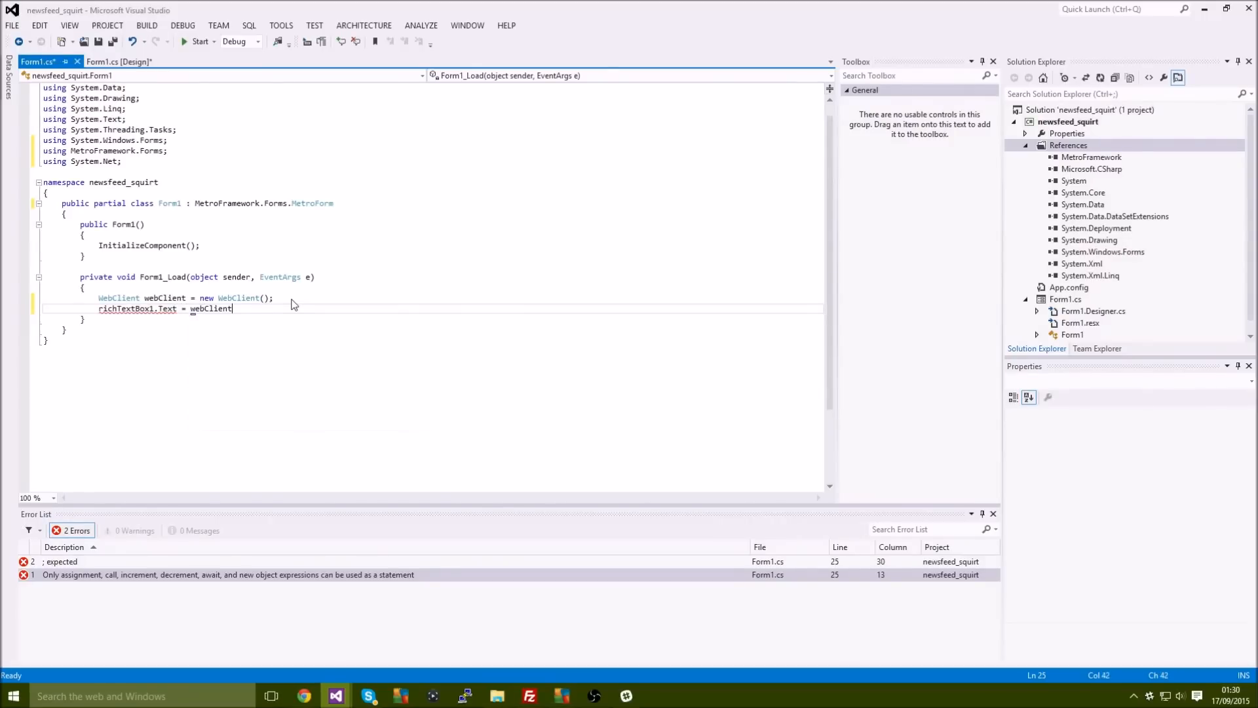
{"action": "type", "text": ".D"}
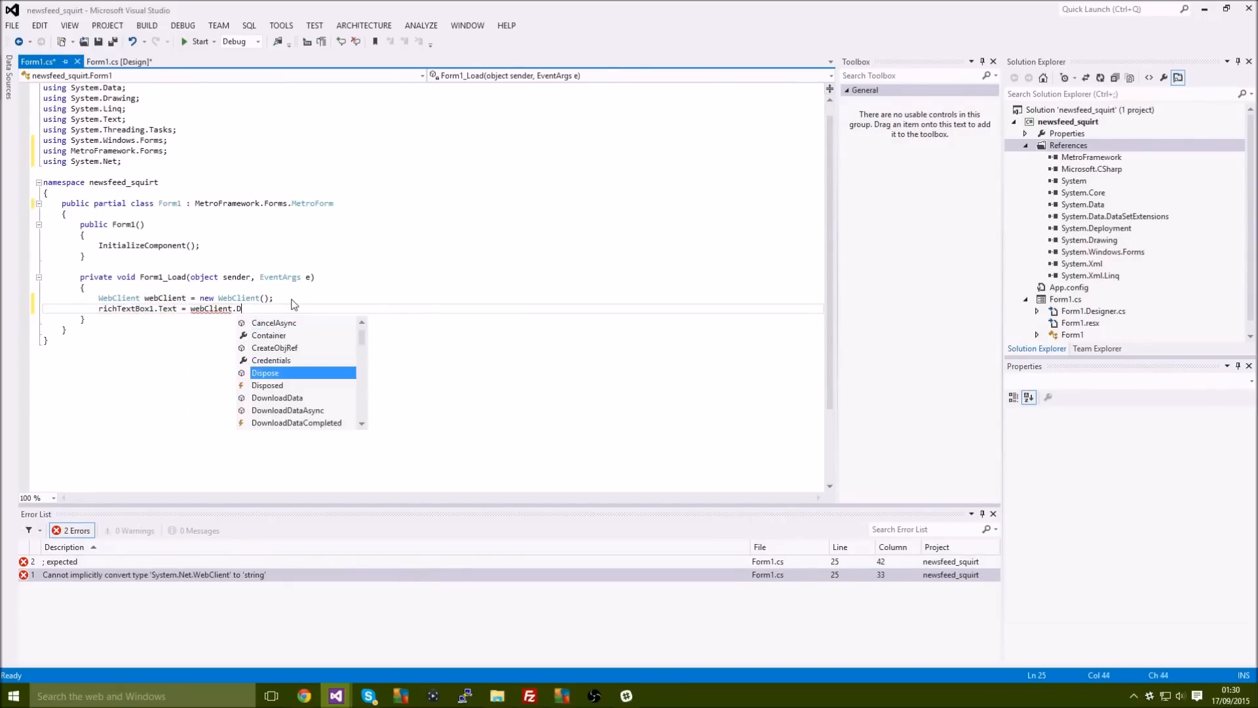
{"action": "type", "text": "ownloadString();"}
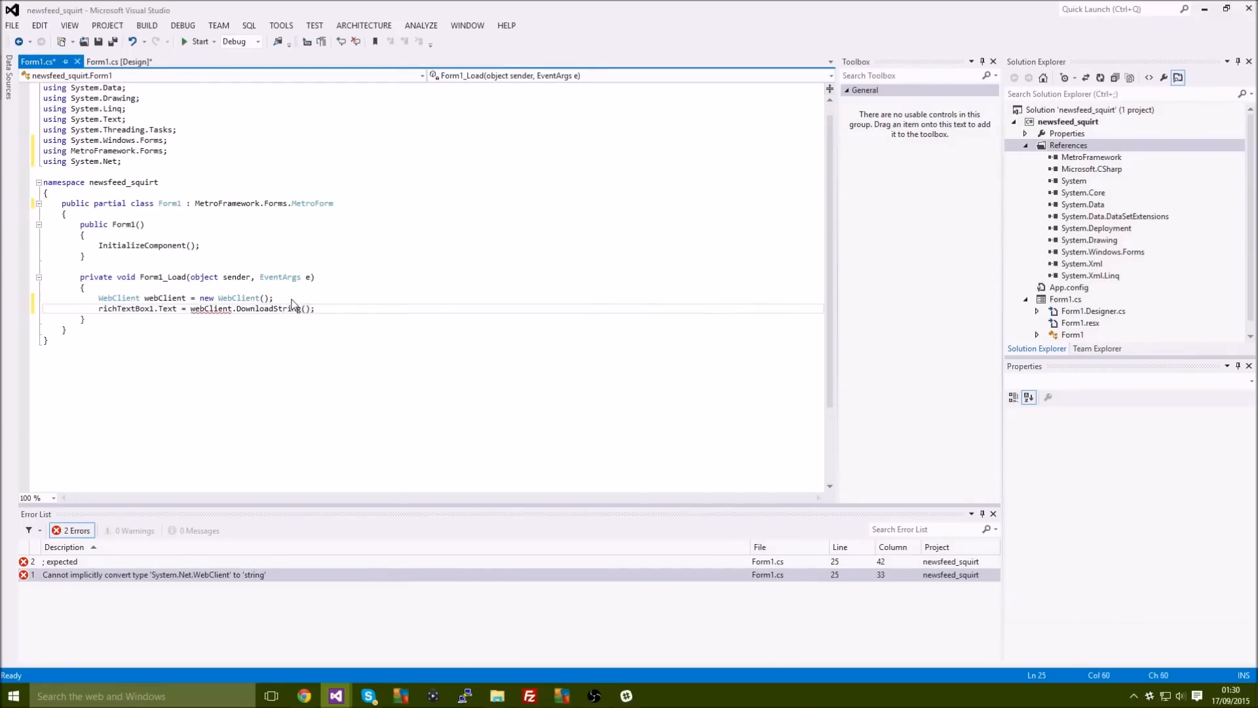
{"action": "type", "text": "\"\""}
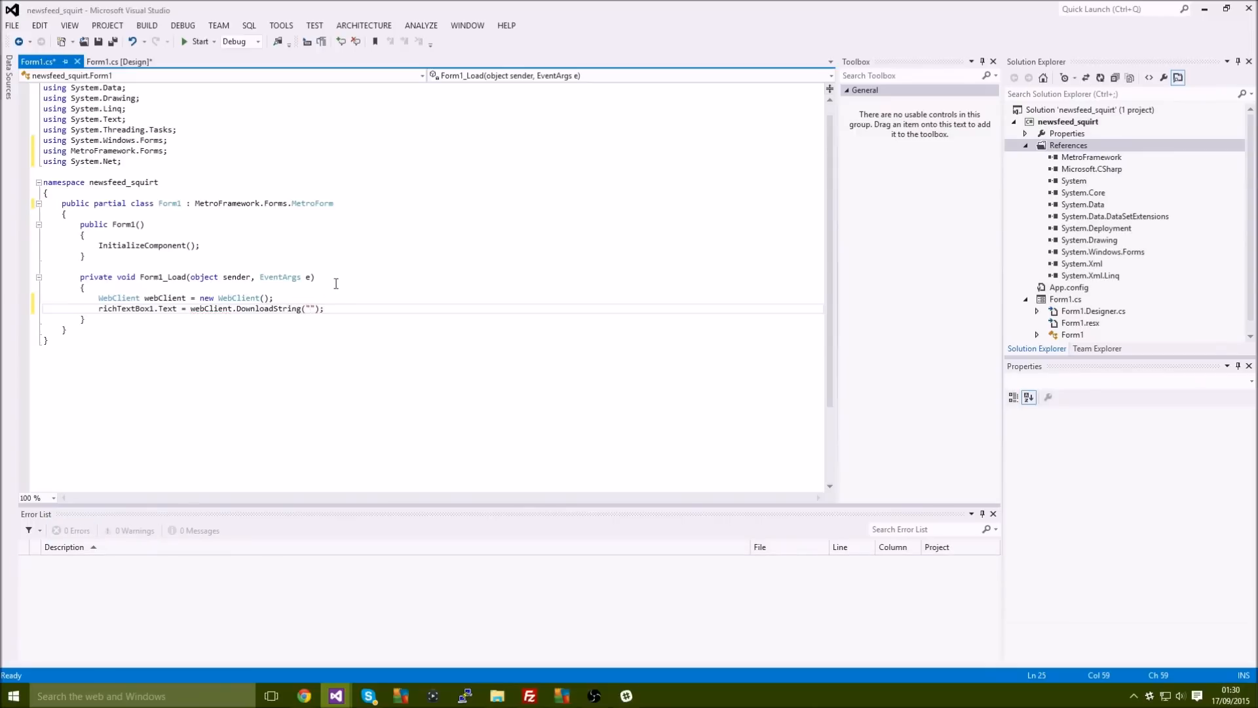
{"action": "mouse_move", "coordinate": [400, 312]}
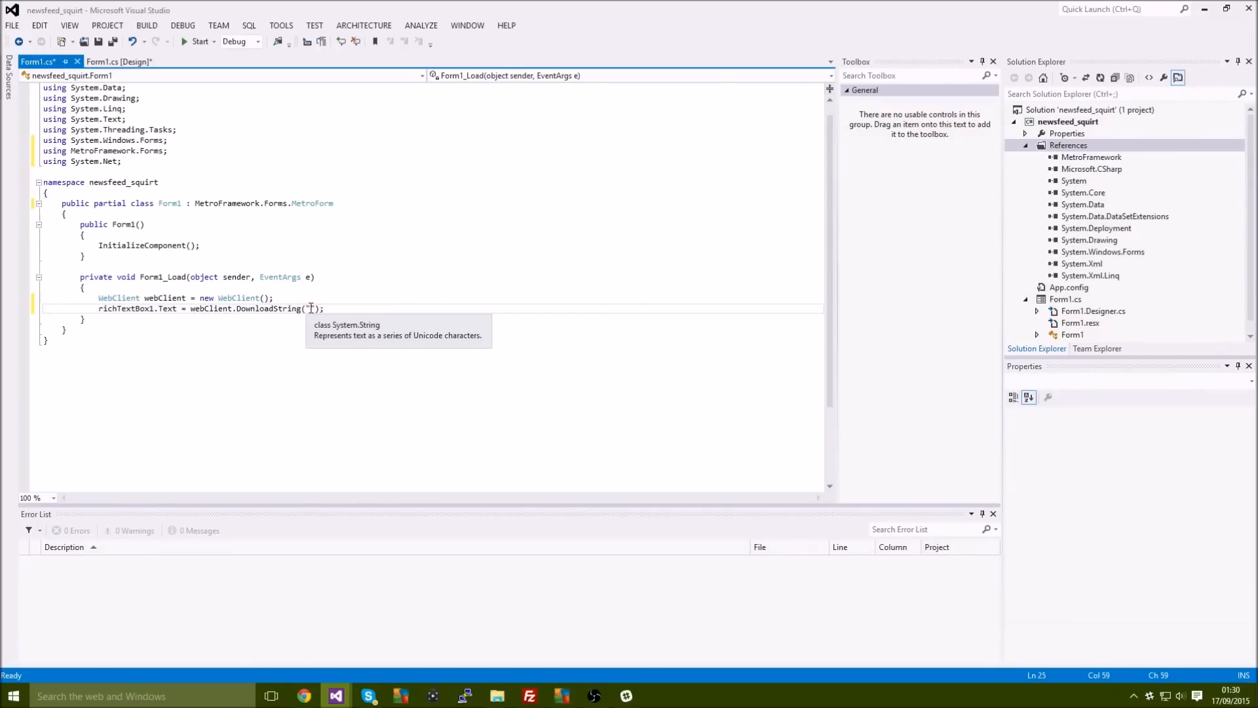
{"action": "type", "text": "\""}
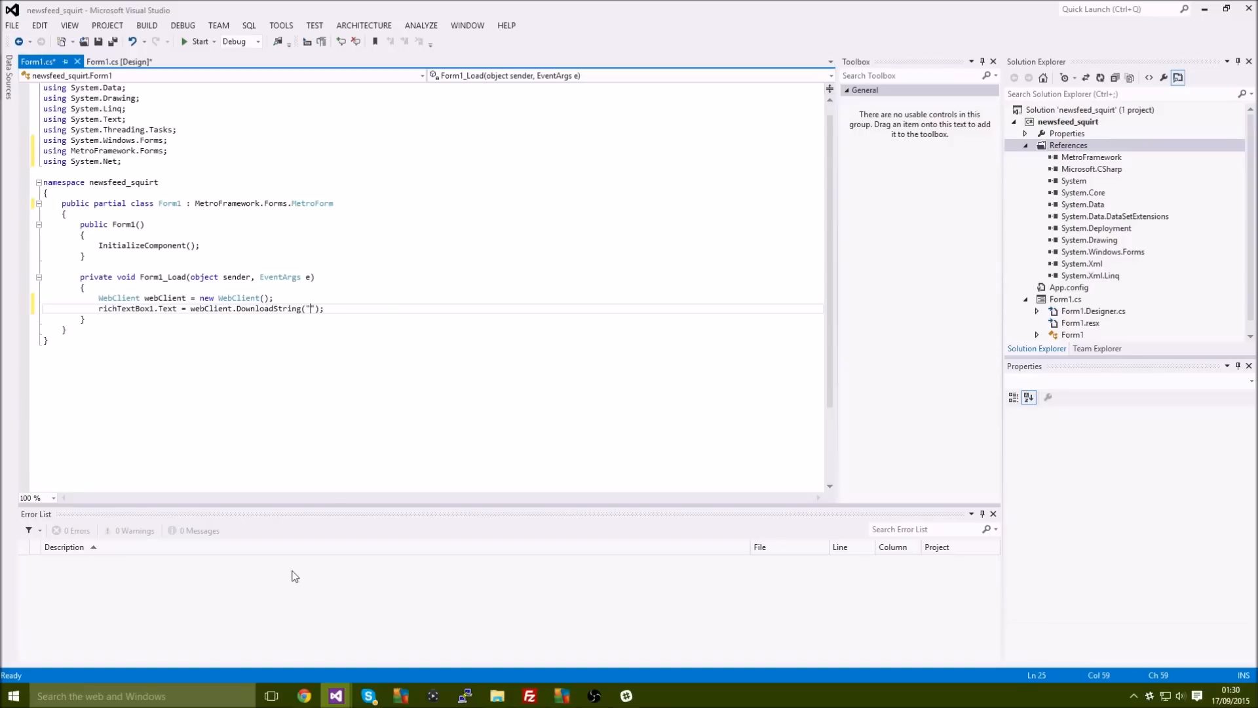
{"action": "mouse_move", "coordinate": [349, 595]}
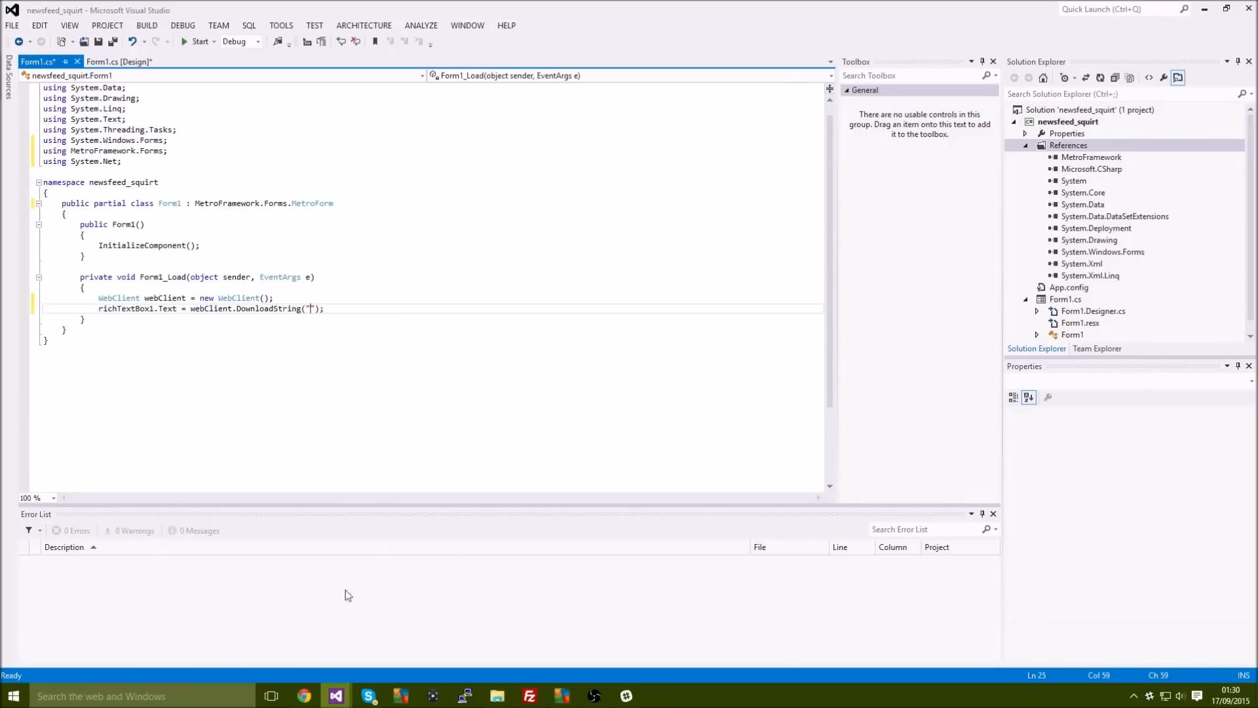
{"action": "mouse_move", "coordinate": [301, 695]}
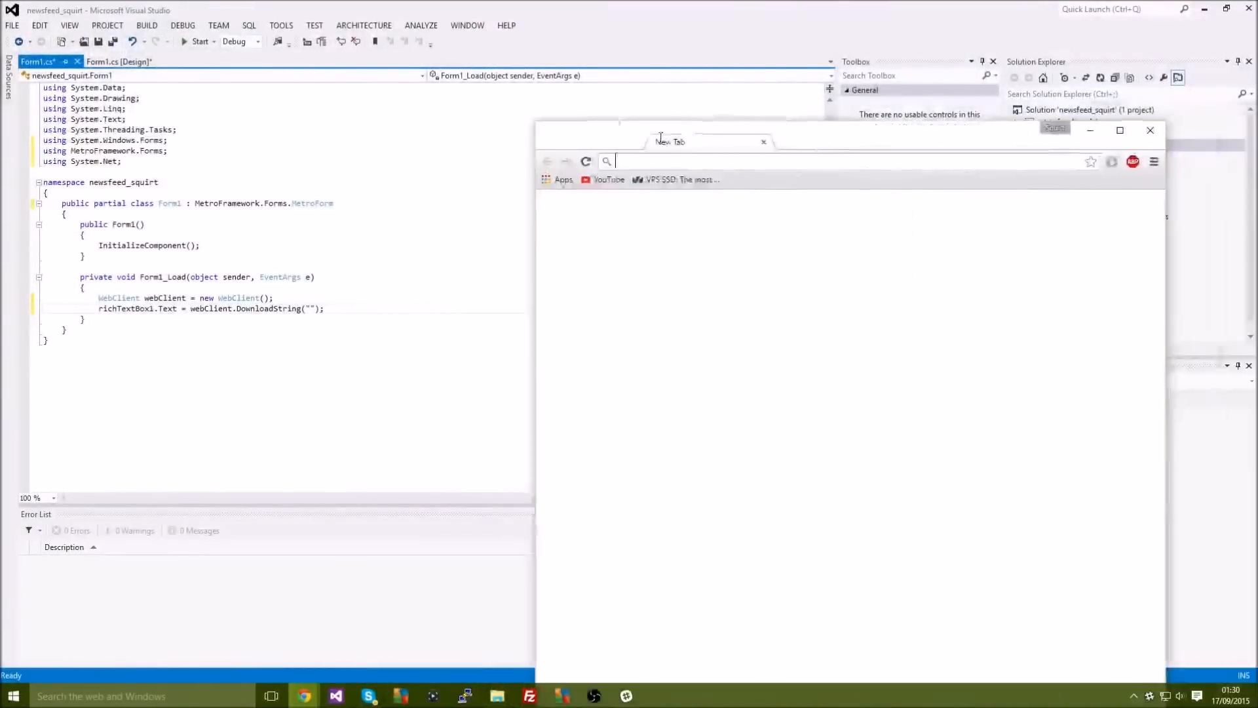
Maximize Chrome and navigate to pastebin.com via the address bar.
{"action": "left_click", "coordinate": [1119, 130]}
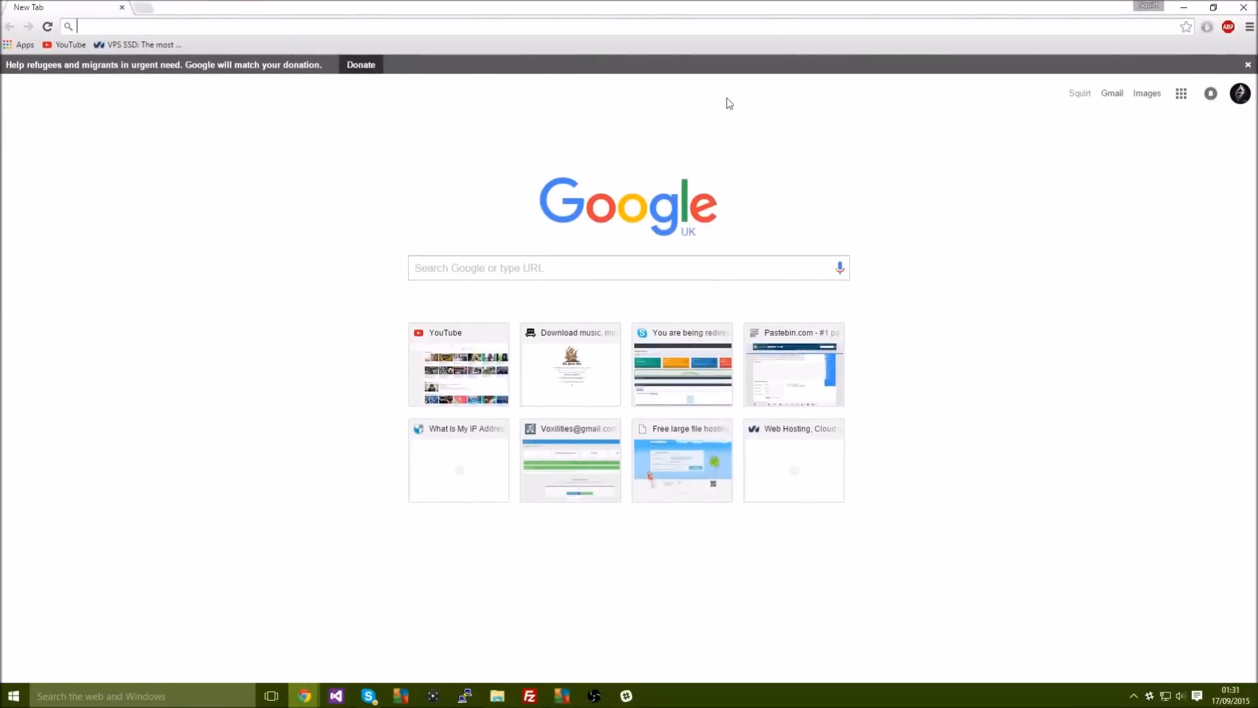
{"action": "left_click", "coordinate": [1247, 62]}
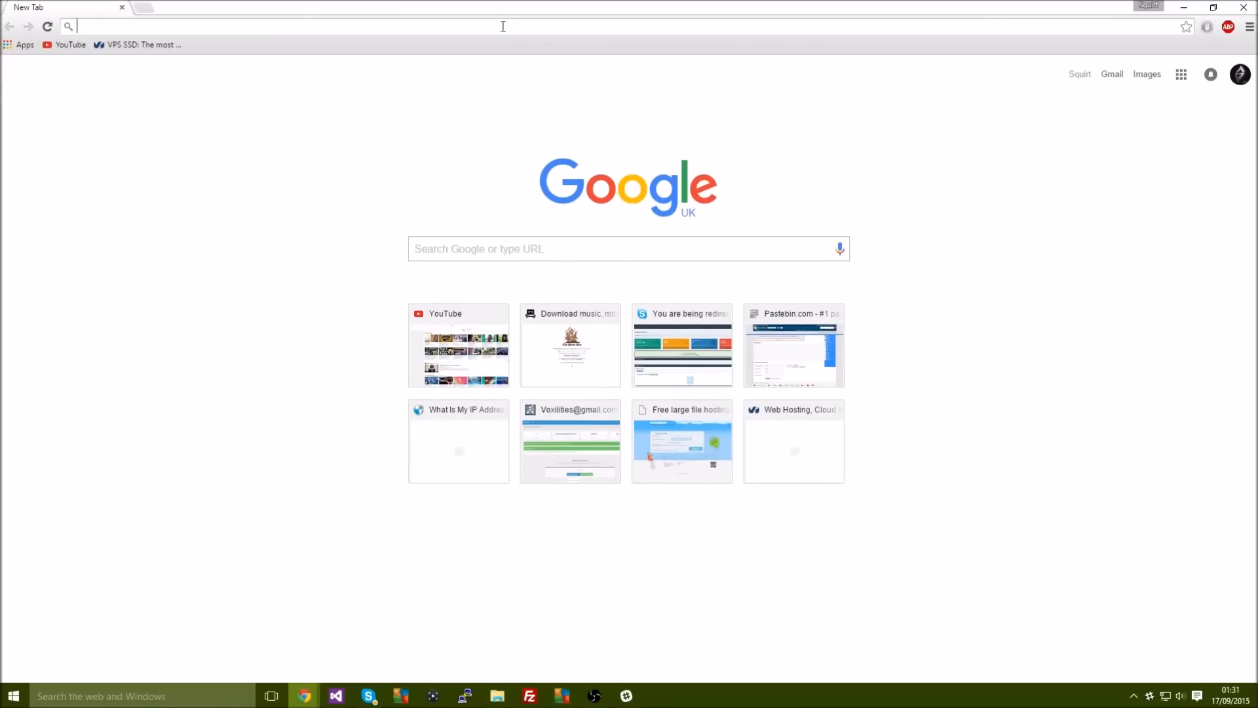
{"action": "type", "text": "pastebin.com"}
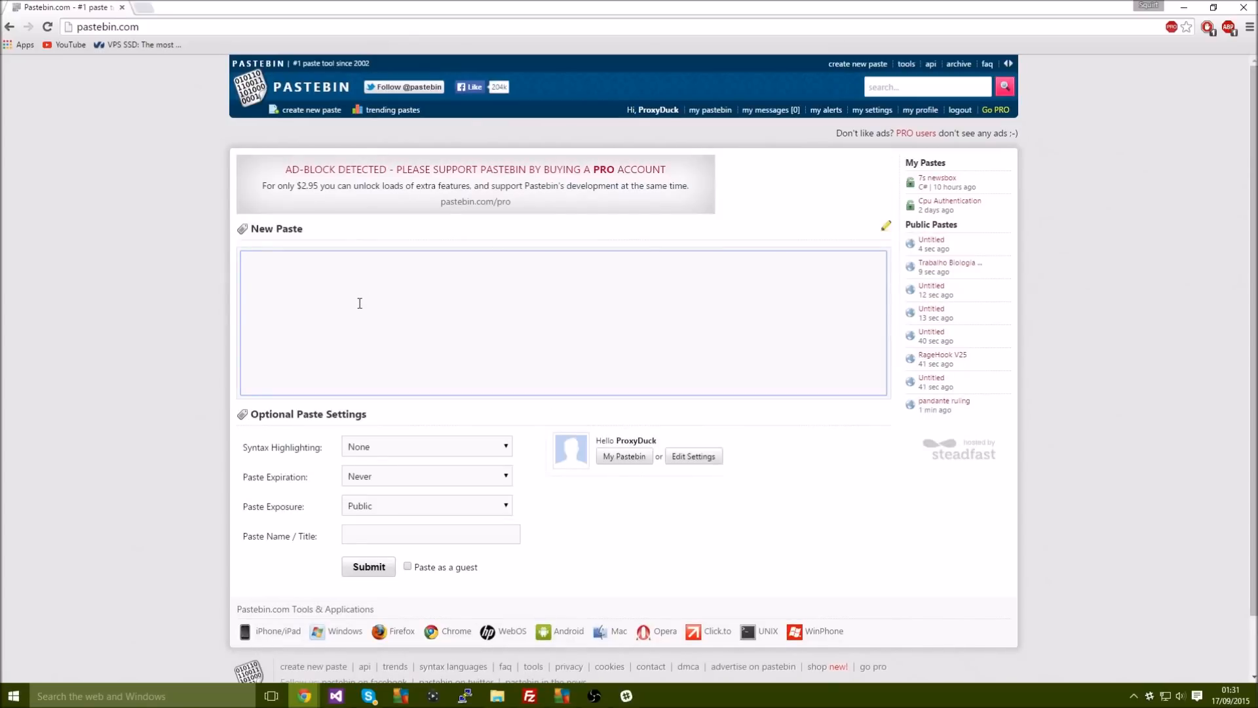
Fill the new paste with 'Welcome!', 'Pastebin Version!', a dashed divider and 'Change Log v1.3'.
{"action": "type", "text": "we"}
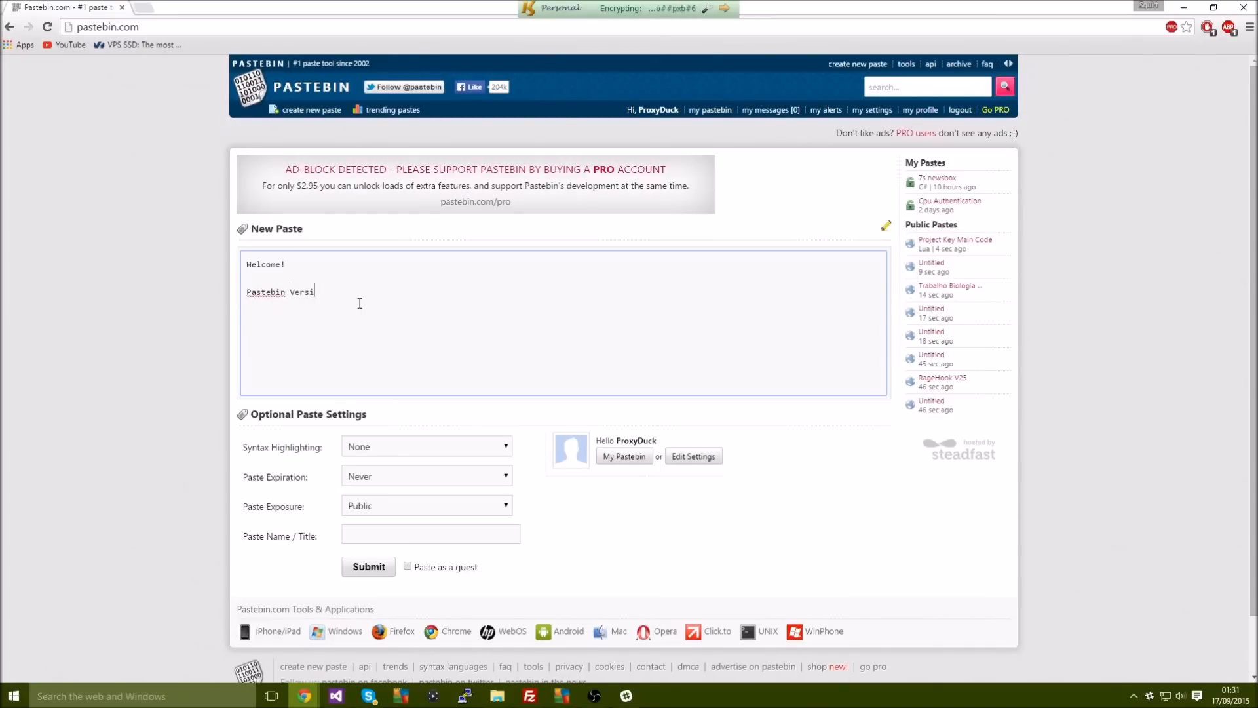
{"action": "type", "text": "on!"}
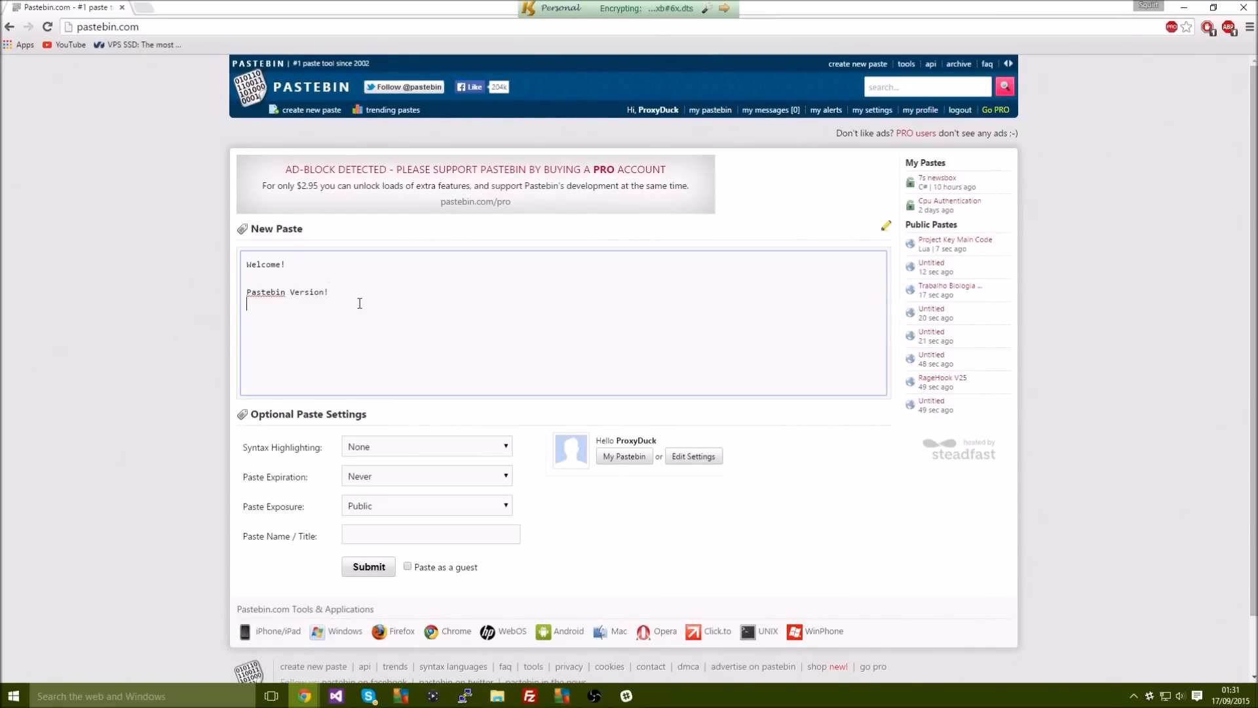
{"action": "type", "text": "-----------"}
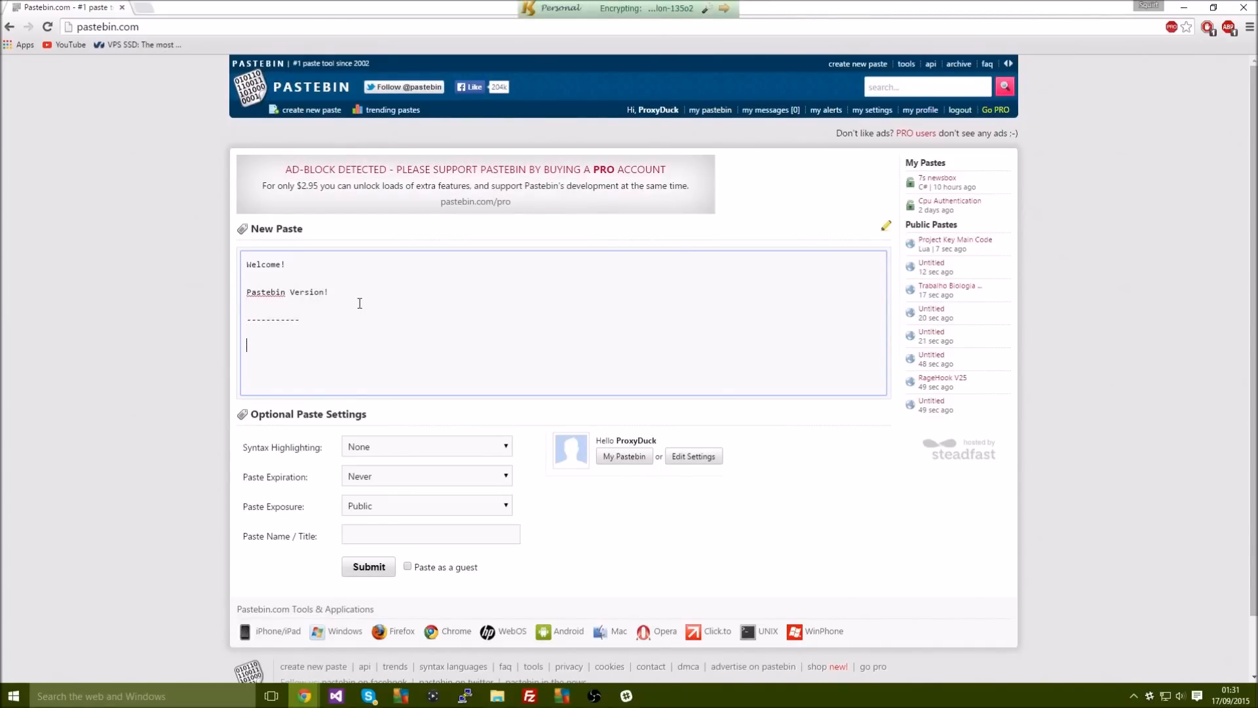
{"action": "type", "text": "Change"}
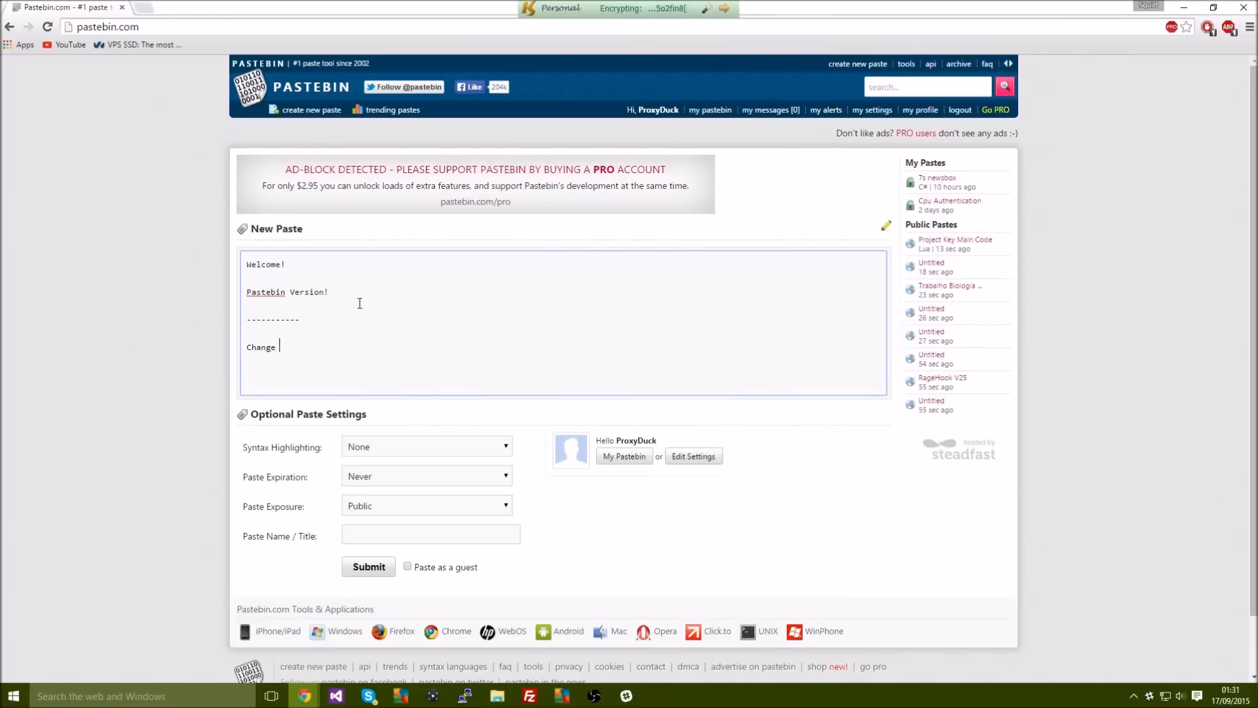
{"action": "type", "text": "Log 1v"}
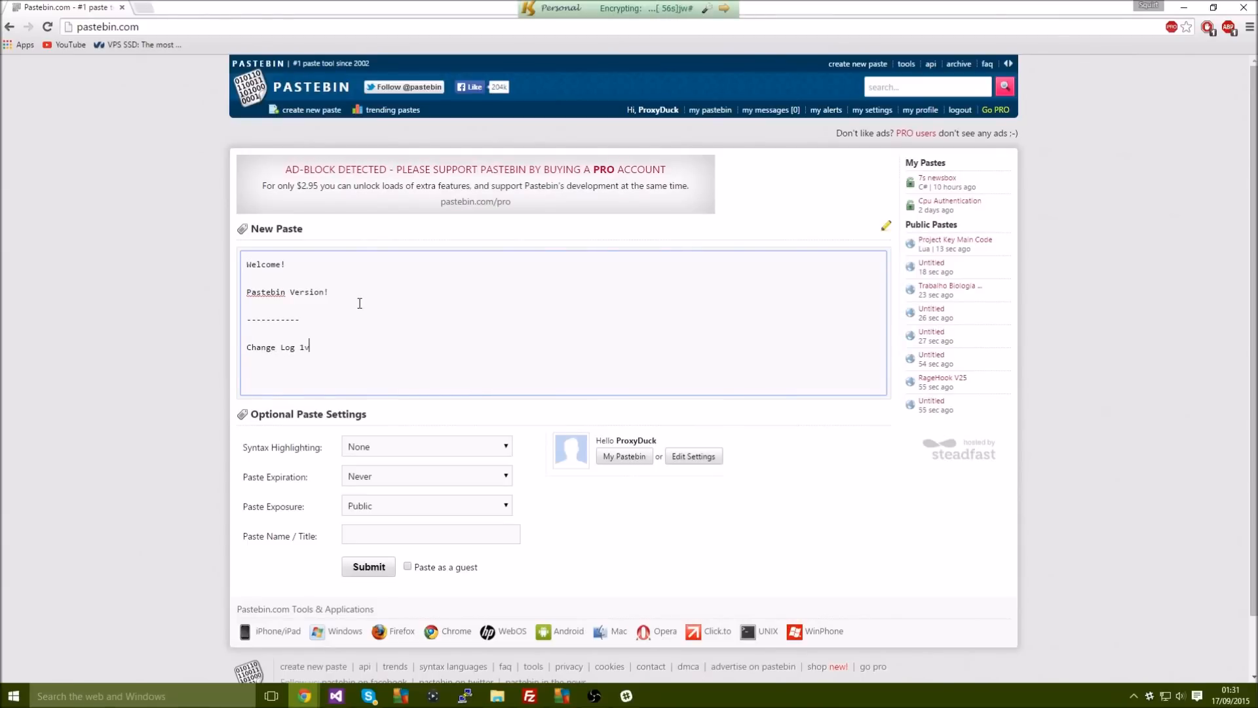
{"action": "type", "text": "1.3"}
{"action": "type", "text": "asdasd"}
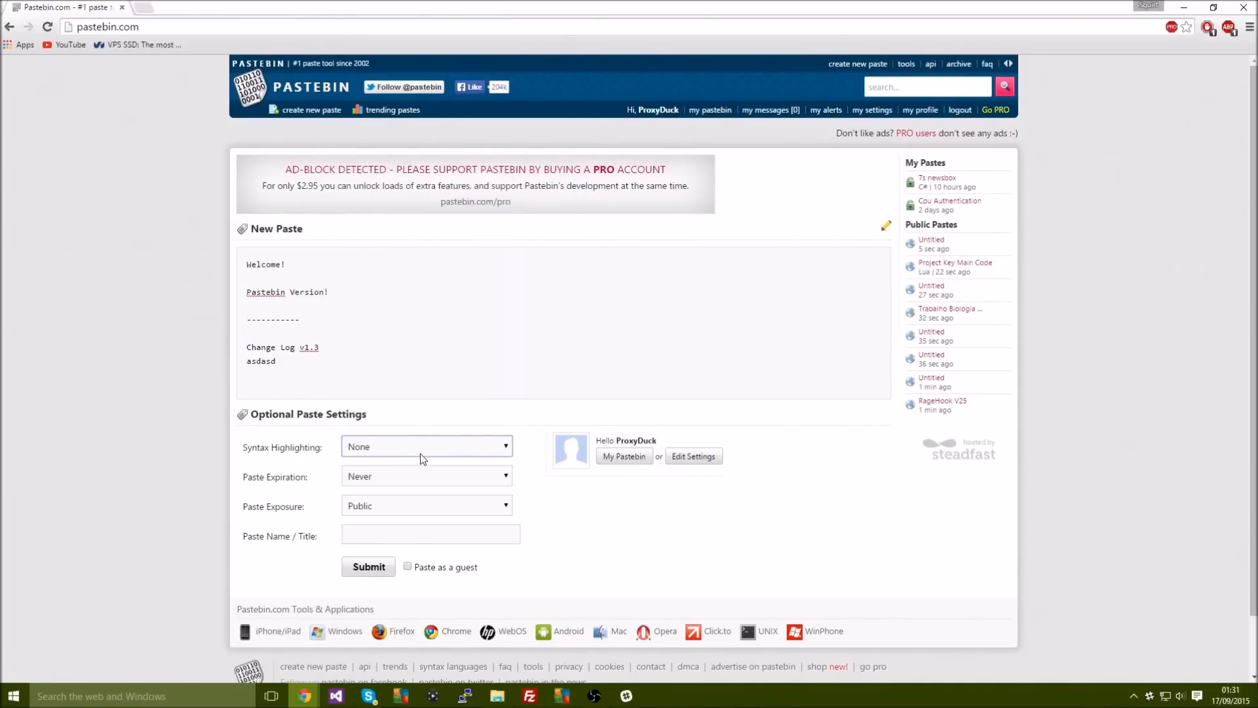
Set exposure to Unlisted, title the paste 'news feed YT' and submit it.
{"action": "left_click", "coordinate": [427, 506]}
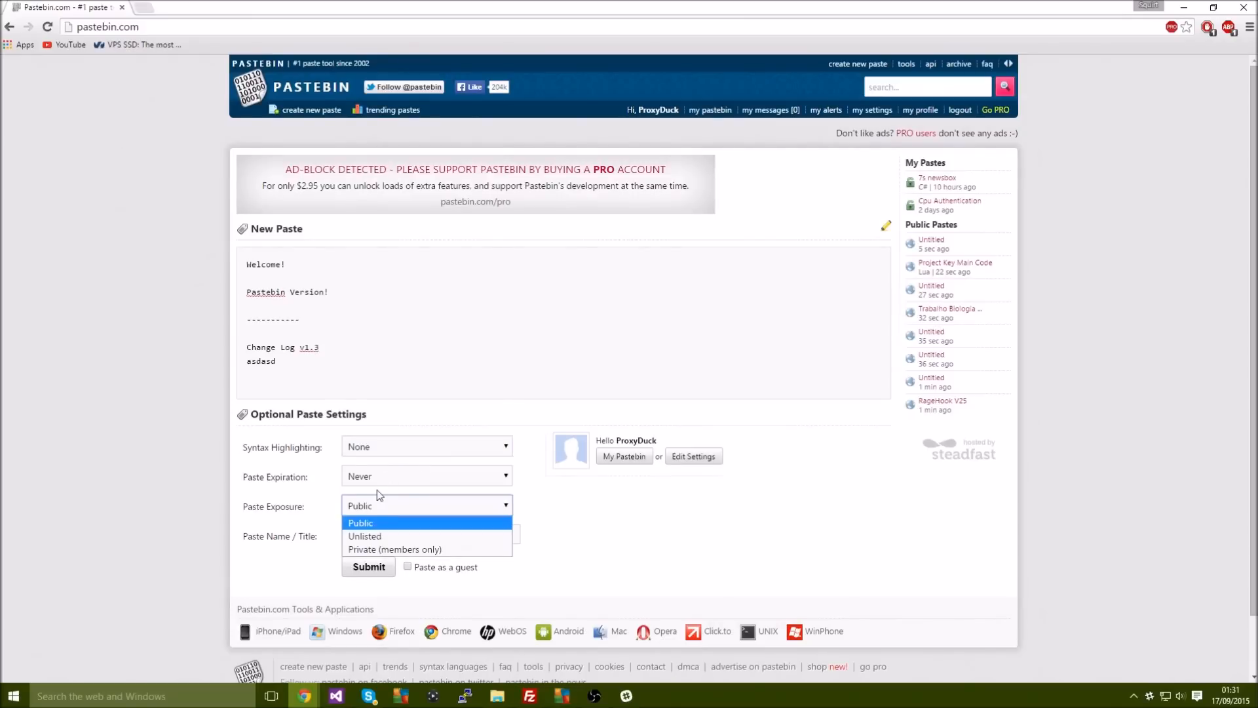
{"action": "mouse_move", "coordinate": [402, 511]}
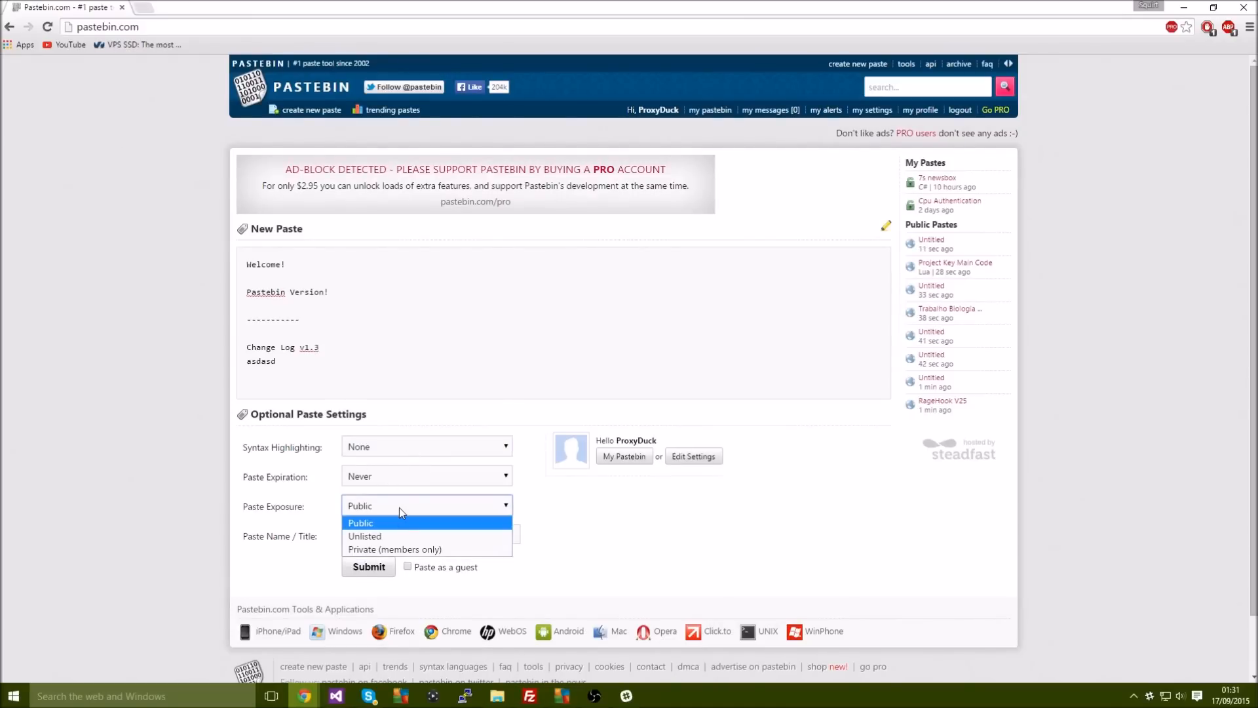
{"action": "mouse_move", "coordinate": [386, 536]}
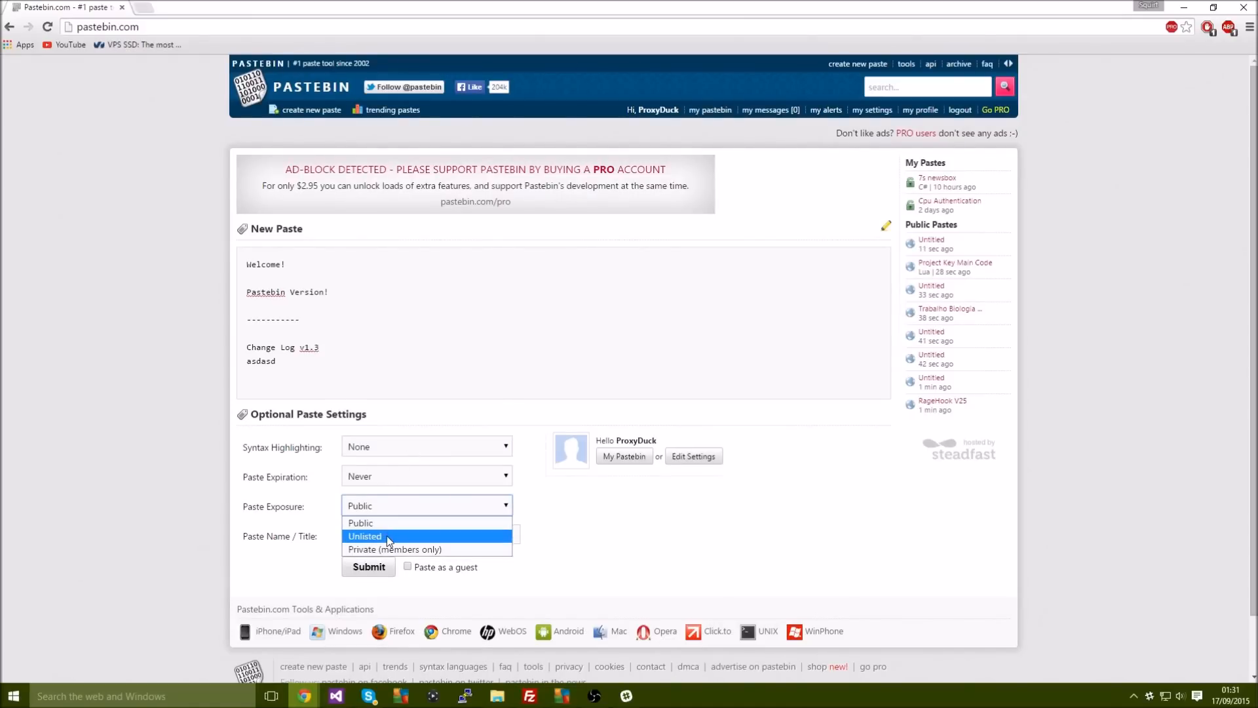
{"action": "left_click", "coordinate": [386, 536]}
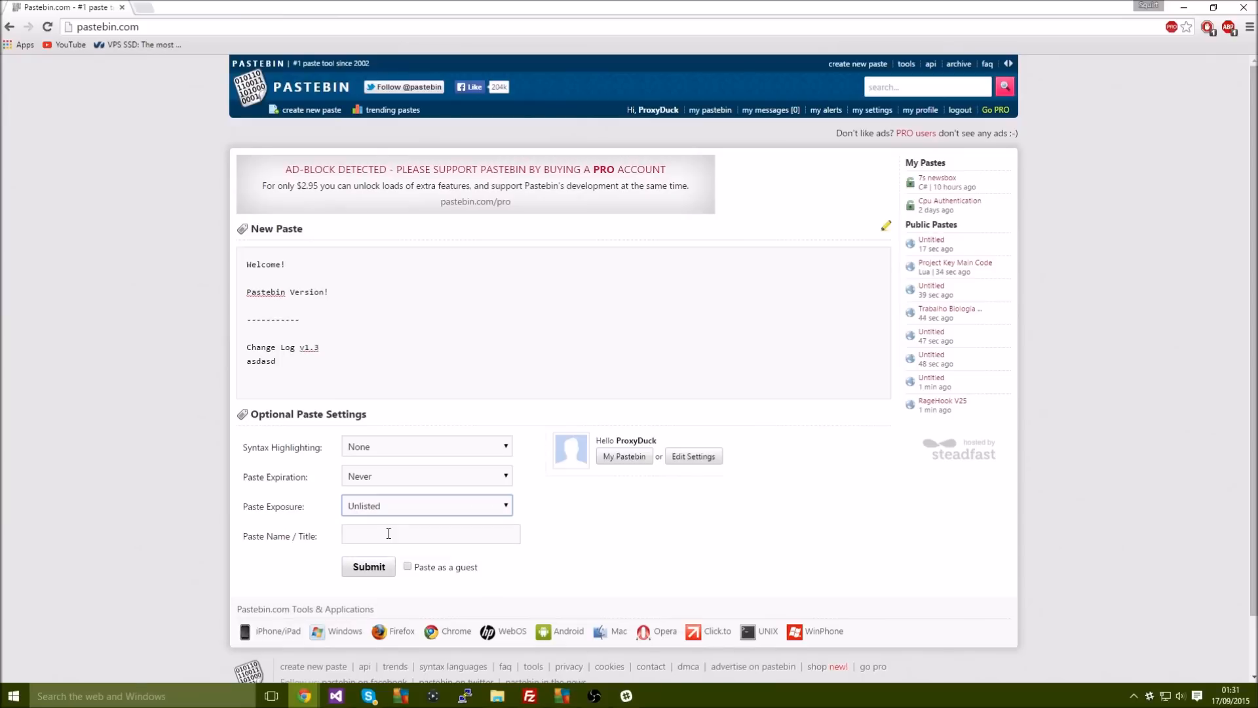
{"action": "left_click", "coordinate": [430, 533]}
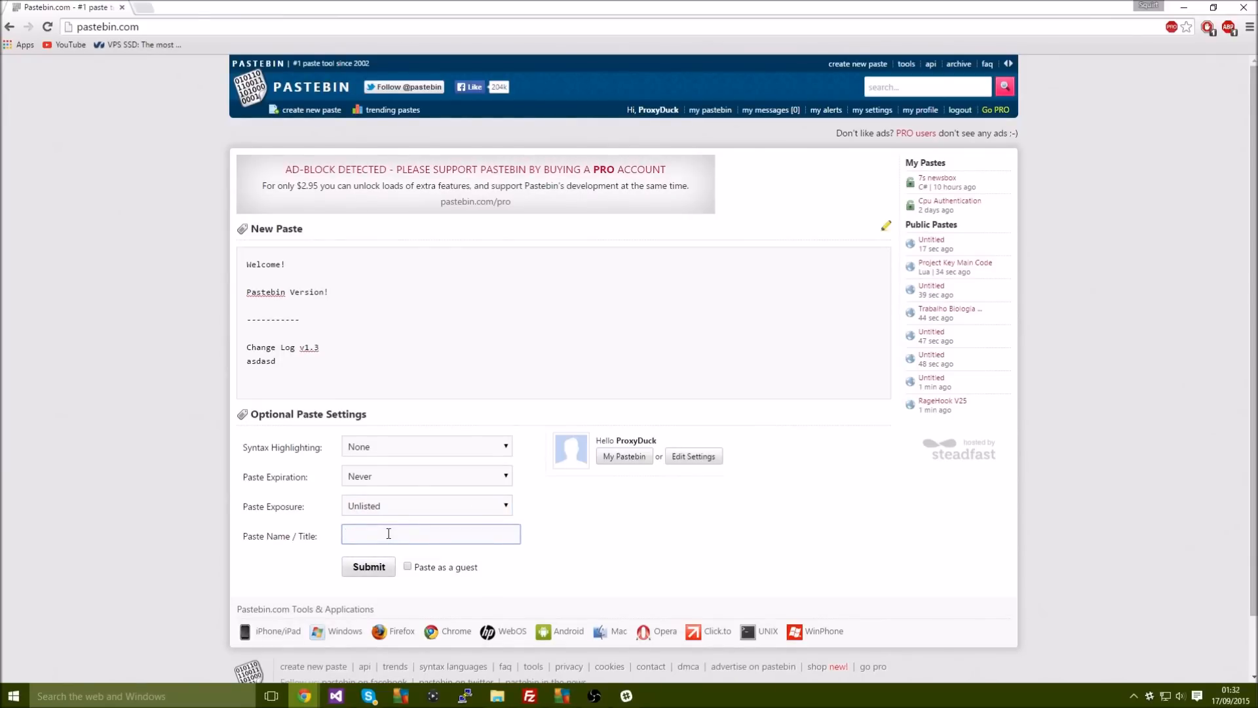
{"action": "type", "text": "news feed T"}
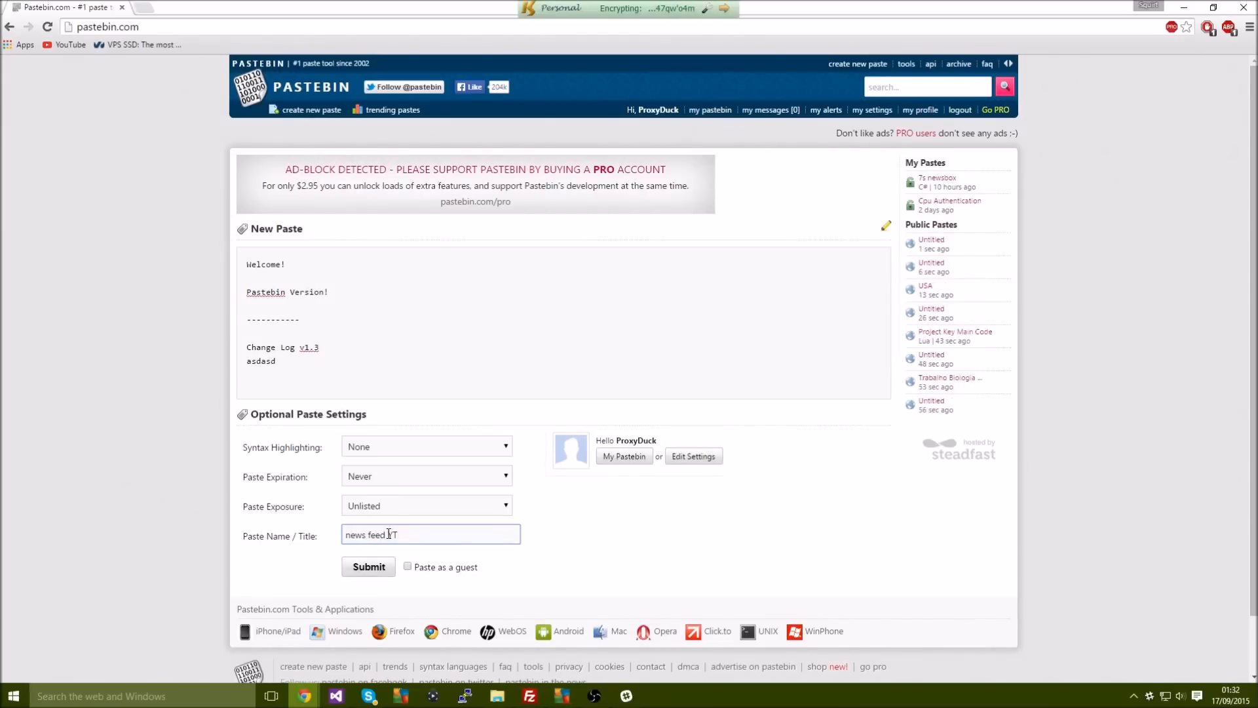
{"action": "left_click", "coordinate": [367, 567]}
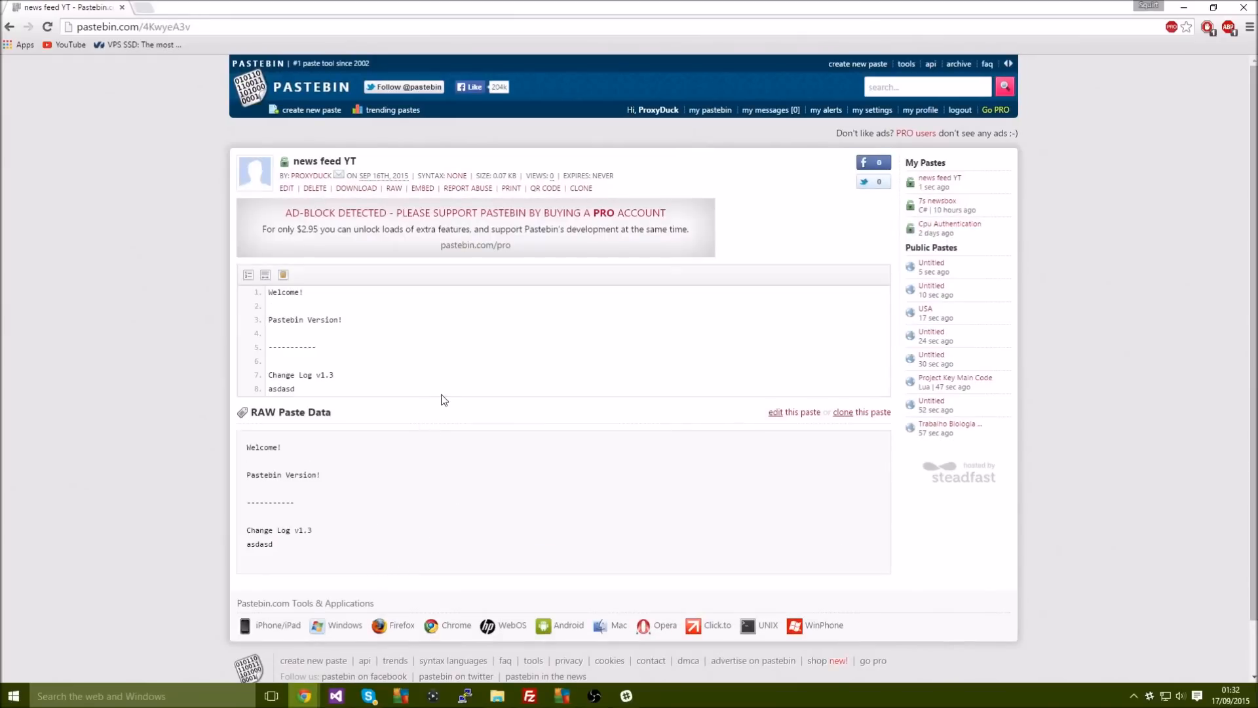
{"action": "mouse_move", "coordinate": [338, 341]}
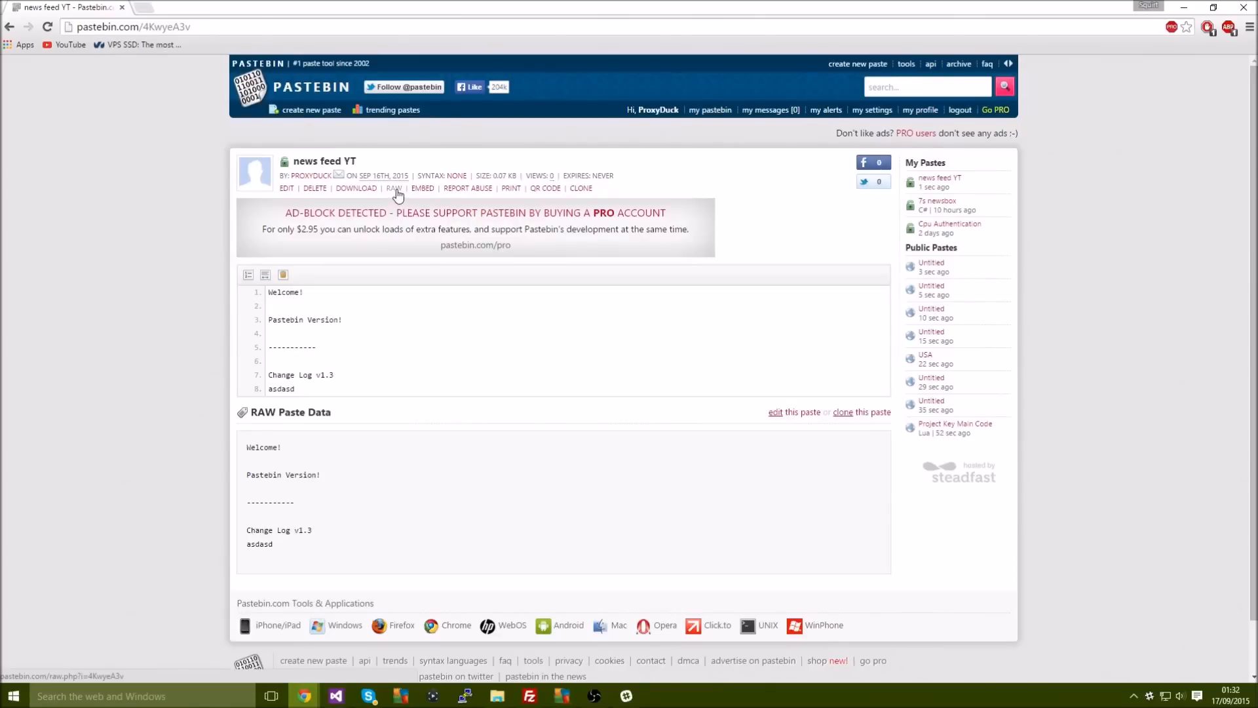
Switch to the RAW view of the paste and copy the pastebin.com/raw.php?i=4KwyeA3v address.
{"action": "left_click", "coordinate": [393, 189]}
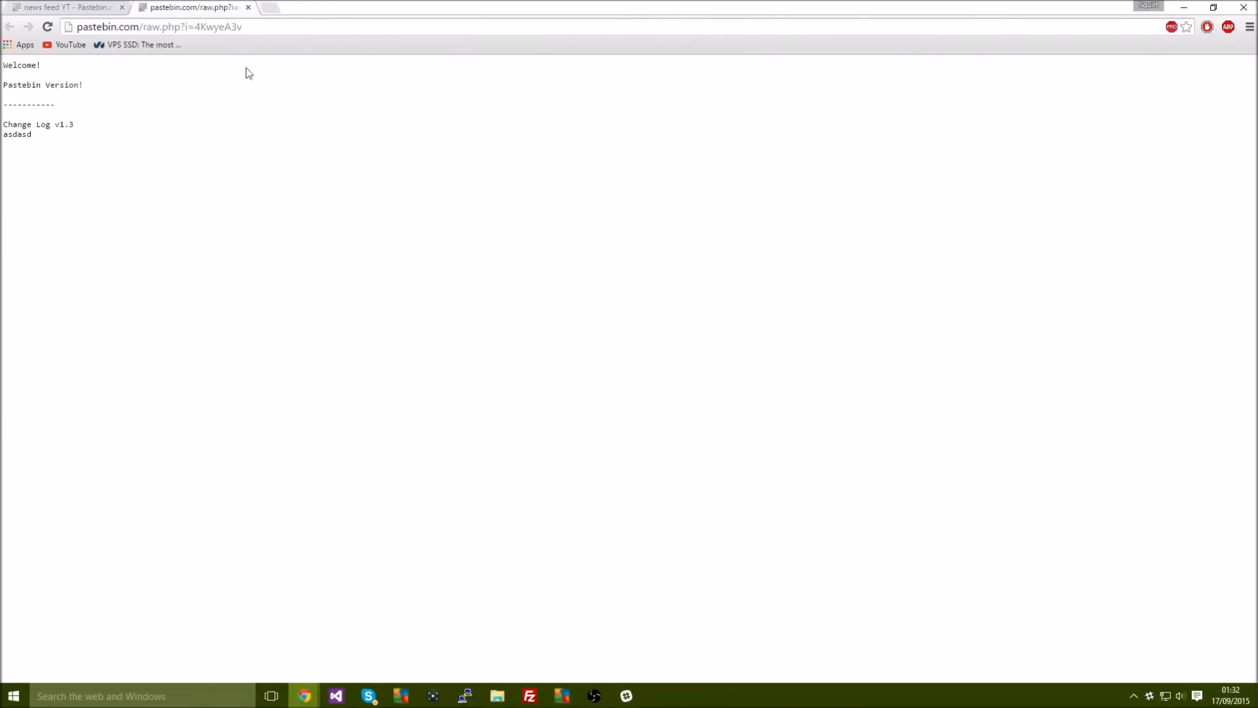
{"action": "mouse_move", "coordinate": [233, 105]}
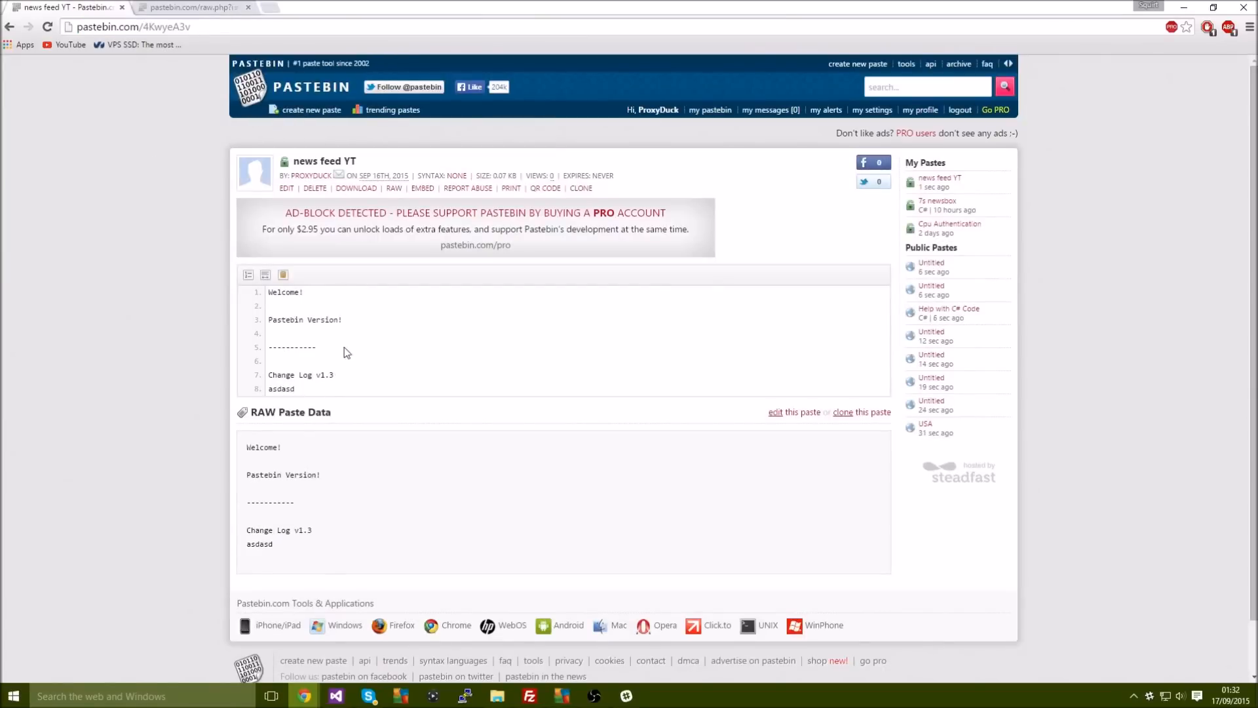
{"action": "mouse_move", "coordinate": [608, 179]}
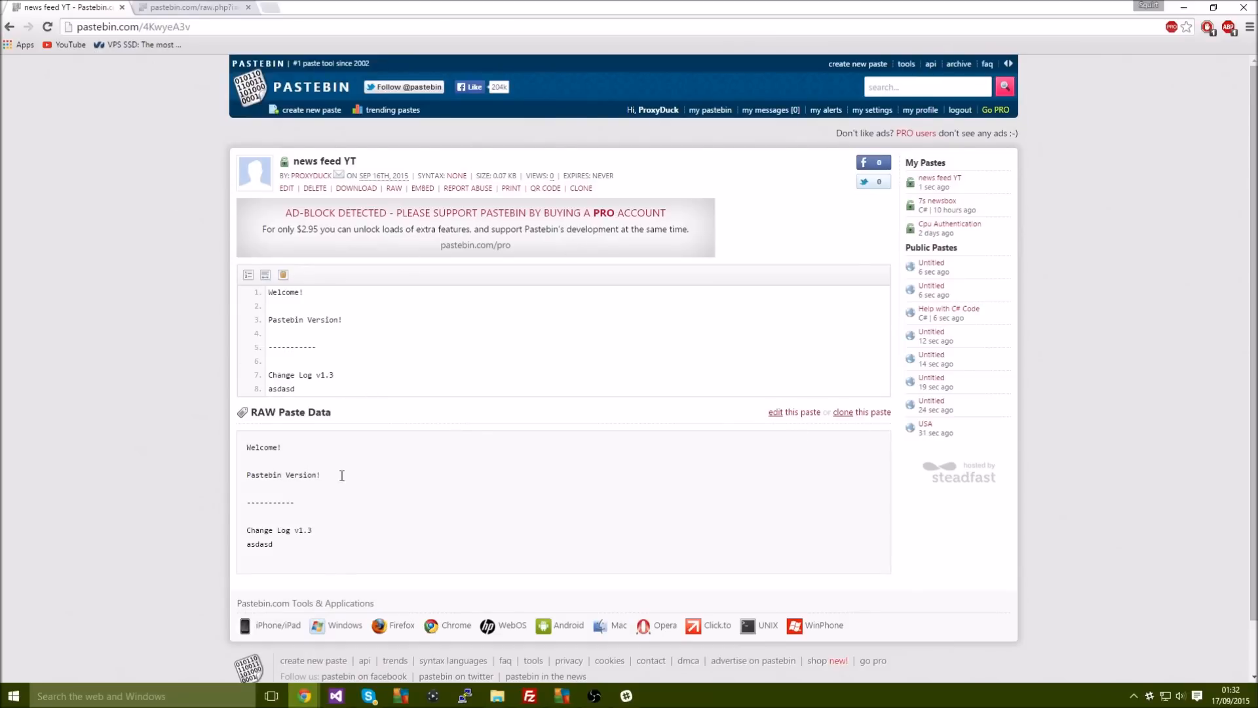
{"action": "left_click", "coordinate": [183, 8]}
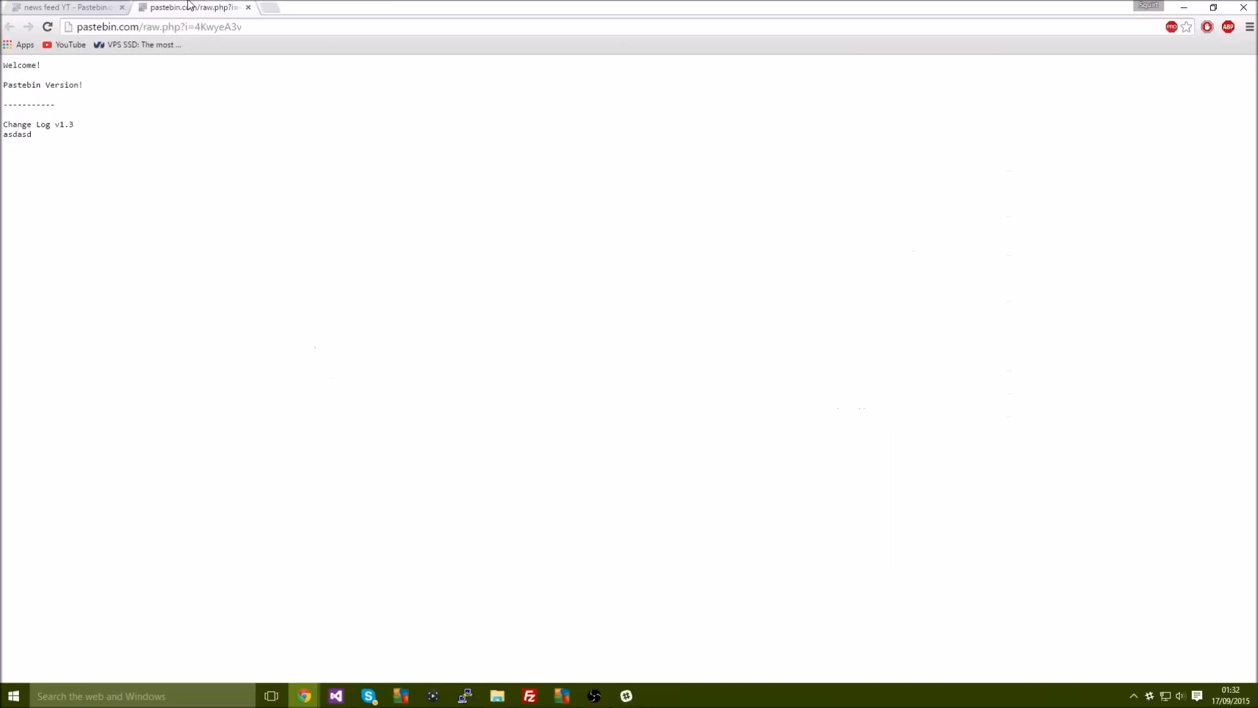
{"action": "right_click", "coordinate": [164, 28]}
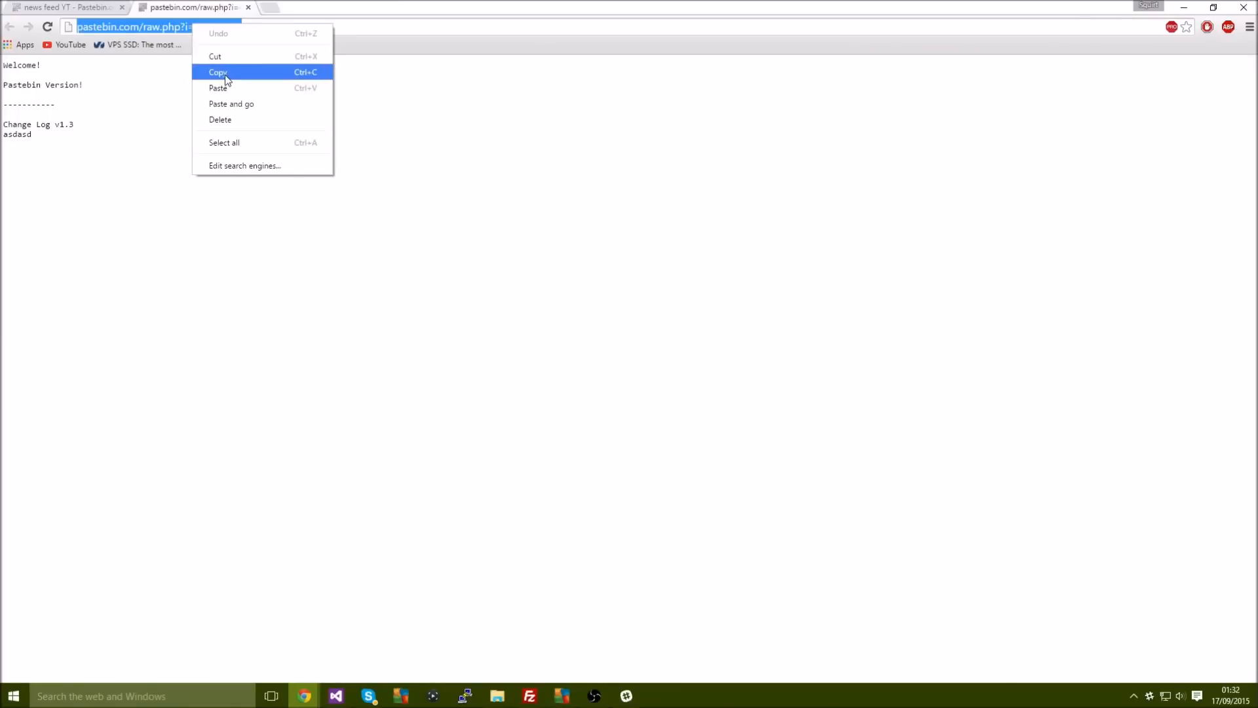
{"action": "left_click", "coordinate": [219, 72]}
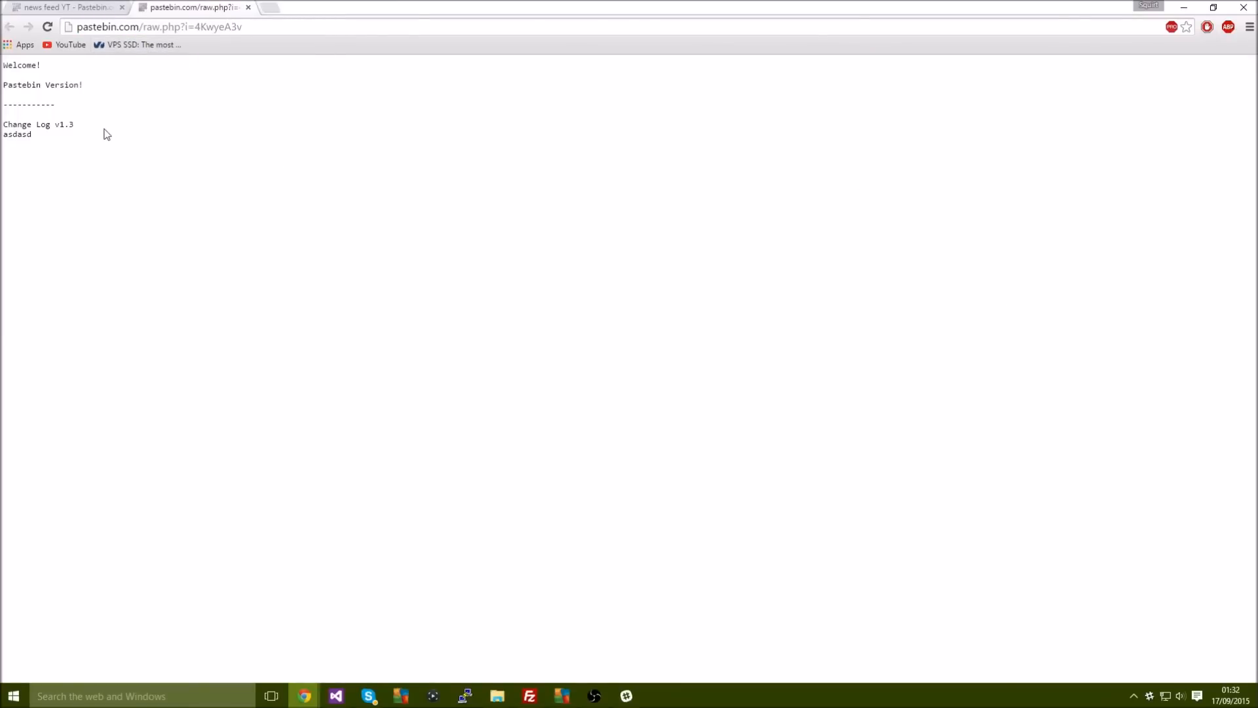
Check the raw page's source, then close that source tab.
{"action": "right_click", "coordinate": [107, 133]}
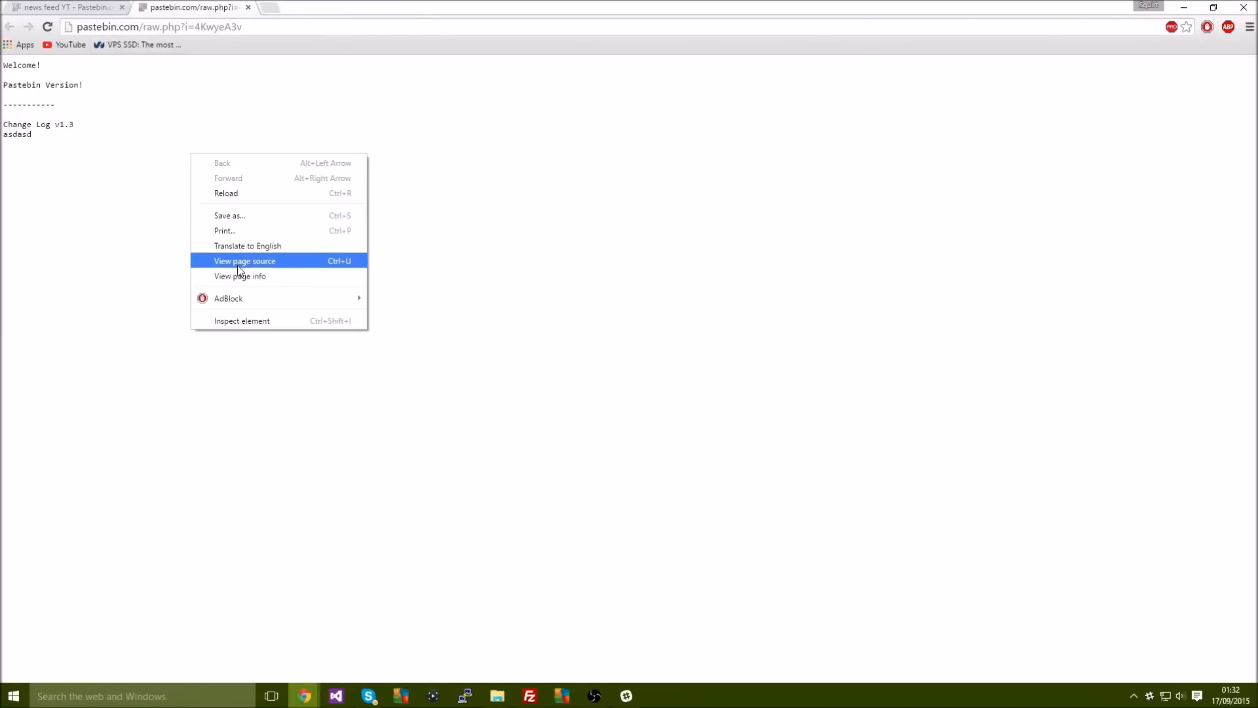
{"action": "left_click", "coordinate": [245, 261]}
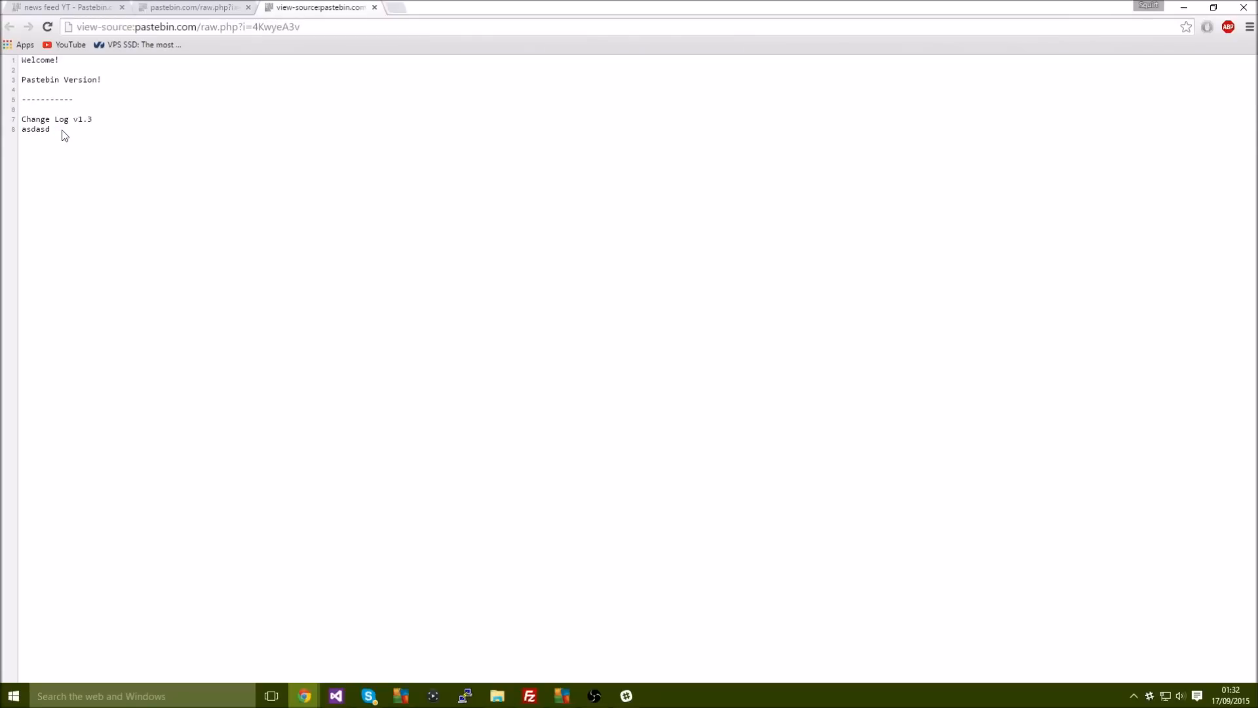
{"action": "left_click", "coordinate": [63, 7]}
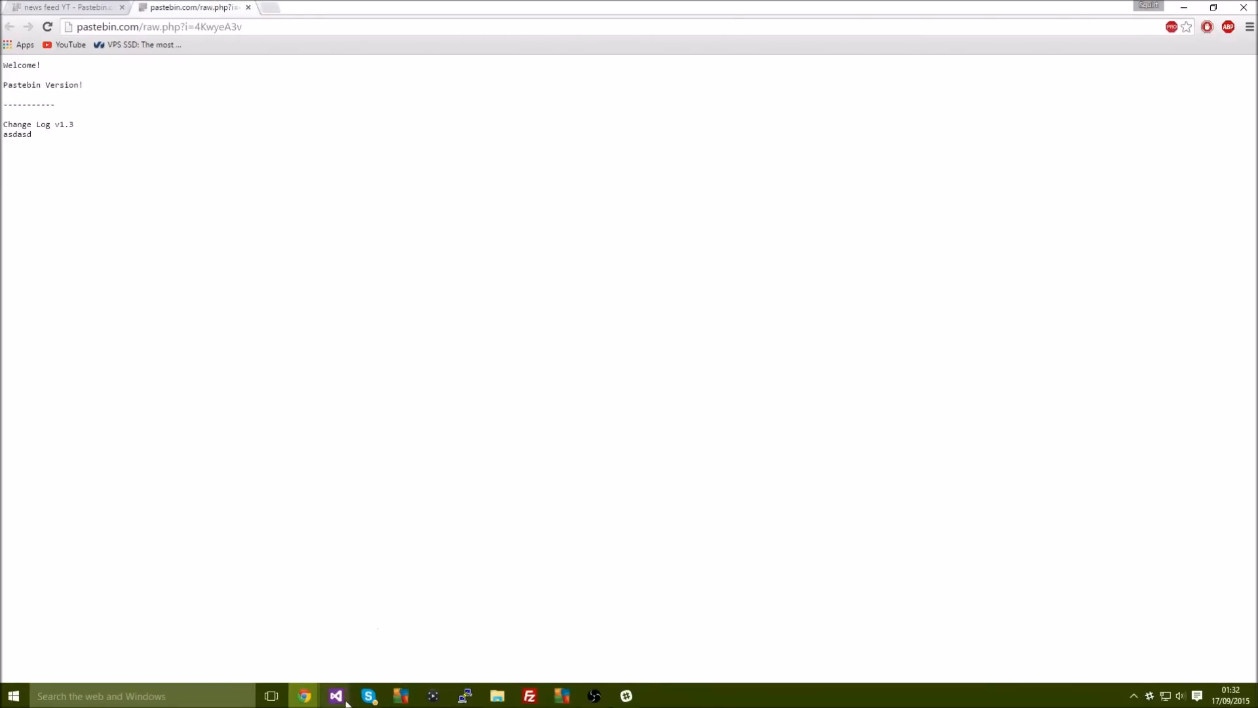
{"action": "left_click", "coordinate": [337, 696]}
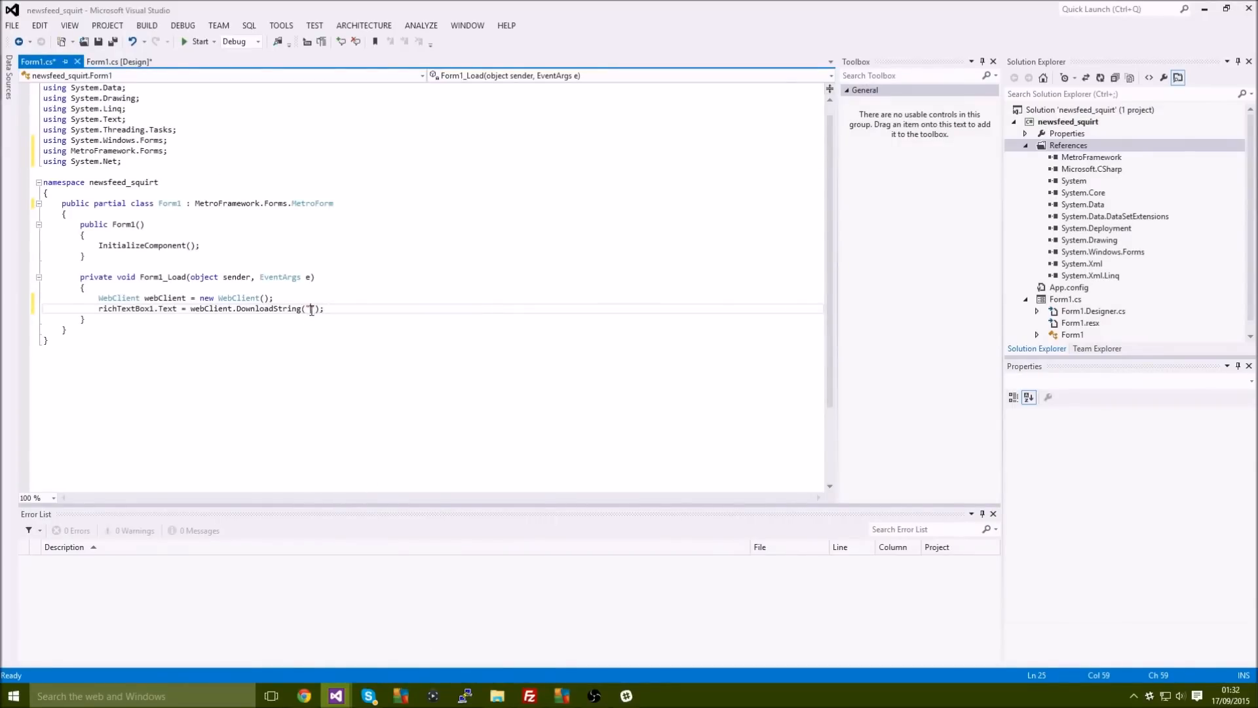
{"action": "type", "text": "http://pastebin.com/raw.php?i=4KwyeA3v"}
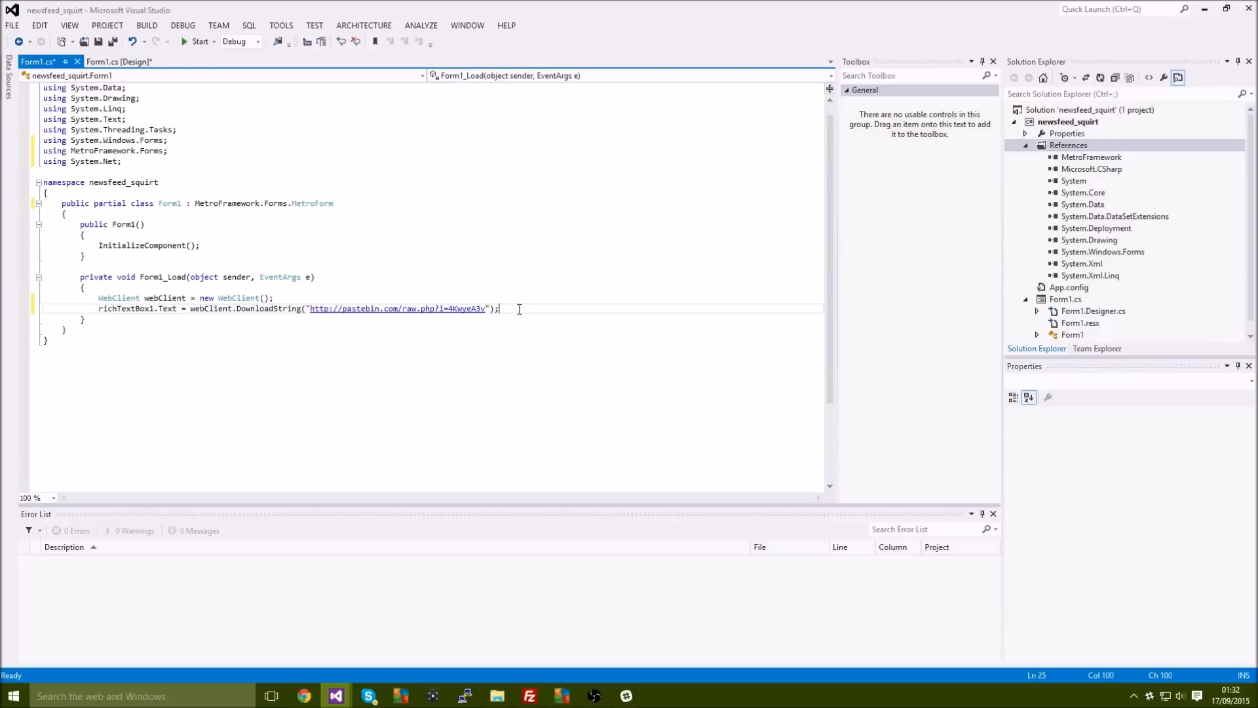
{"action": "mouse_move", "coordinate": [358, 228]}
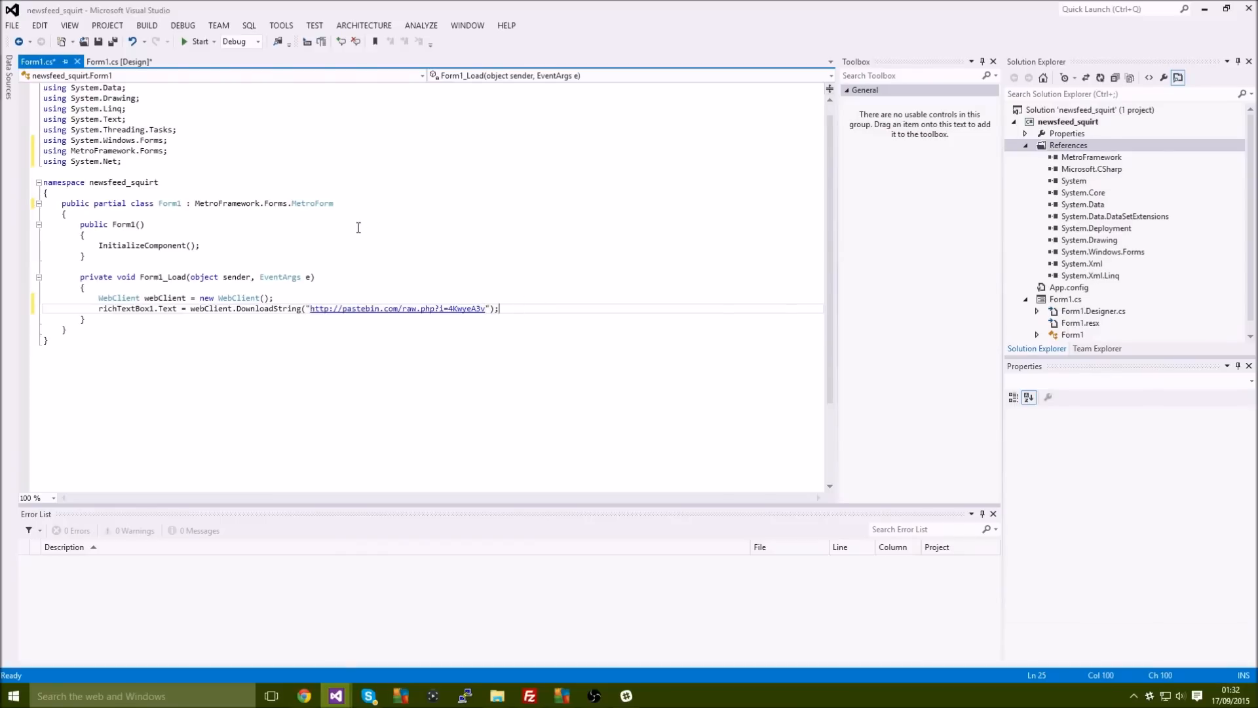
{"action": "left_click", "coordinate": [199, 41]}
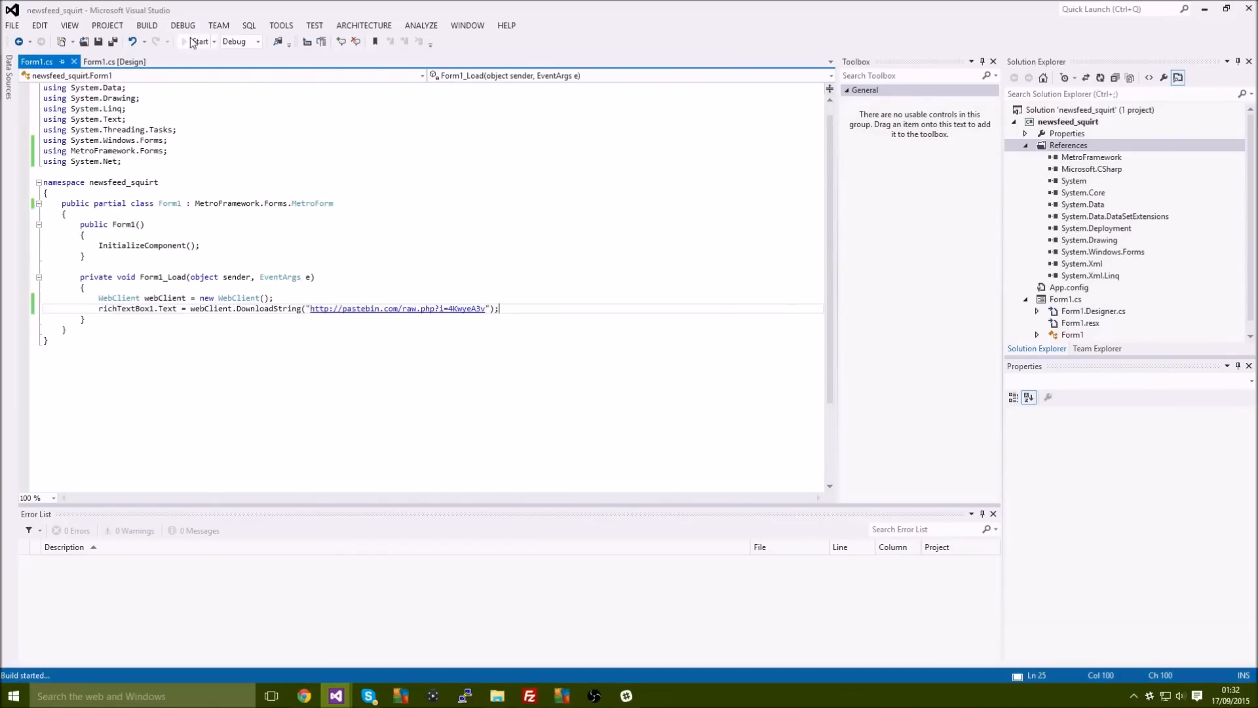
{"action": "left_click", "coordinate": [197, 41]}
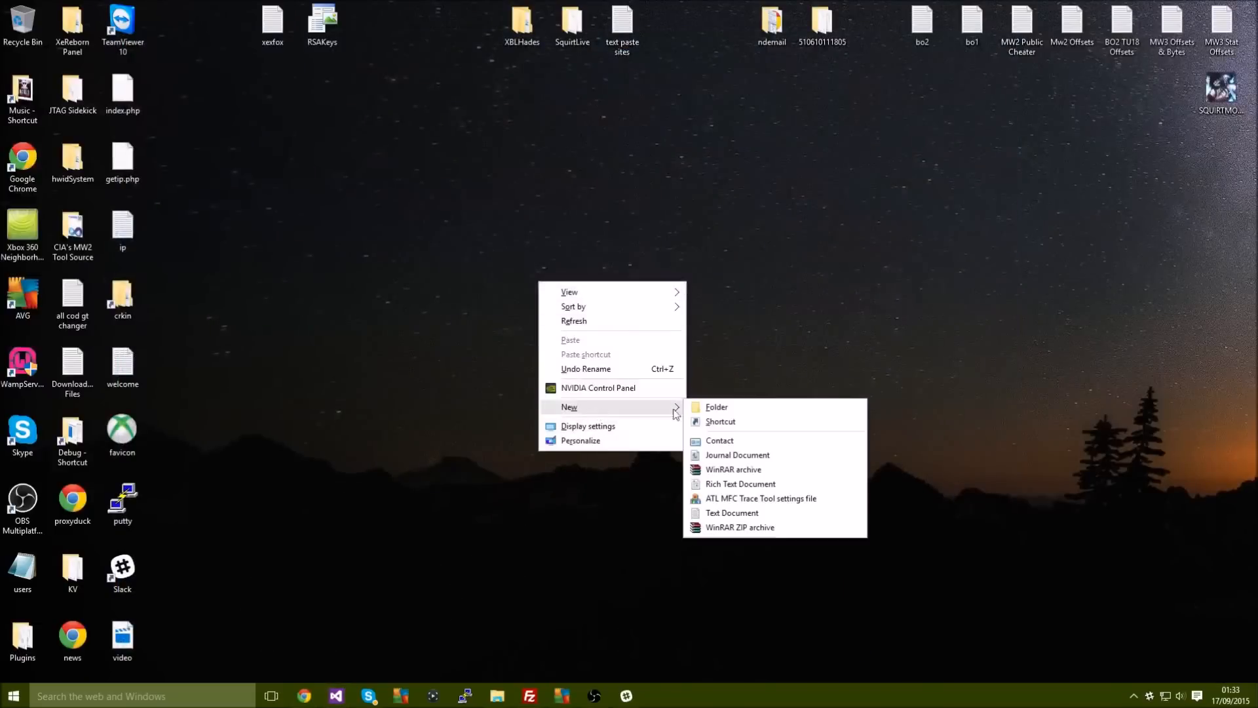
Create a New Text Document on the desktop and open it in Notepad.
{"action": "left_click", "coordinate": [561, 299]}
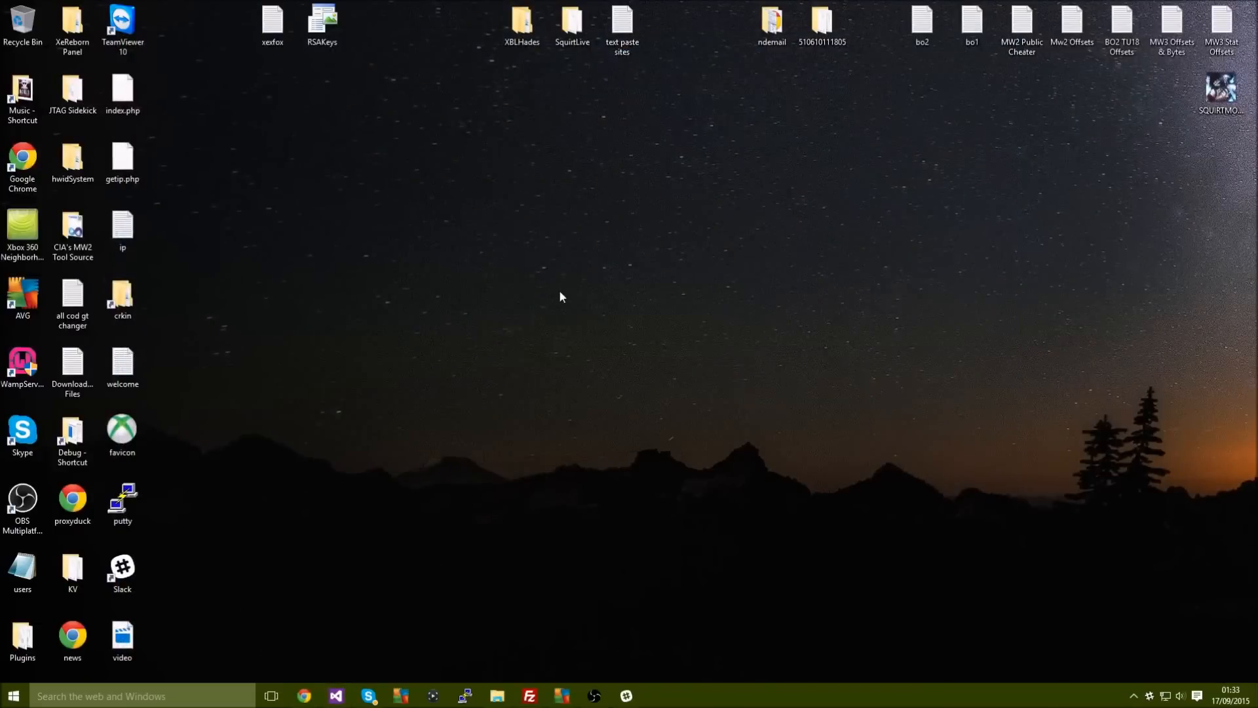
{"action": "right_click", "coordinate": [561, 296]}
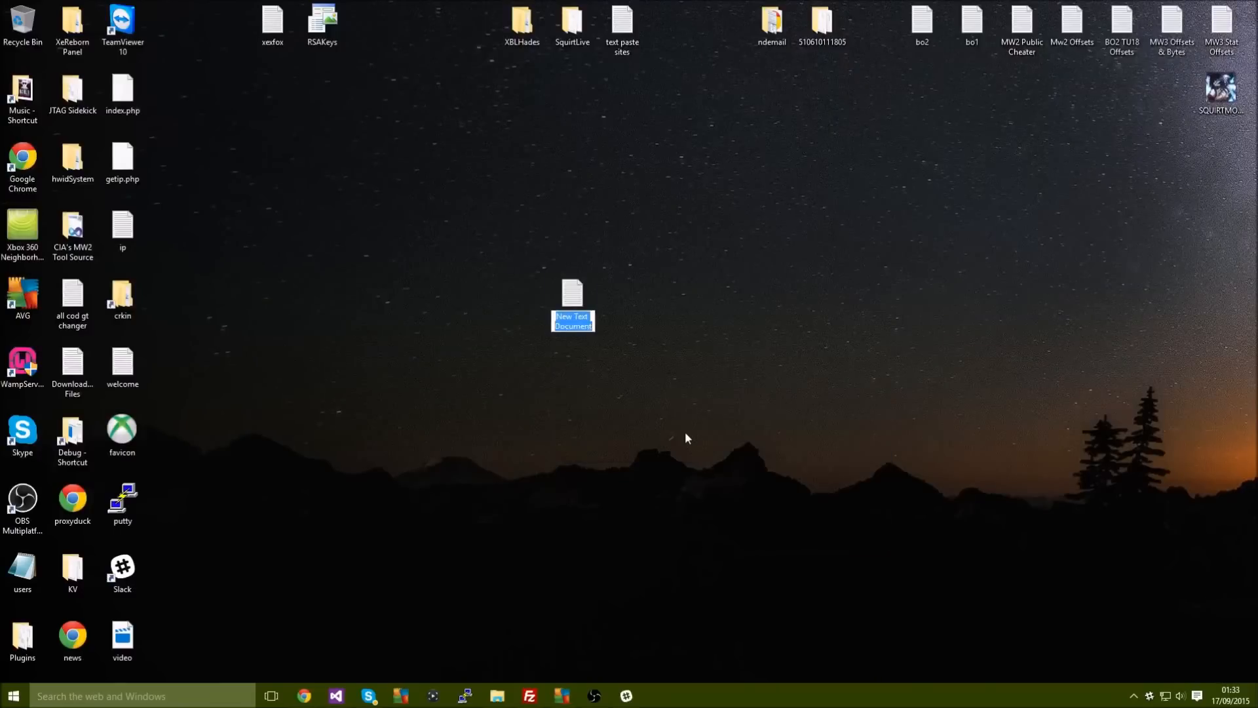
{"action": "double_click", "coordinate": [571, 292]}
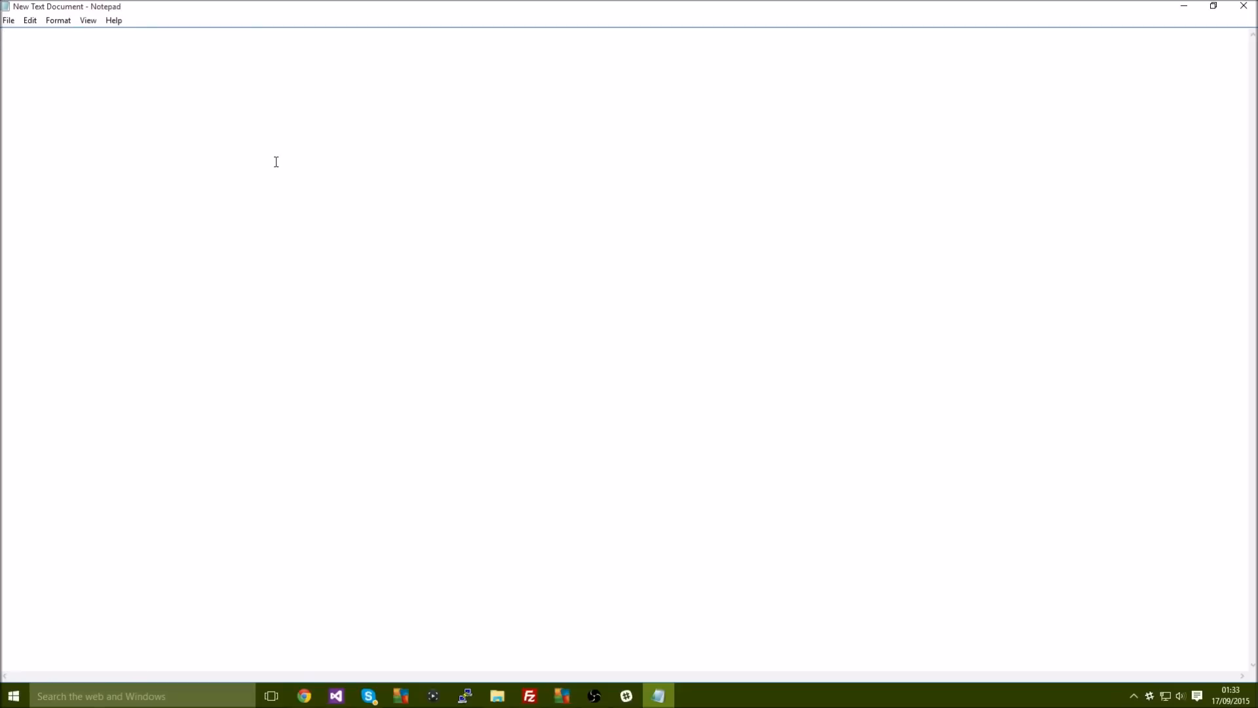
Write Welcome!, Website Version, a divider, Change Log! and asdasdas, then close Notepad.
{"action": "type", "text": "WE"}
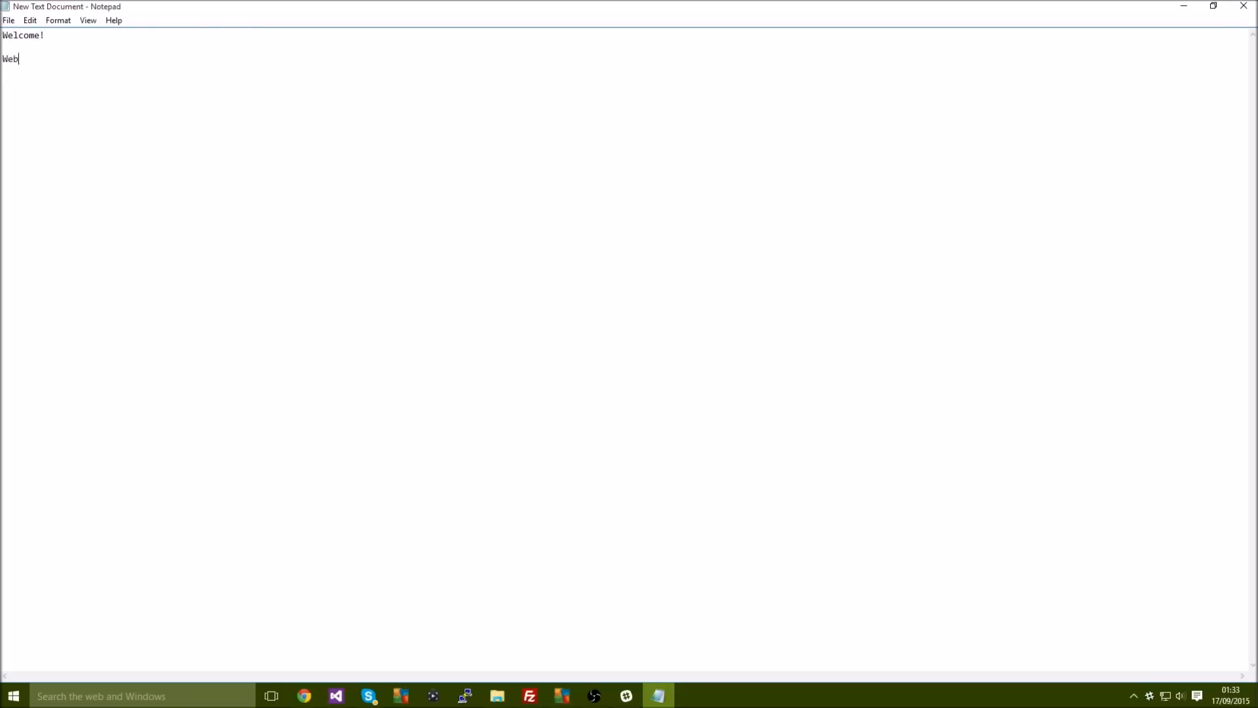
{"action": "type", "text": "site \\v"}
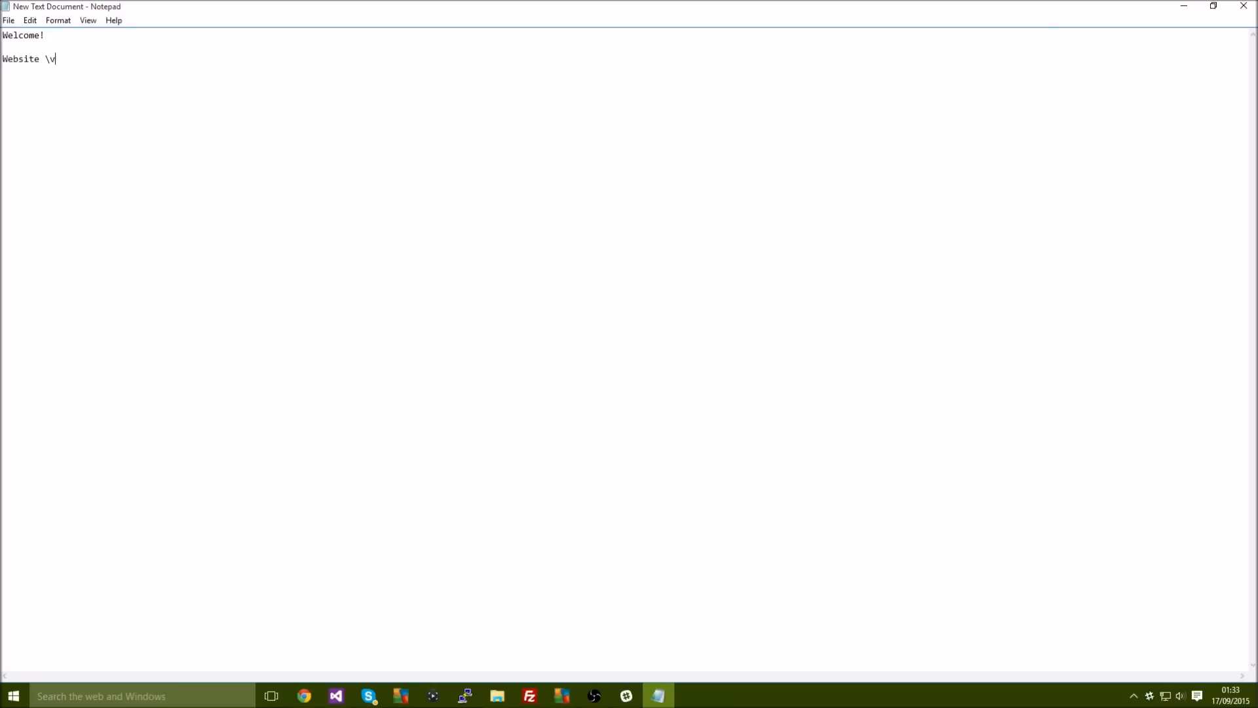
{"action": "type", "text": "Vers"}
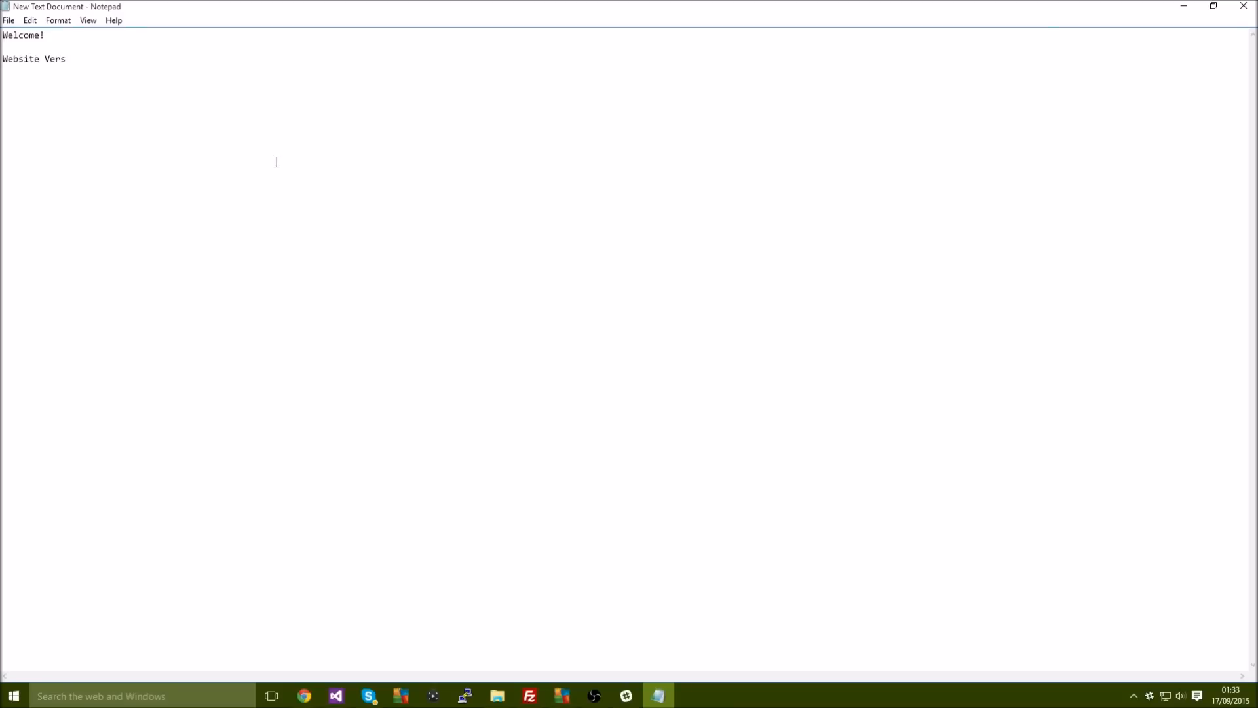
{"action": "type", "text": "ion"}
{"action": "type", "text": "Change"}
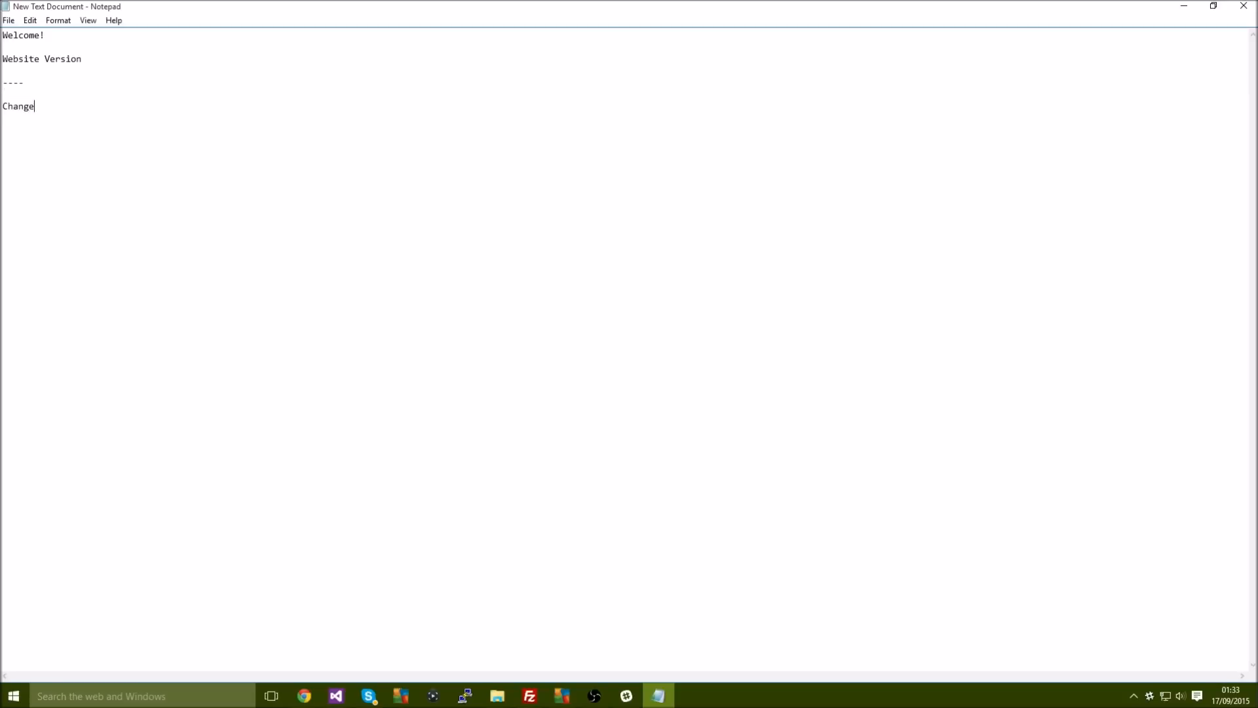
{"action": "type", "text": "Log!"}
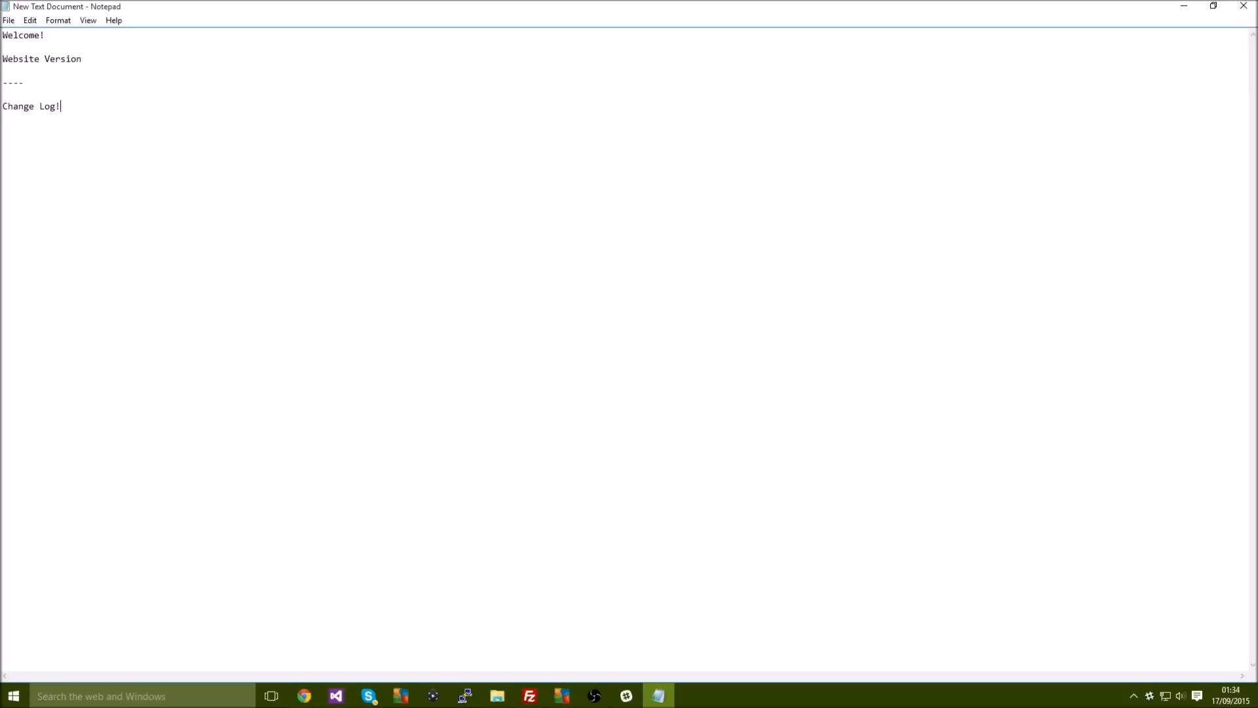
{"action": "type", "text": "asdasdas"}
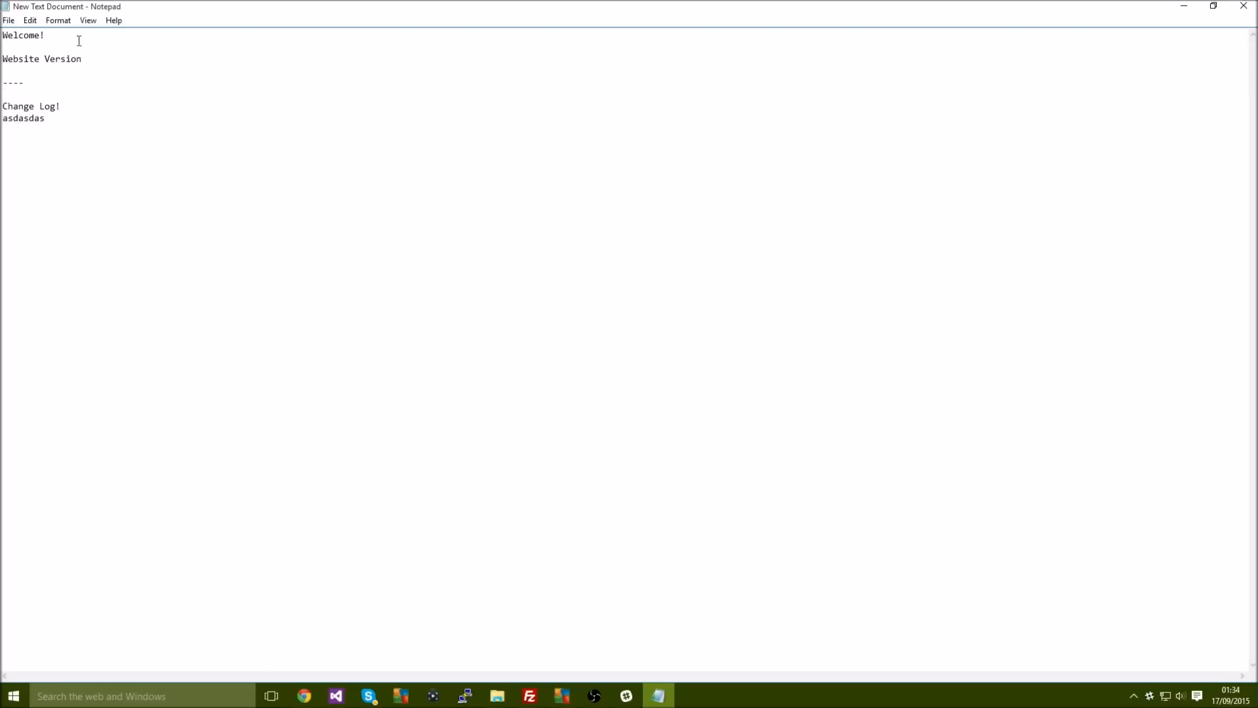
{"action": "left_click", "coordinate": [1211, 5]}
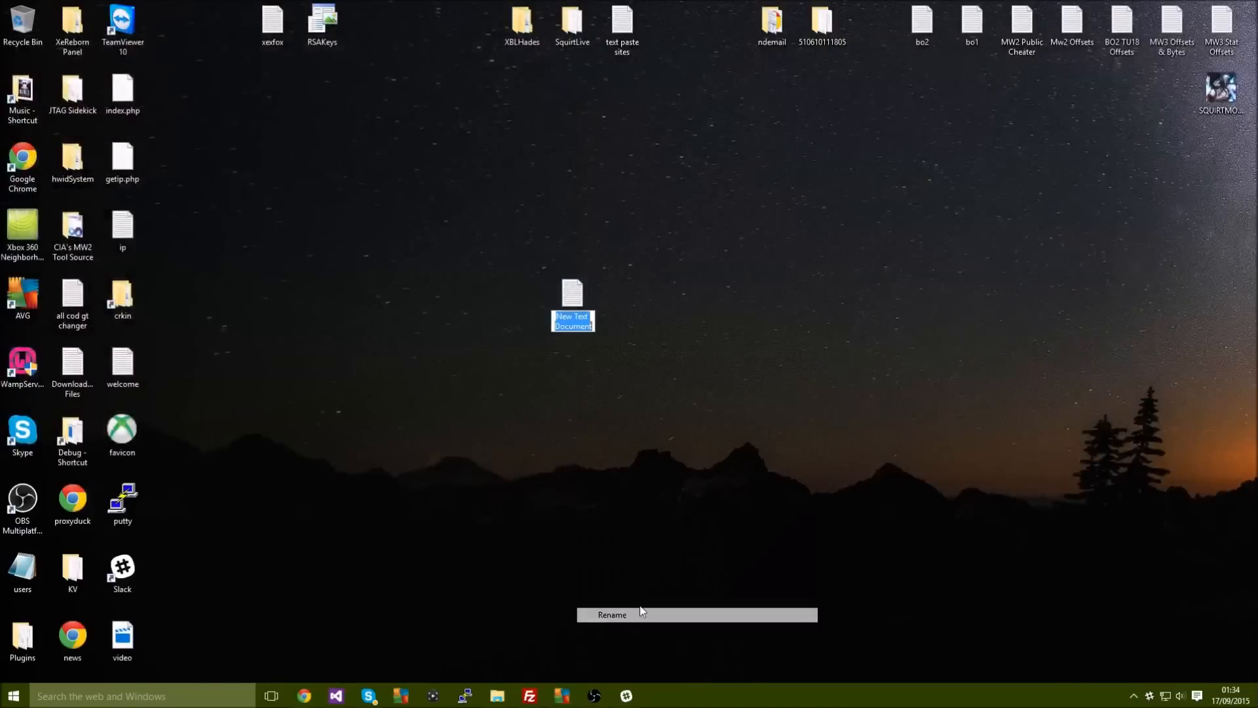
{"action": "mouse_move", "coordinate": [754, 547]}
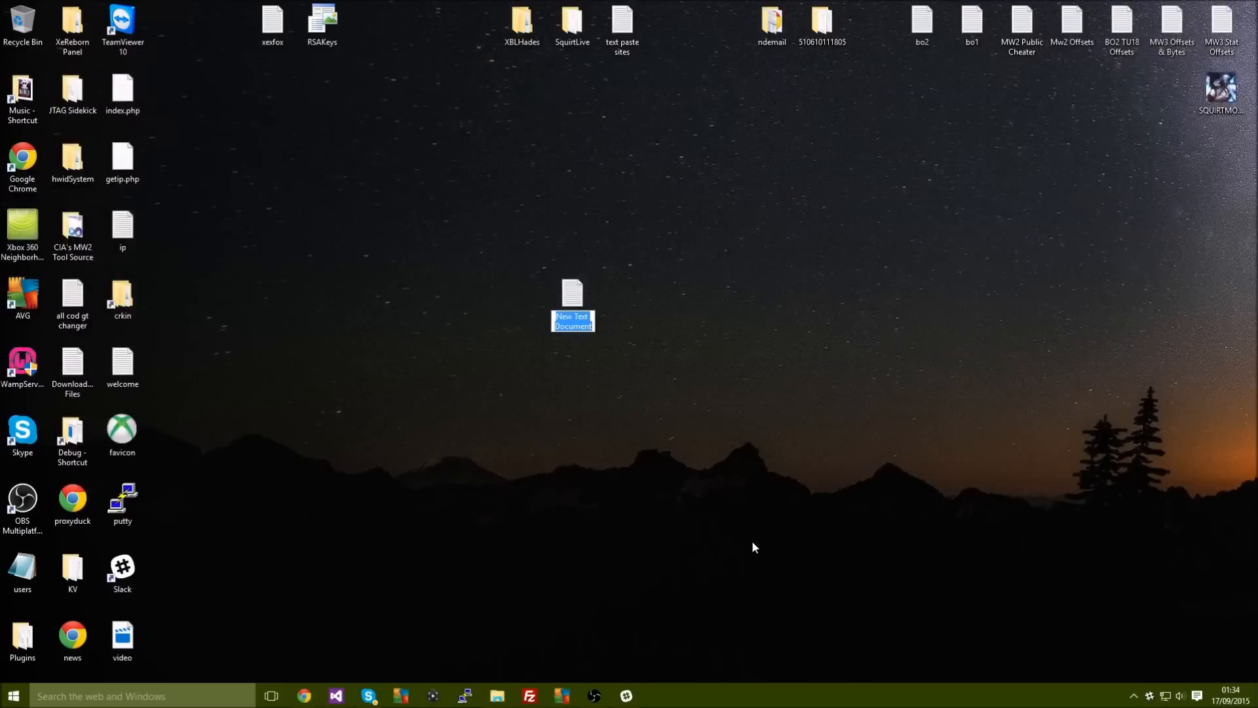
Rename the desktop file to newsfeedYT and bring FileZilla to the front.
{"action": "type", "text": "newsfeedYT"}
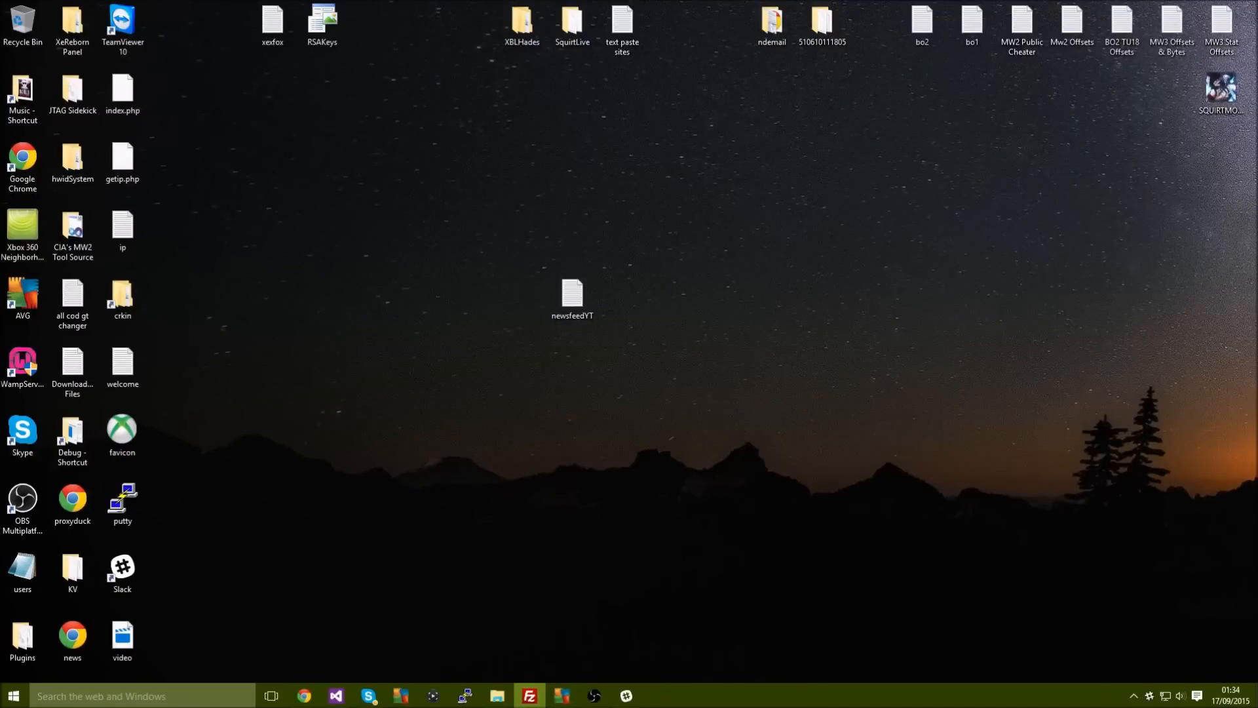
{"action": "left_click", "coordinate": [528, 695]}
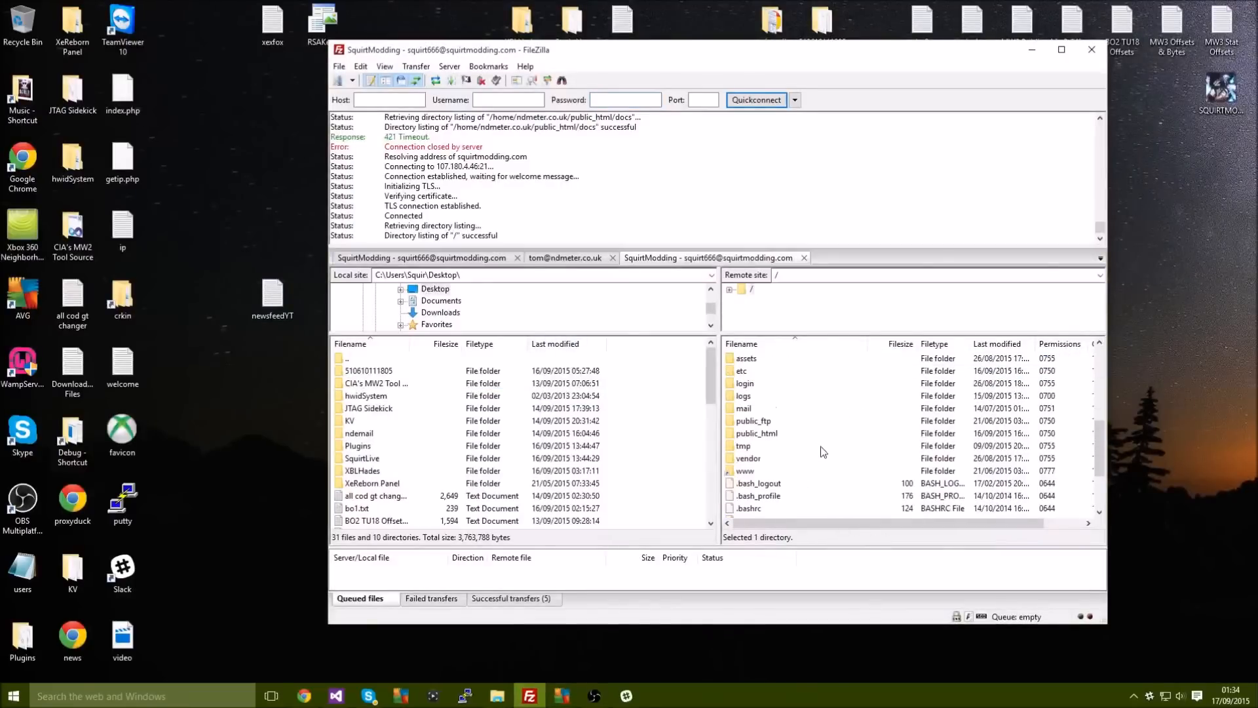
Open a folder such as public_html on the remote squirtmodding.com server.
{"action": "double_click", "coordinate": [756, 432]}
{"action": "type", "text": "squirtmodding.com/"}
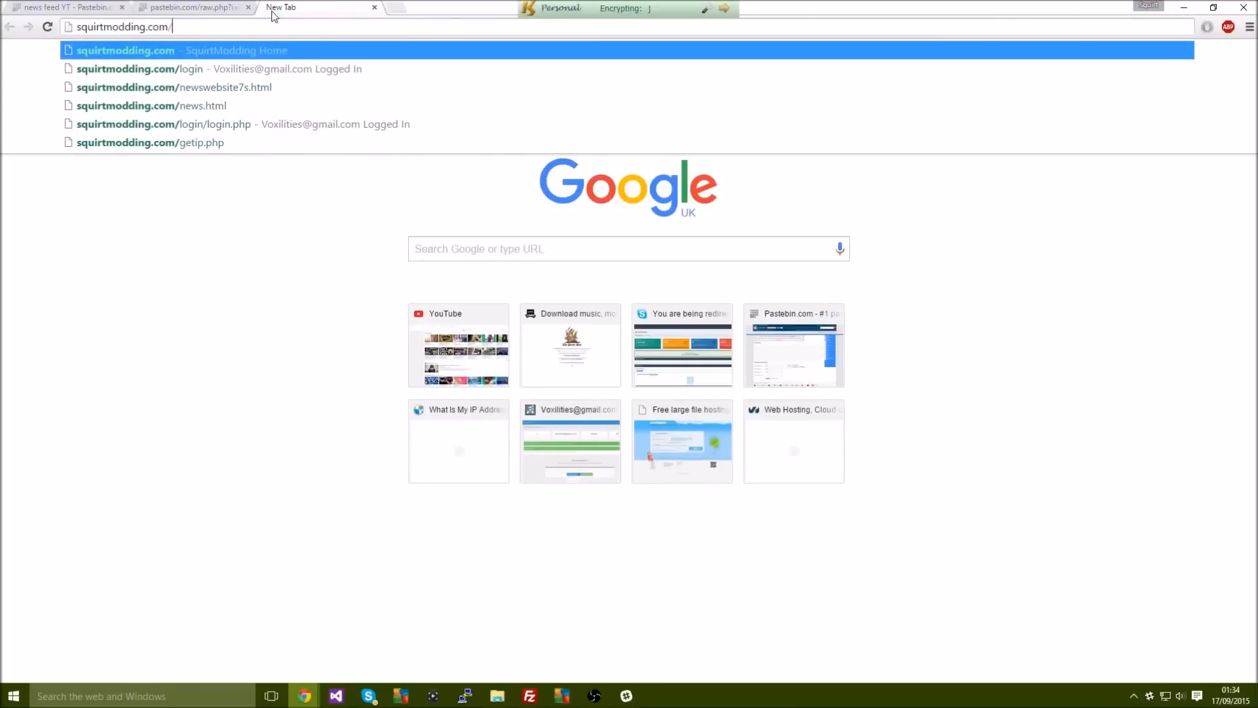
Load squirtmodding.com/newsfeedYT.txt in Chrome and reload it to show the hosted news text.
{"action": "type", "text": "newsfe"}
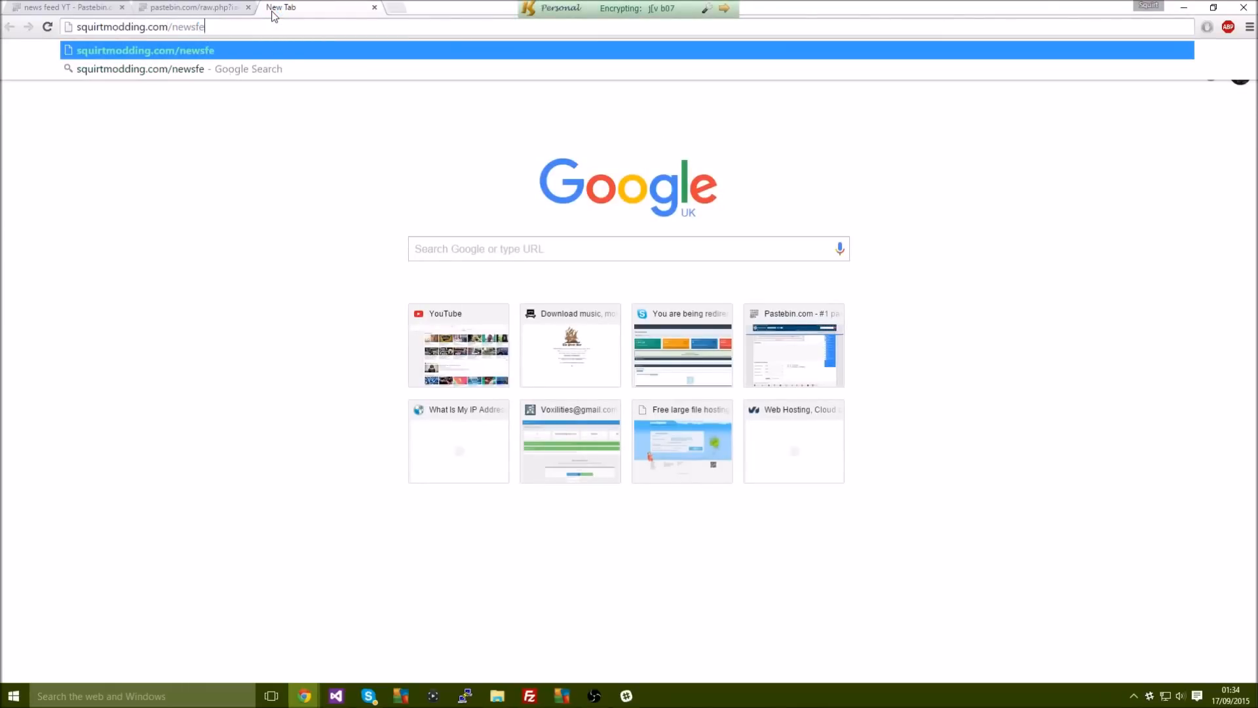
{"action": "type", "text": "ed"}
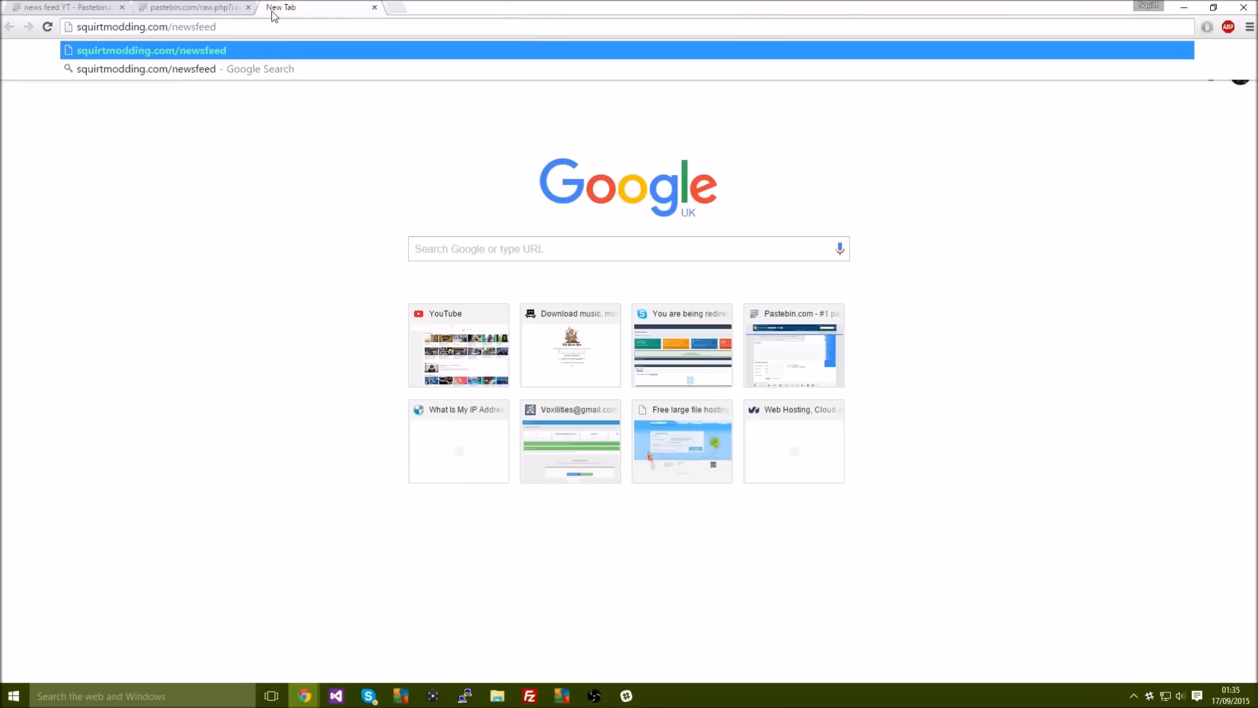
{"action": "type", "text": "YT.txt"}
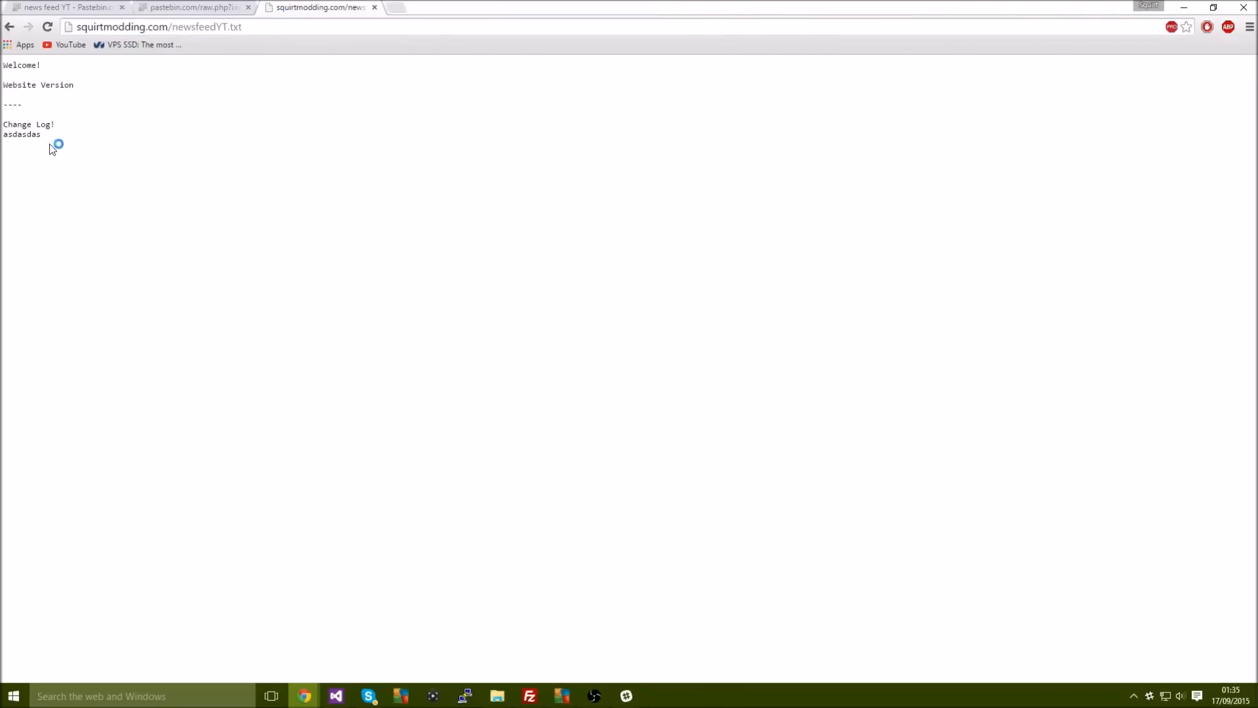
{"action": "right_click", "coordinate": [51, 147]}
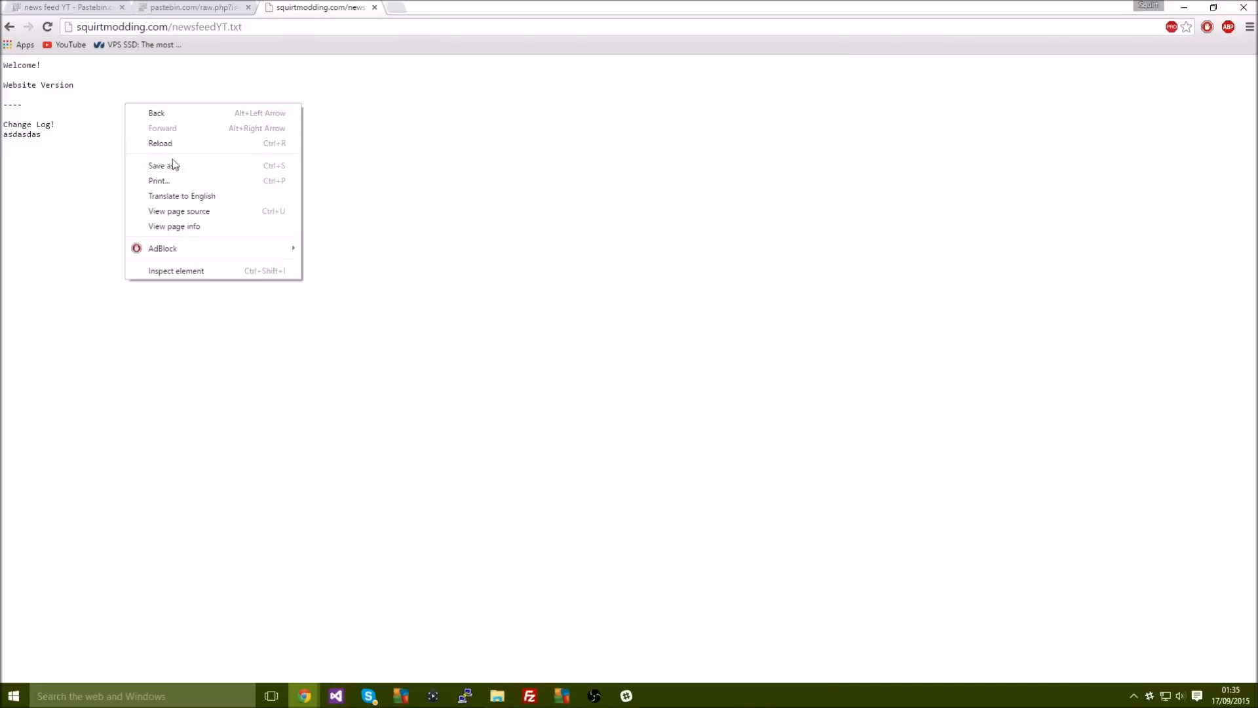
{"action": "left_click", "coordinate": [178, 211]}
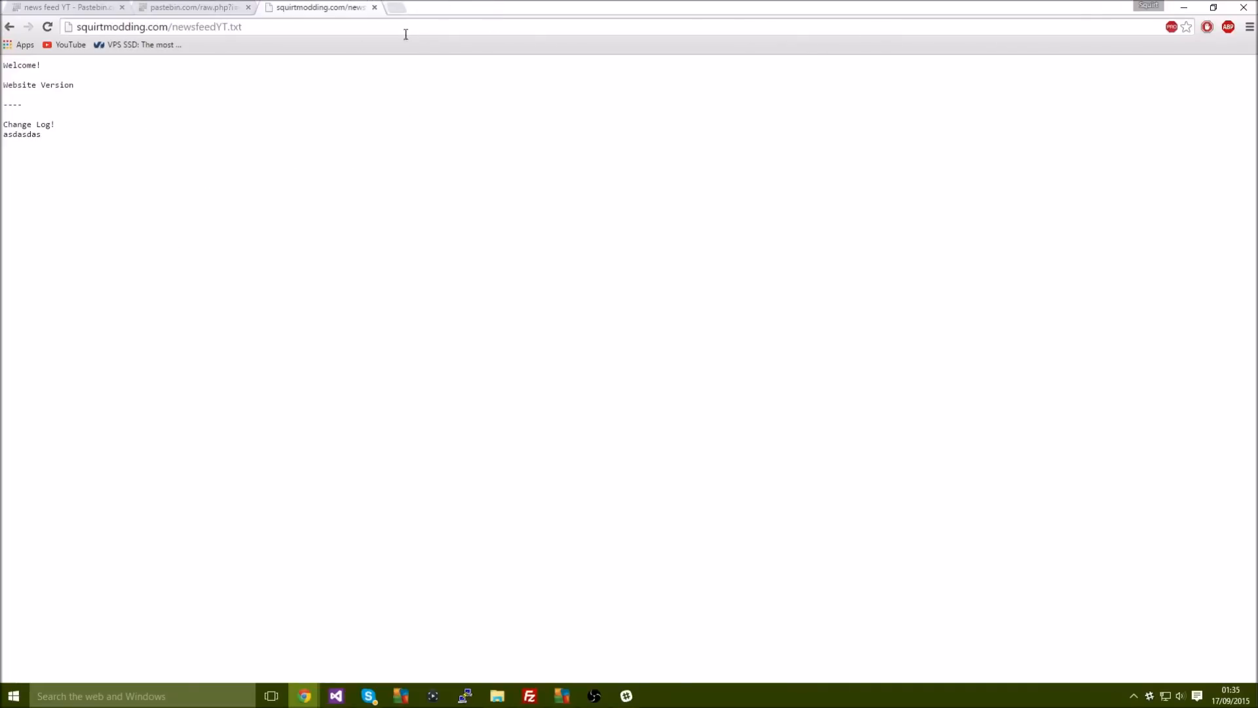
{"action": "left_click", "coordinate": [157, 28]}
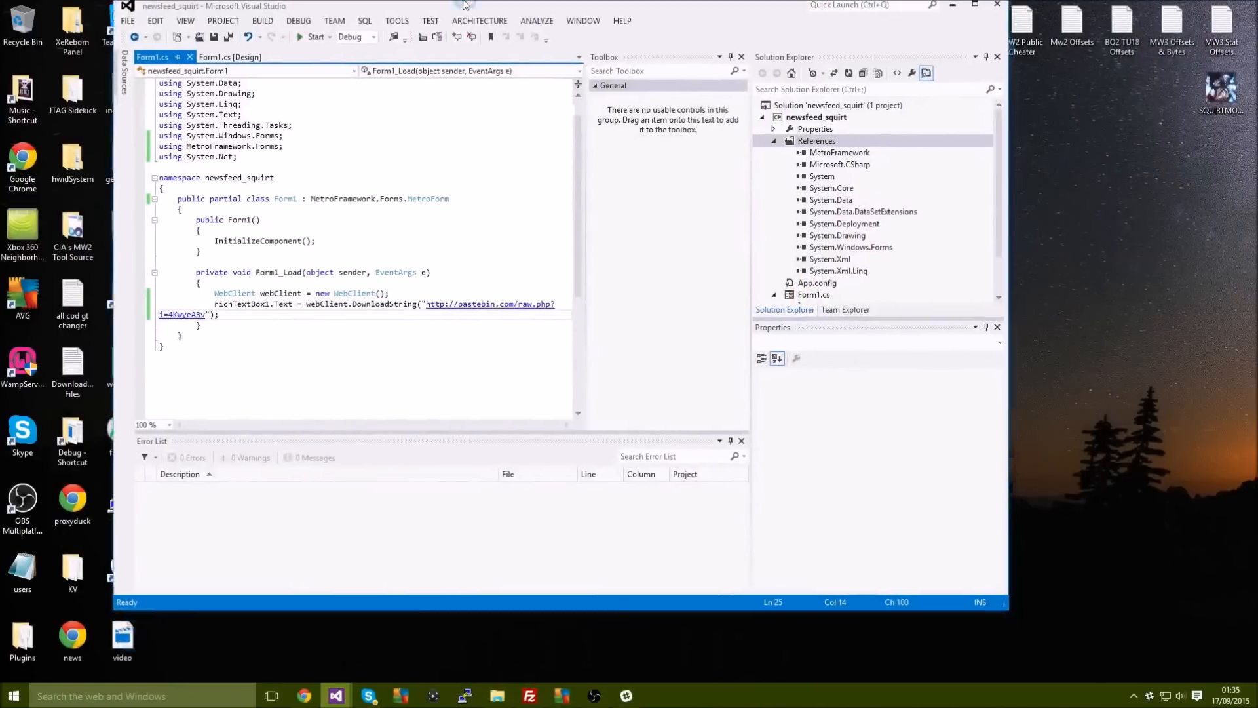
In the form designer, narrow richTextBox1 and find RichTextBox in the Toolbox.
{"action": "left_click", "coordinate": [236, 57]}
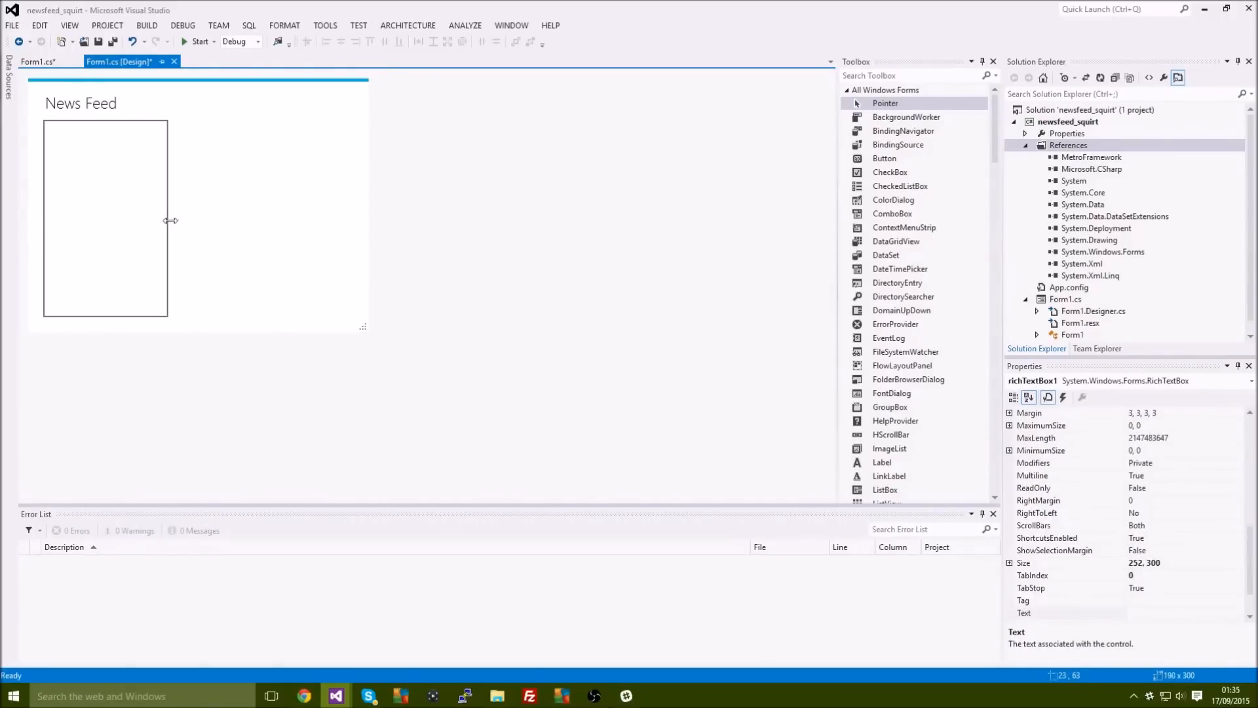
{"action": "left_click_drag", "start_coordinate": [169, 219], "coordinate": [199, 218]}
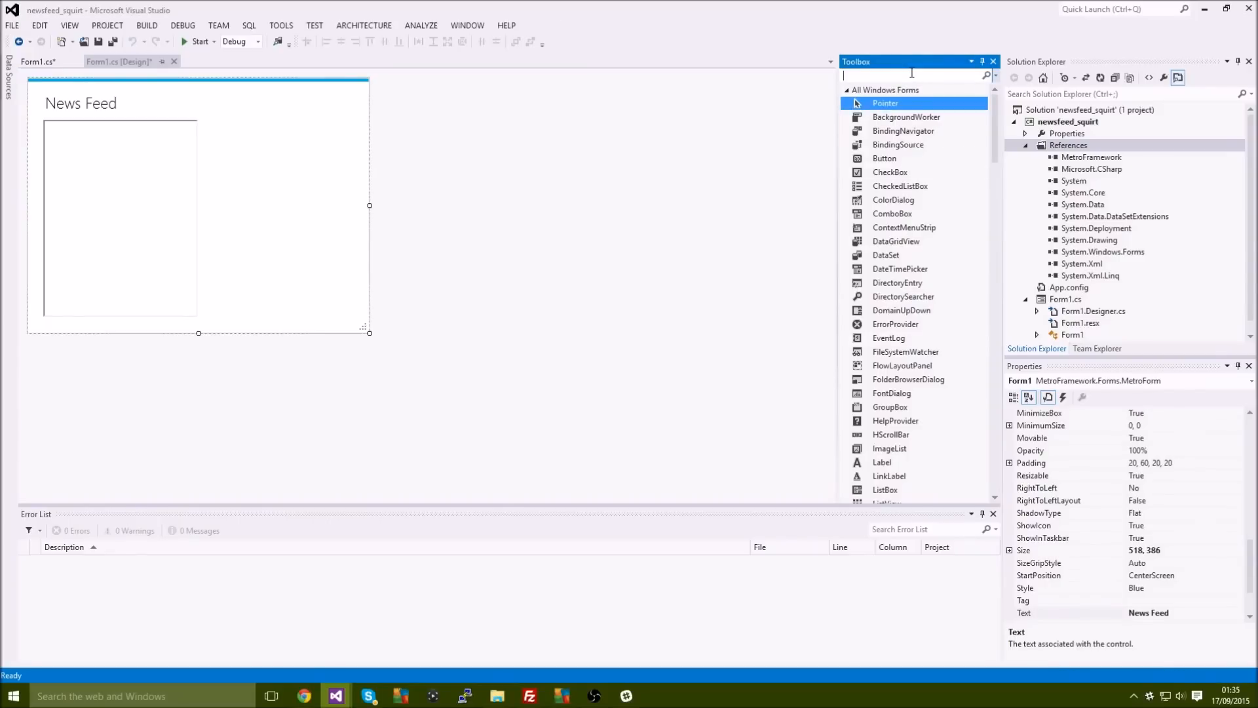
{"action": "type", "text": "rich"}
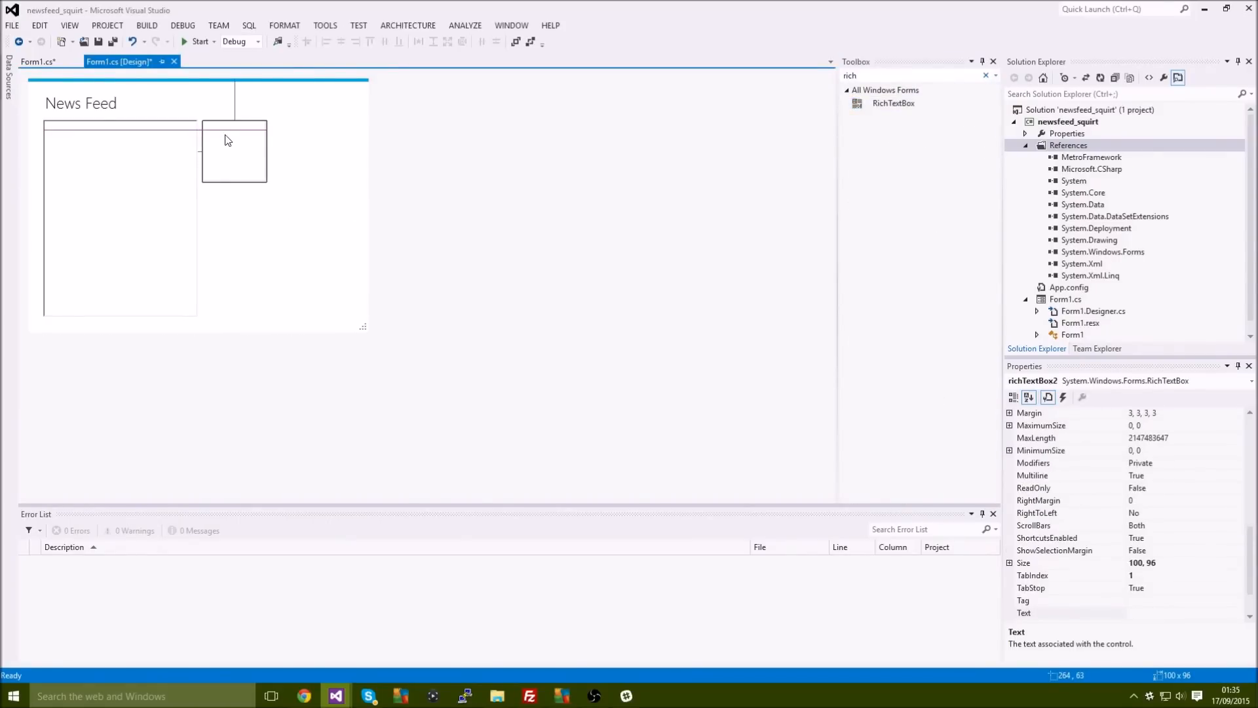
Draw a second rich text box on the right, stretched to match the first's height.
{"action": "left_click_drag", "start_coordinate": [267, 152], "coordinate": [352, 173]}
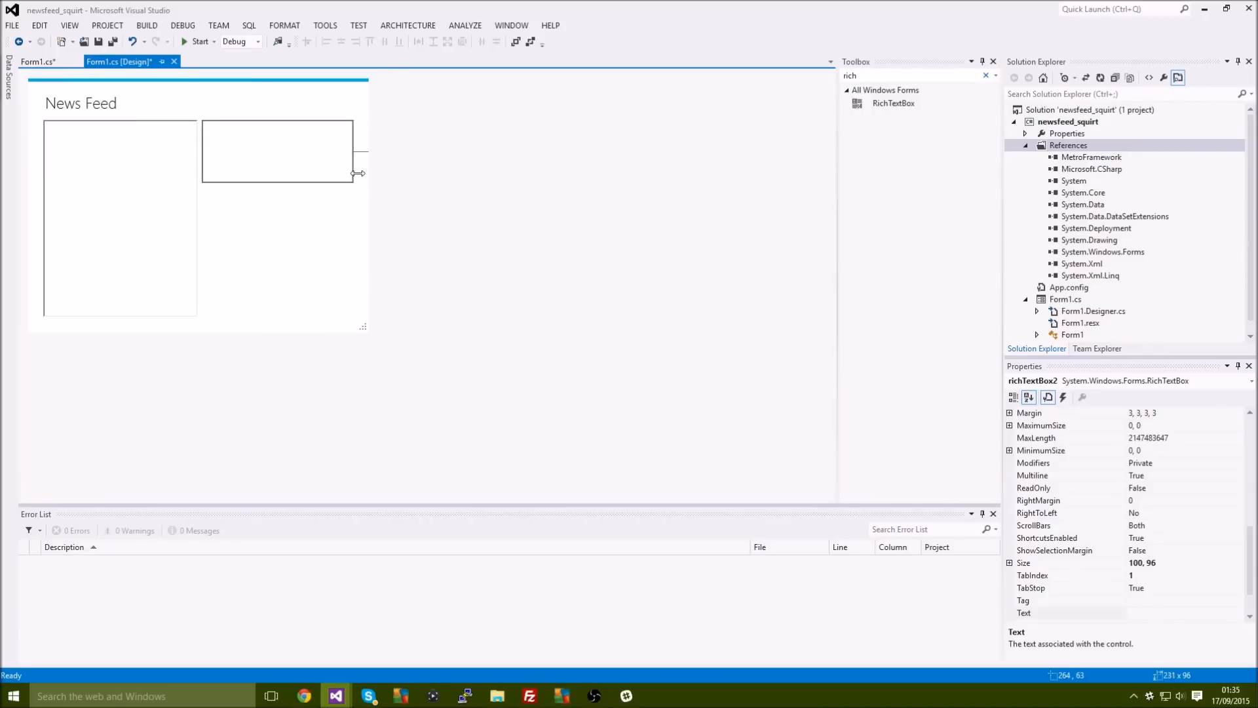
{"action": "left_click_drag", "start_coordinate": [360, 173], "coordinate": [287, 320]}
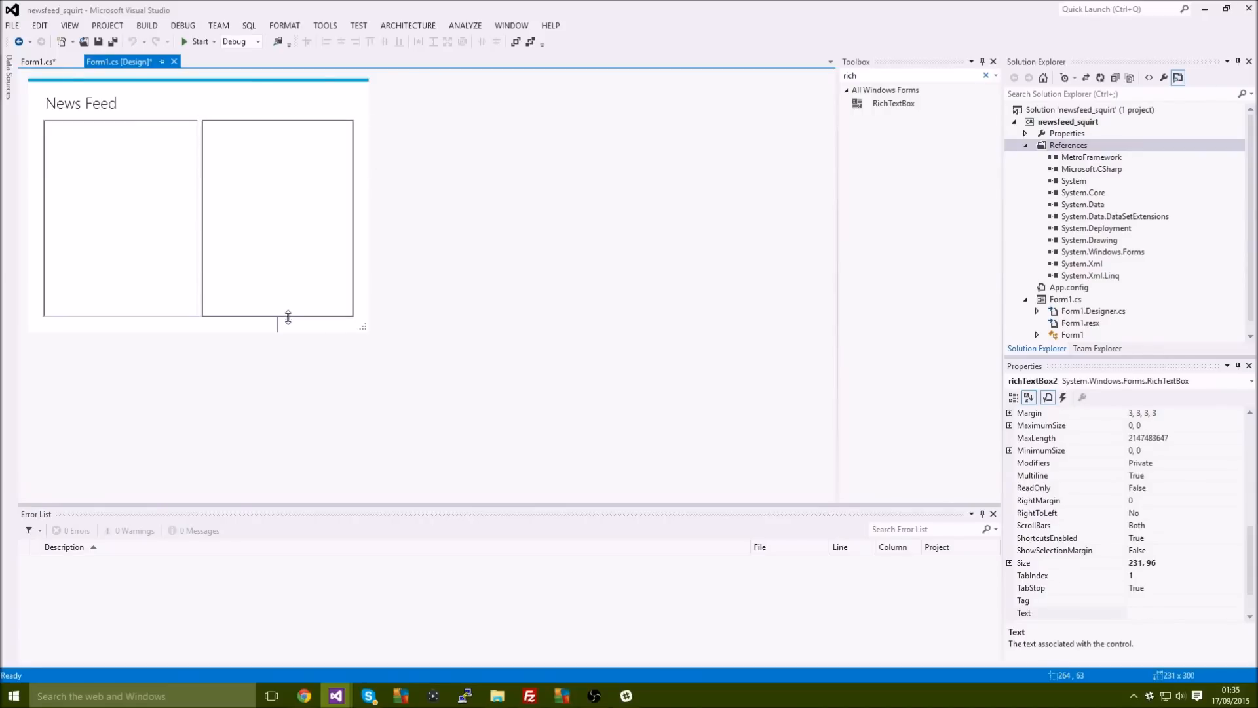
{"action": "left_click", "coordinate": [36, 60]}
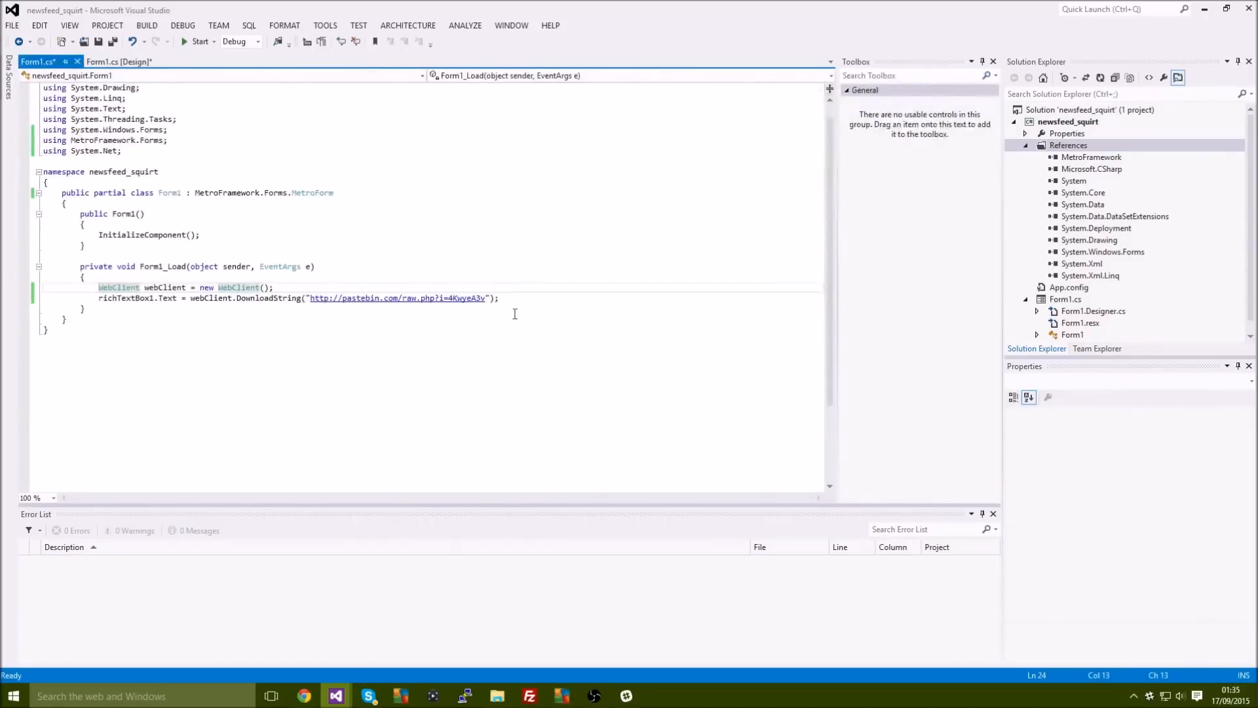
{"action": "type", "text": "richTextBox2."}
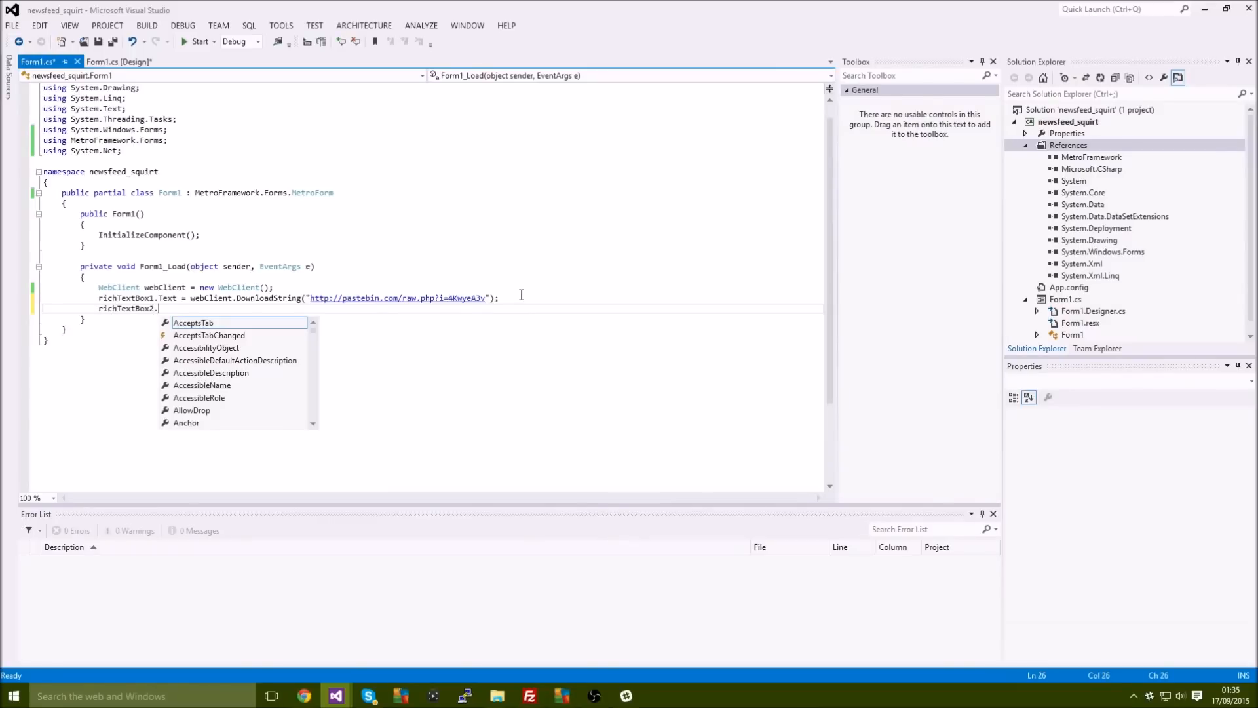
{"action": "type", "text": "Text ="}
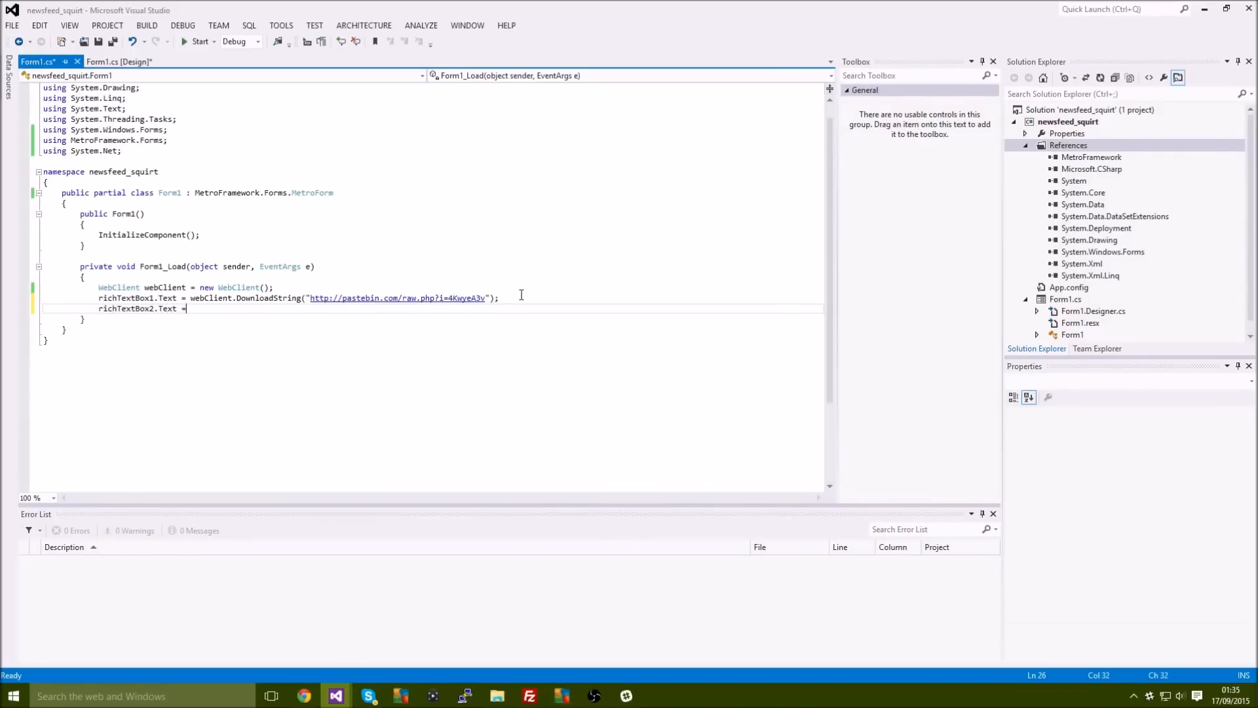
{"action": "type", "text": "webClient.DownloadString(\"\");"}
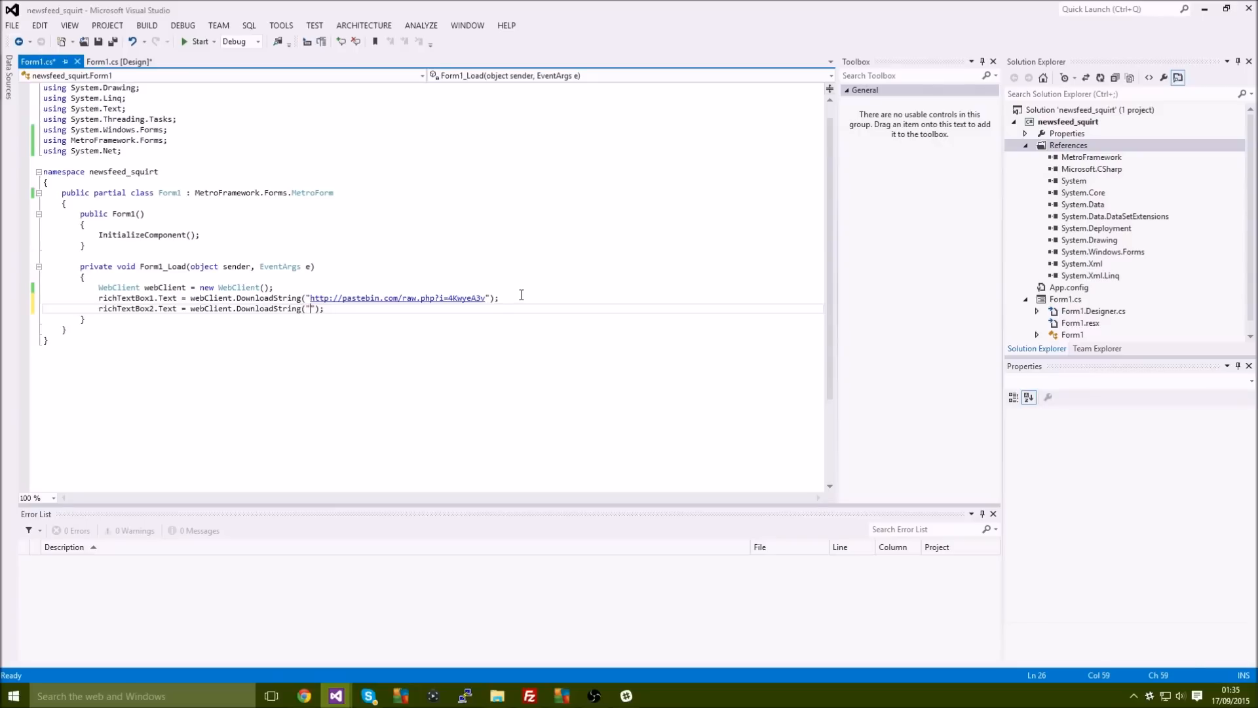
{"action": "type", "text": "http://squirtmodding.com/newsfeedYT.txt"}
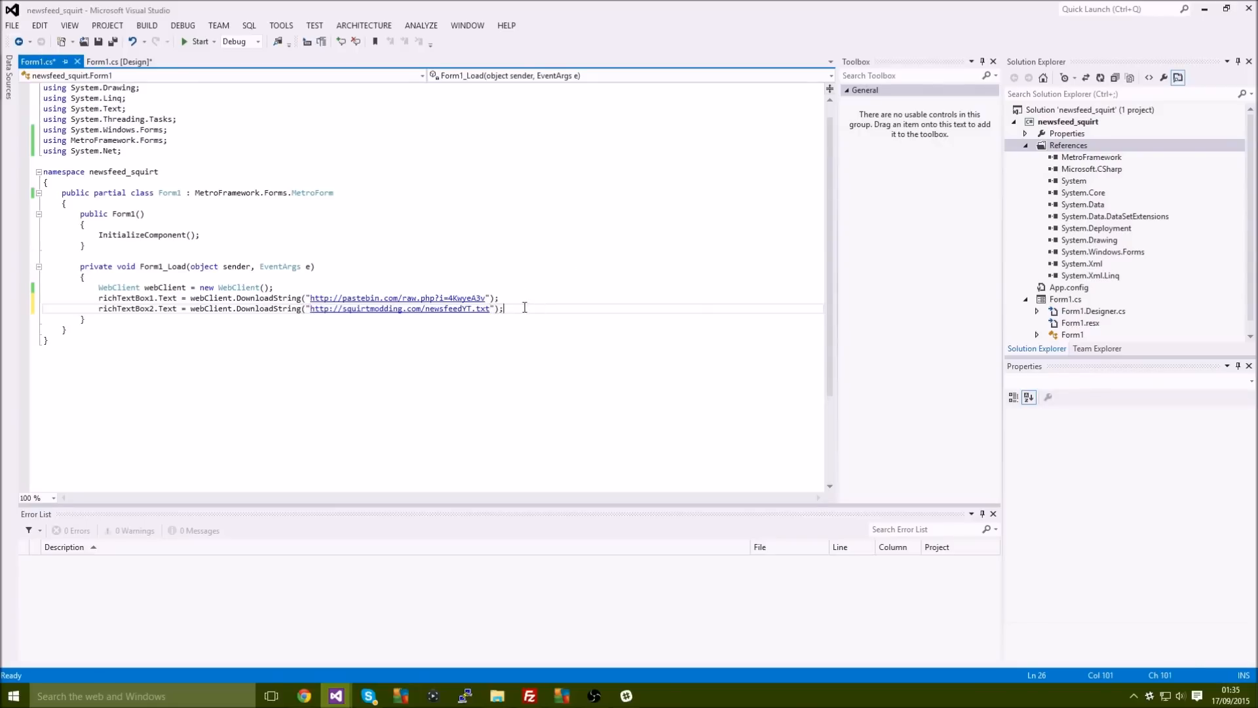
{"action": "left_click", "coordinate": [197, 41]}
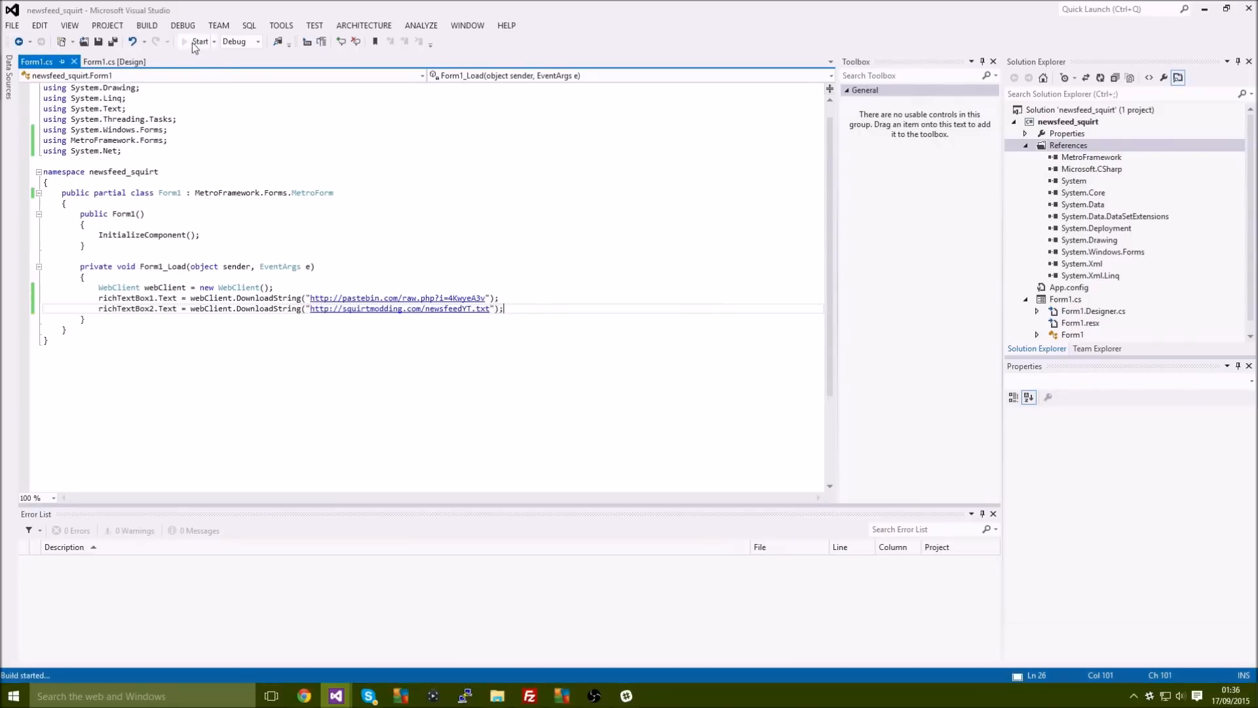
{"action": "left_click", "coordinate": [199, 41]}
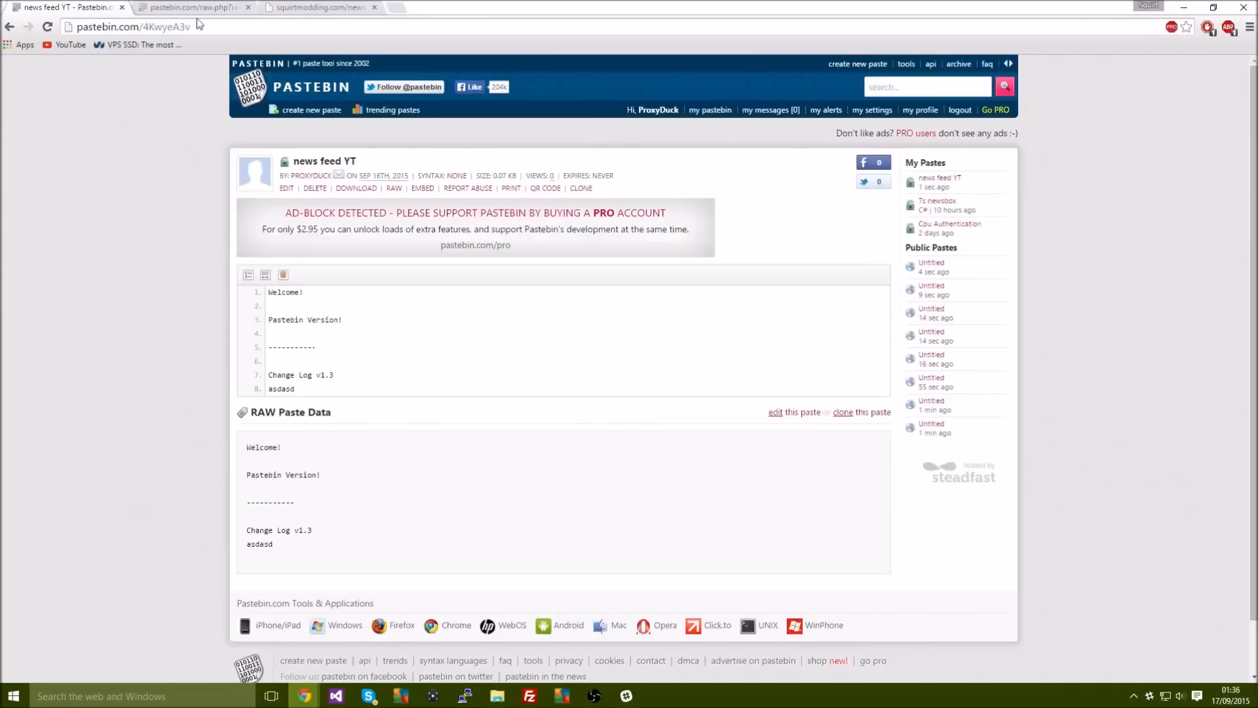
Edit the YT paste to read "The tool has updated!" and "abc123", submit it, and return to Visual Studio.
{"action": "left_click", "coordinate": [241, 7]}
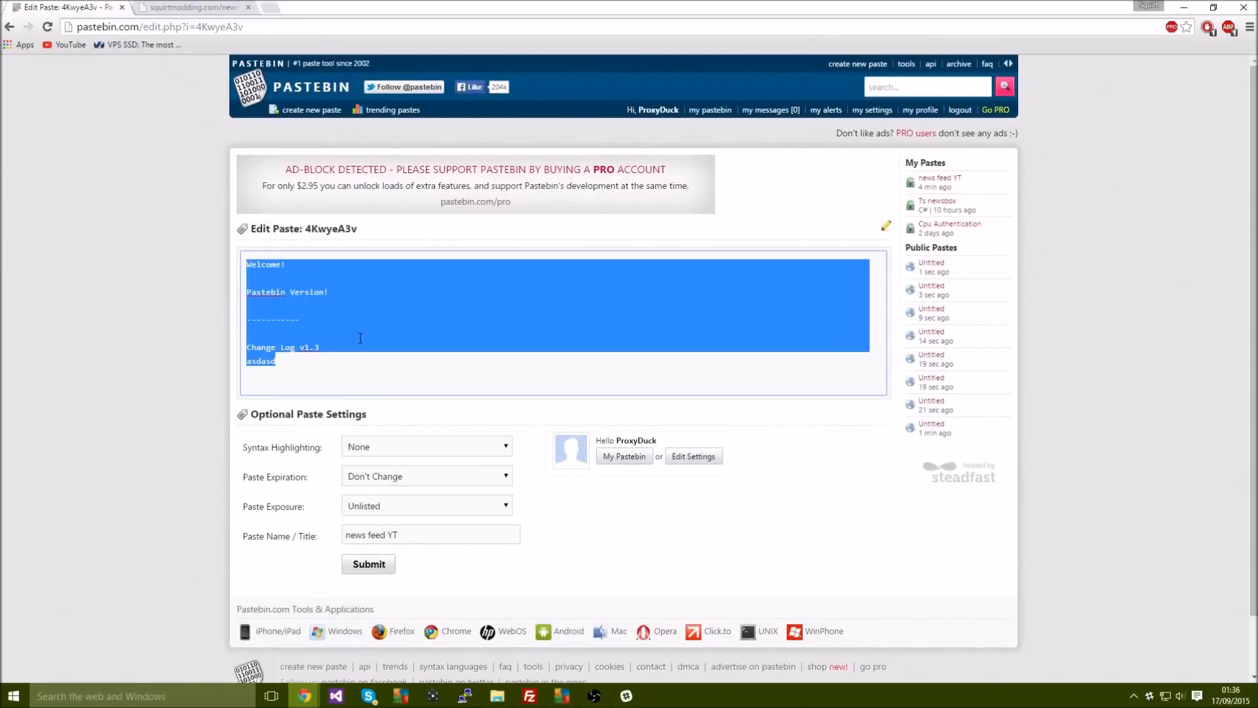
{"action": "key", "text": "Delete"}
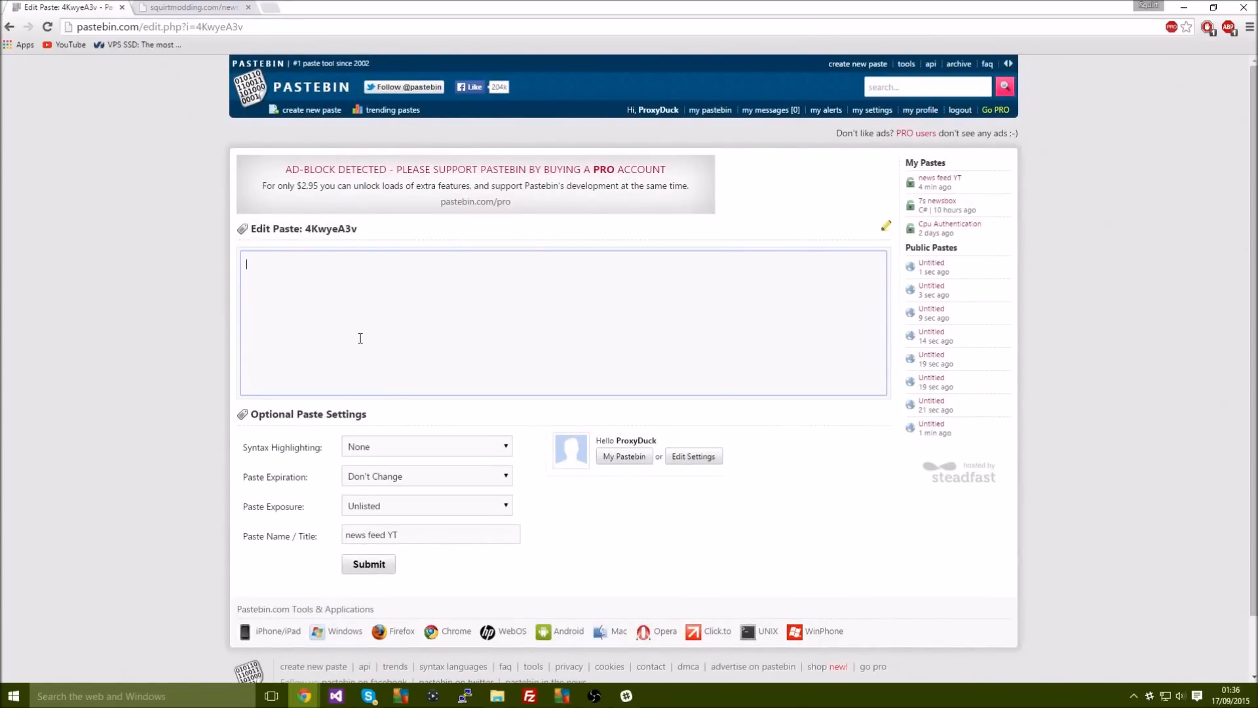
{"action": "type", "text": "The tool has updated!"}
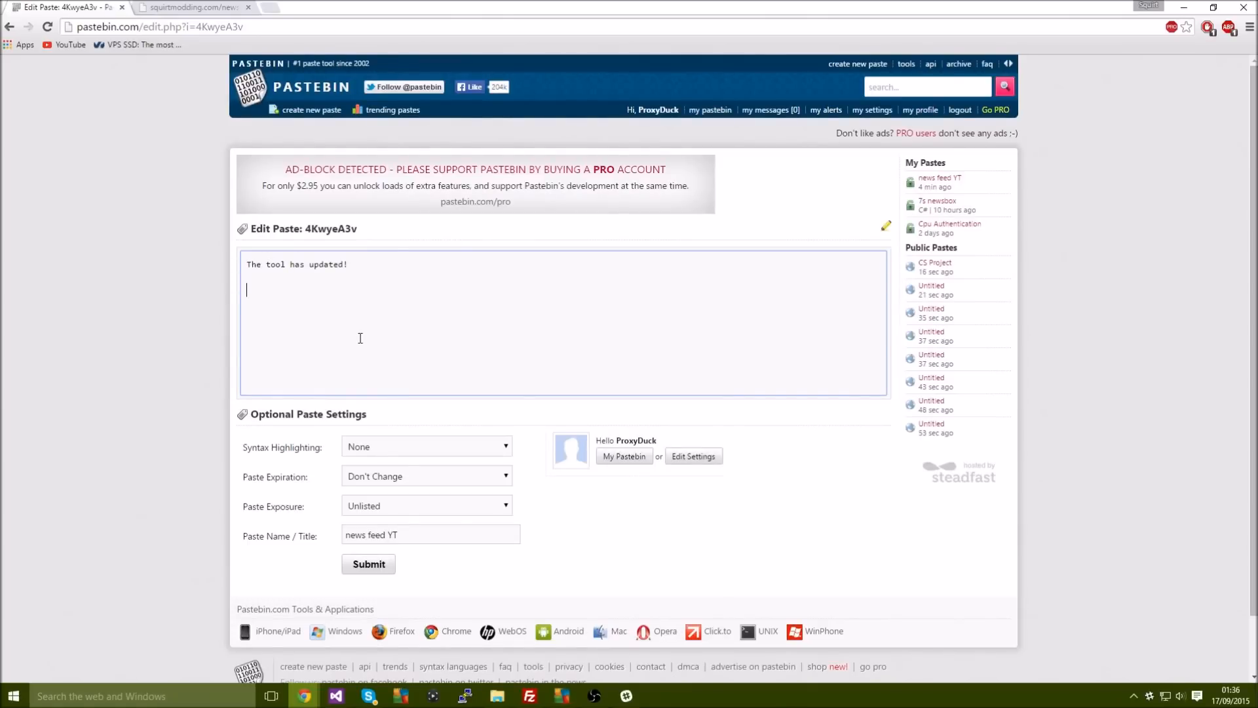
{"action": "type", "text": "abc123"}
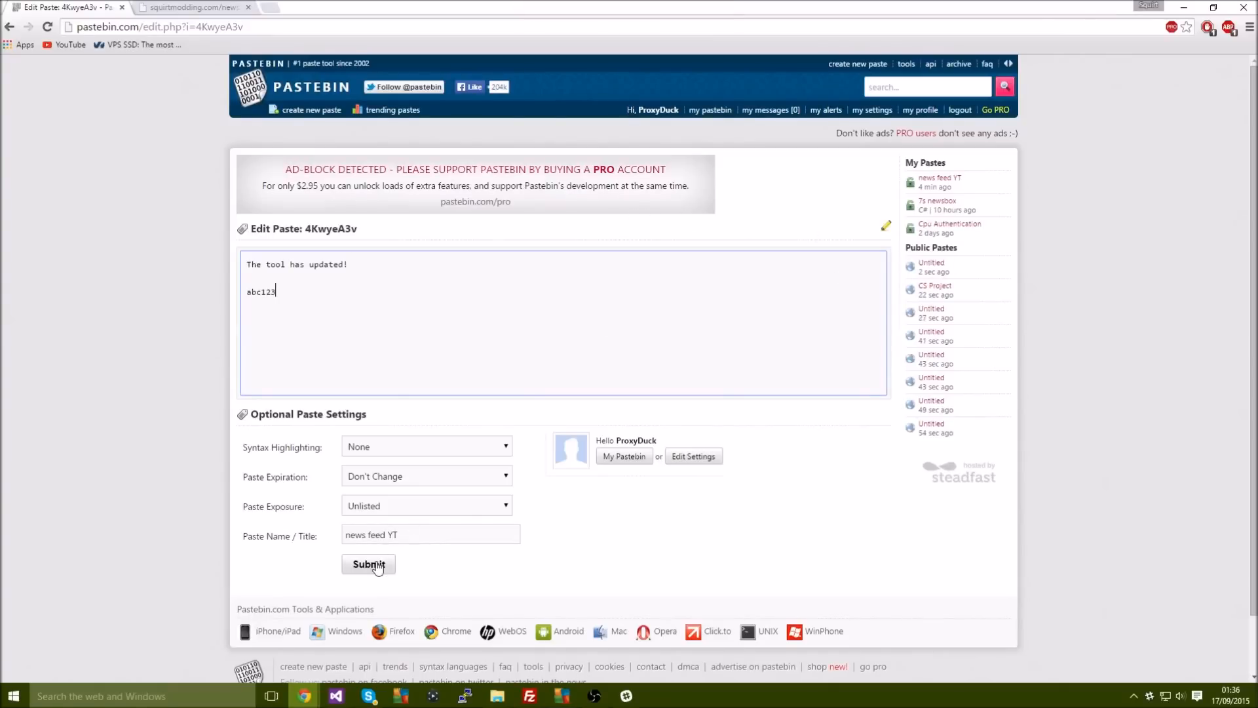
{"action": "left_click", "coordinate": [368, 563]}
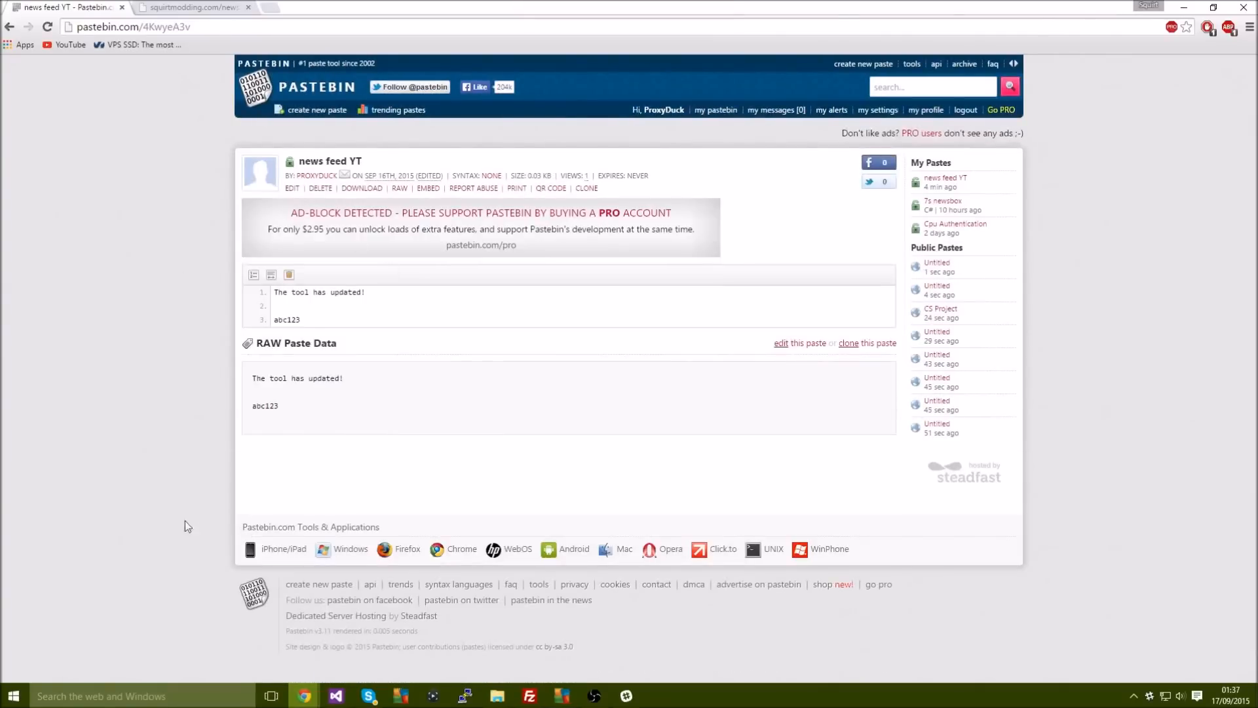
{"action": "left_click", "coordinate": [334, 695]}
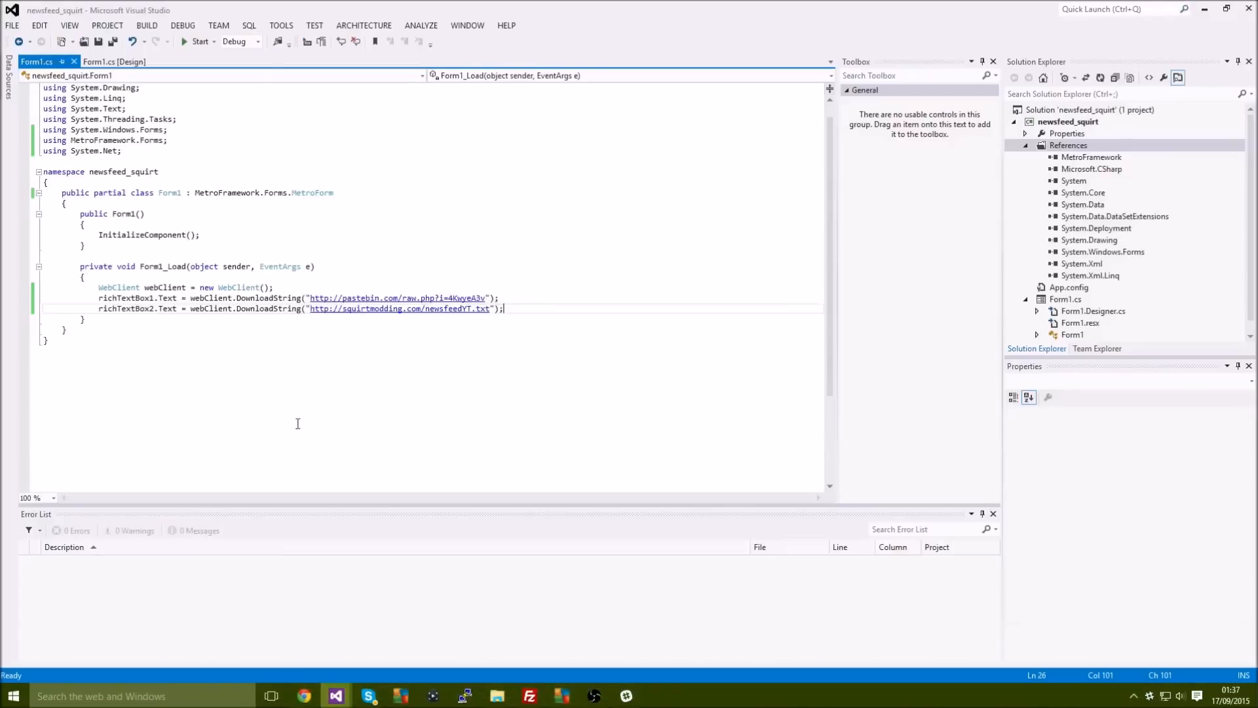
Run the app to check the feeds, then build newsfeed_squirt from the BUILD menu successfully.
{"action": "left_click", "coordinate": [195, 41]}
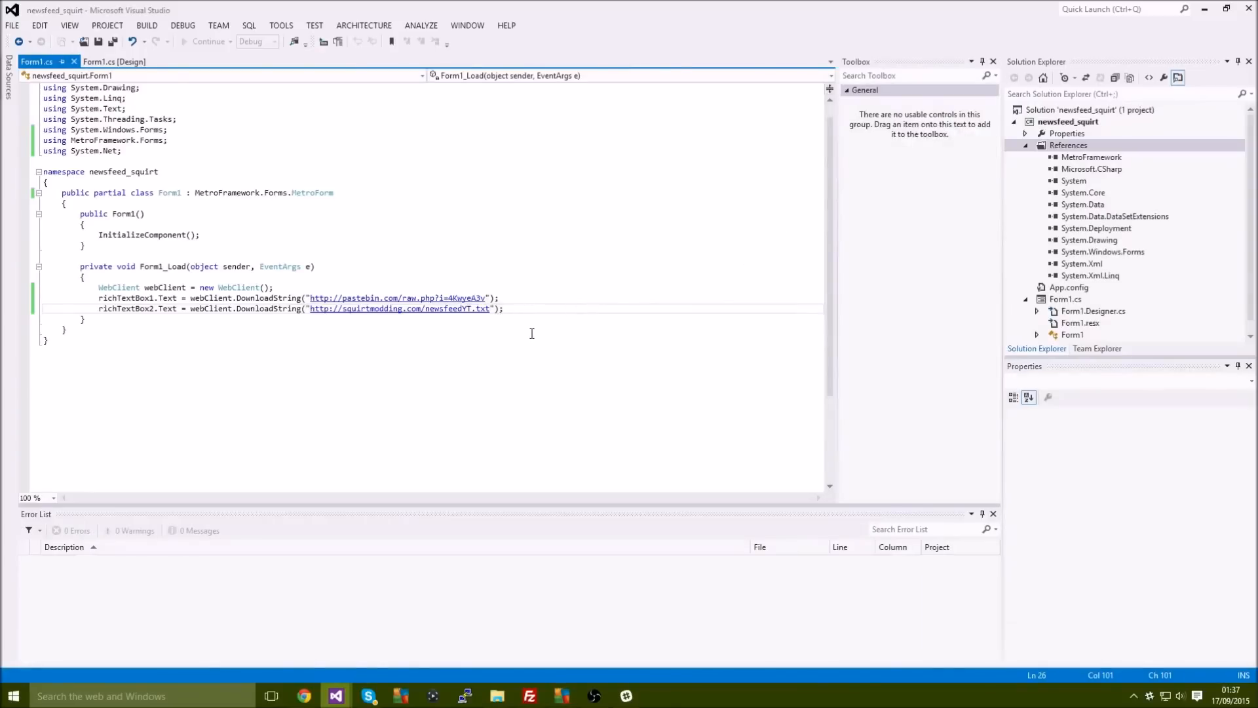
{"action": "left_click", "coordinate": [123, 61]}
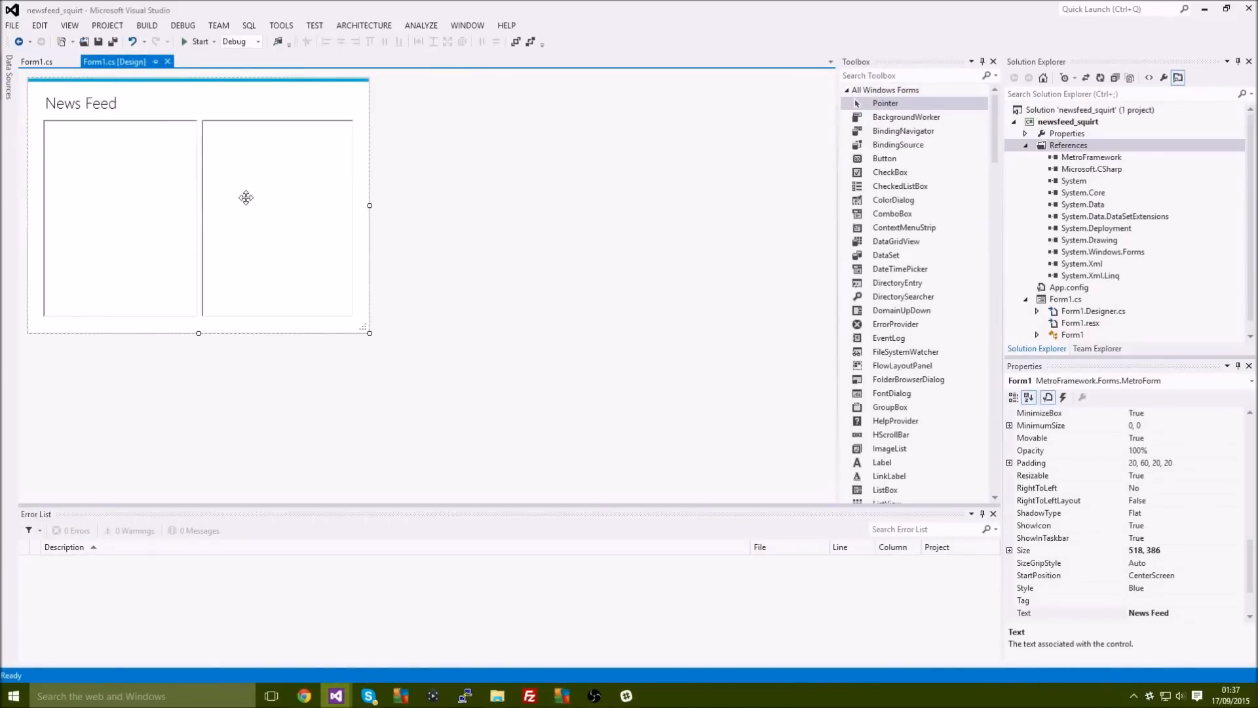
{"action": "left_click", "coordinate": [37, 61]}
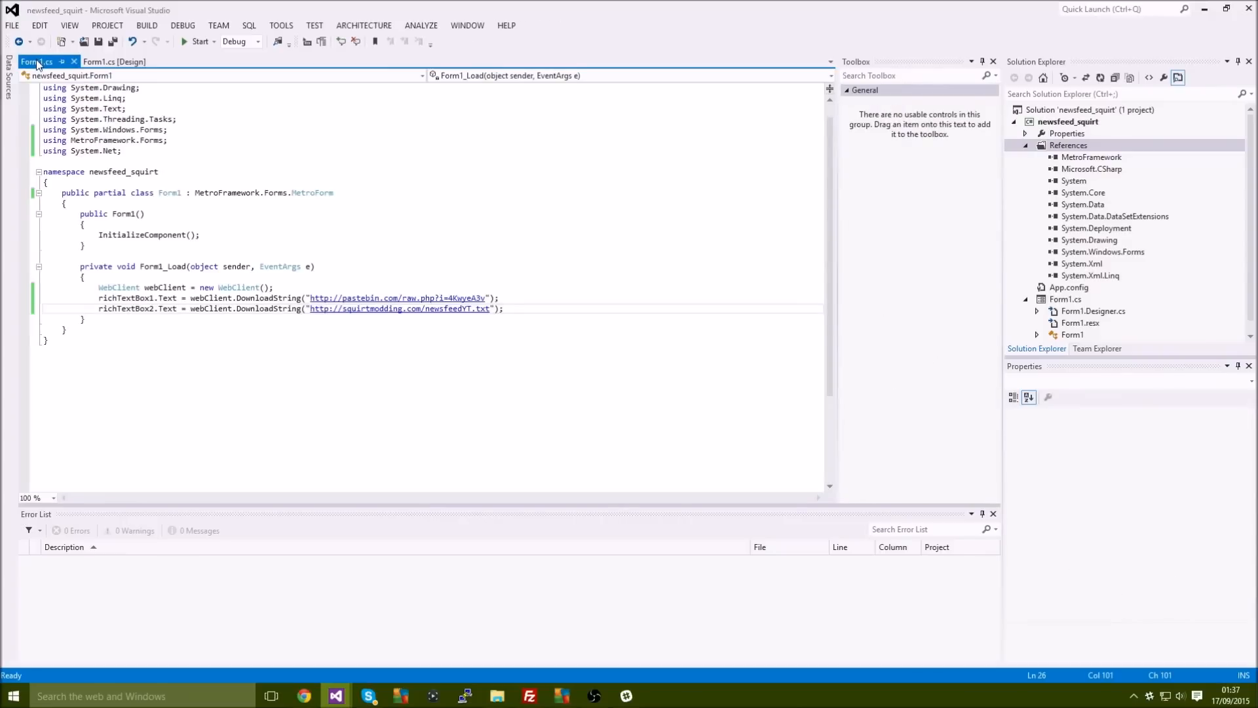
{"action": "left_click", "coordinate": [146, 25]}
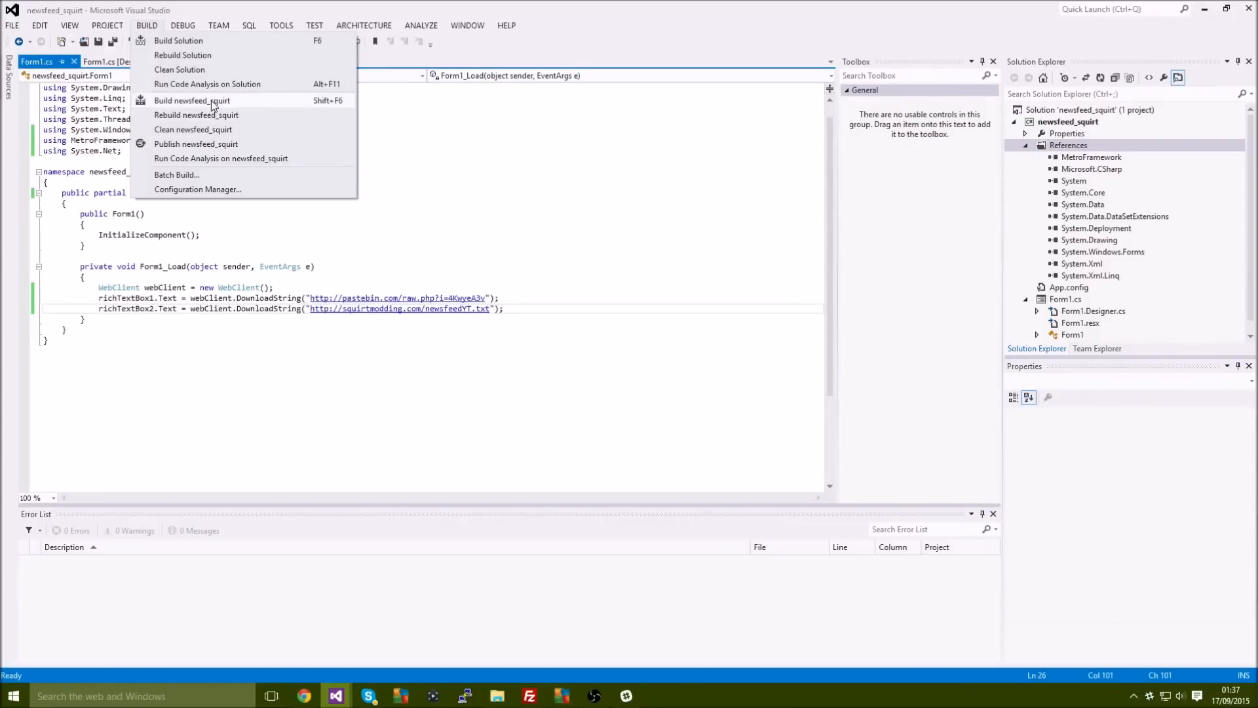
{"action": "left_click", "coordinate": [191, 99]}
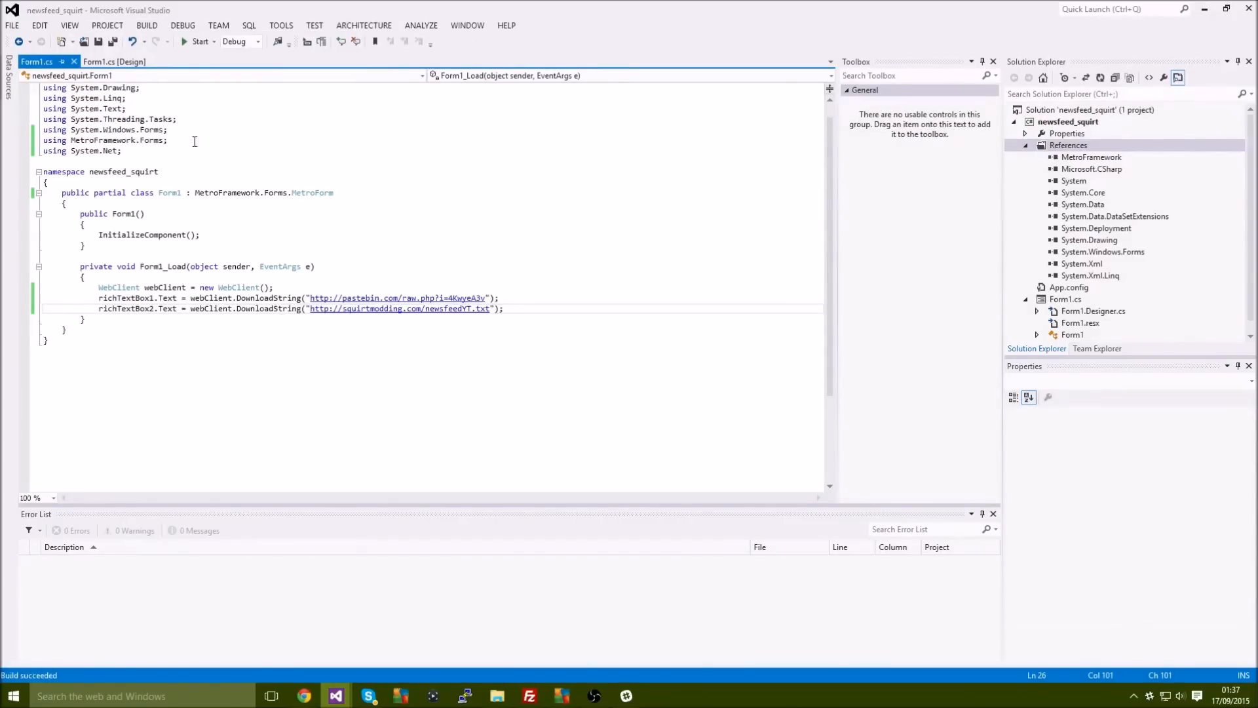
{"action": "mouse_move", "coordinate": [564, 6]}
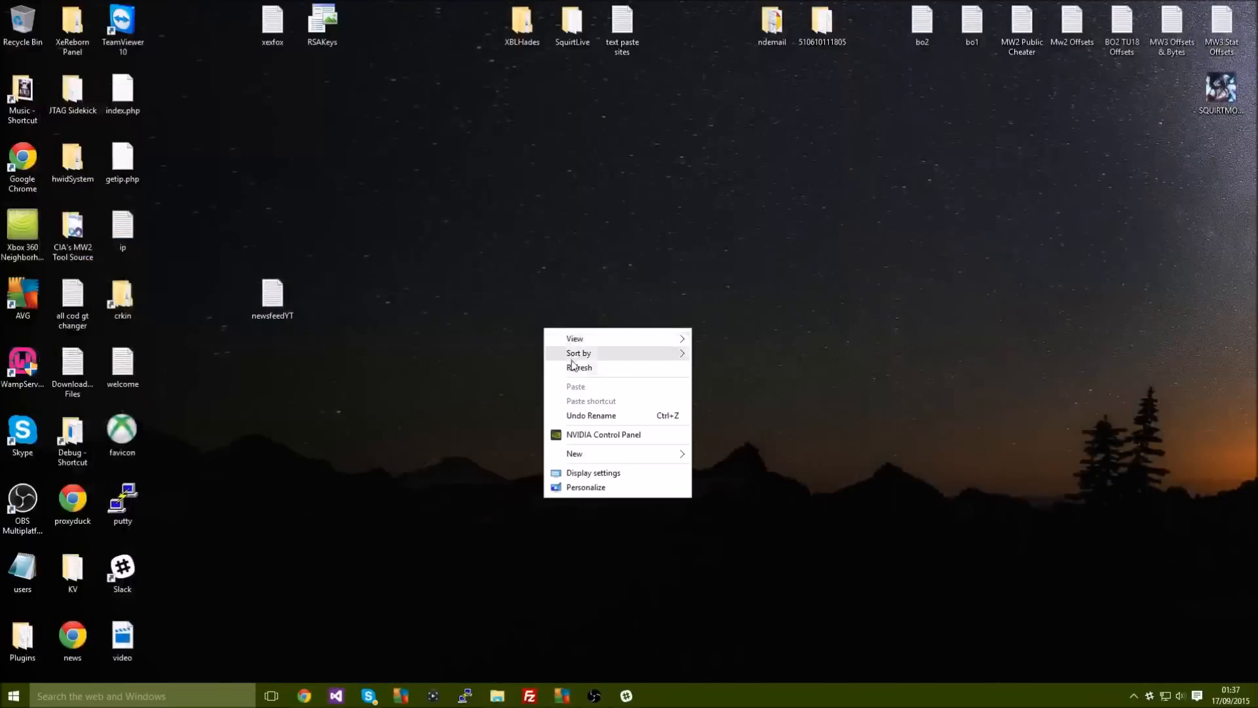
{"action": "left_click", "coordinate": [641, 668]}
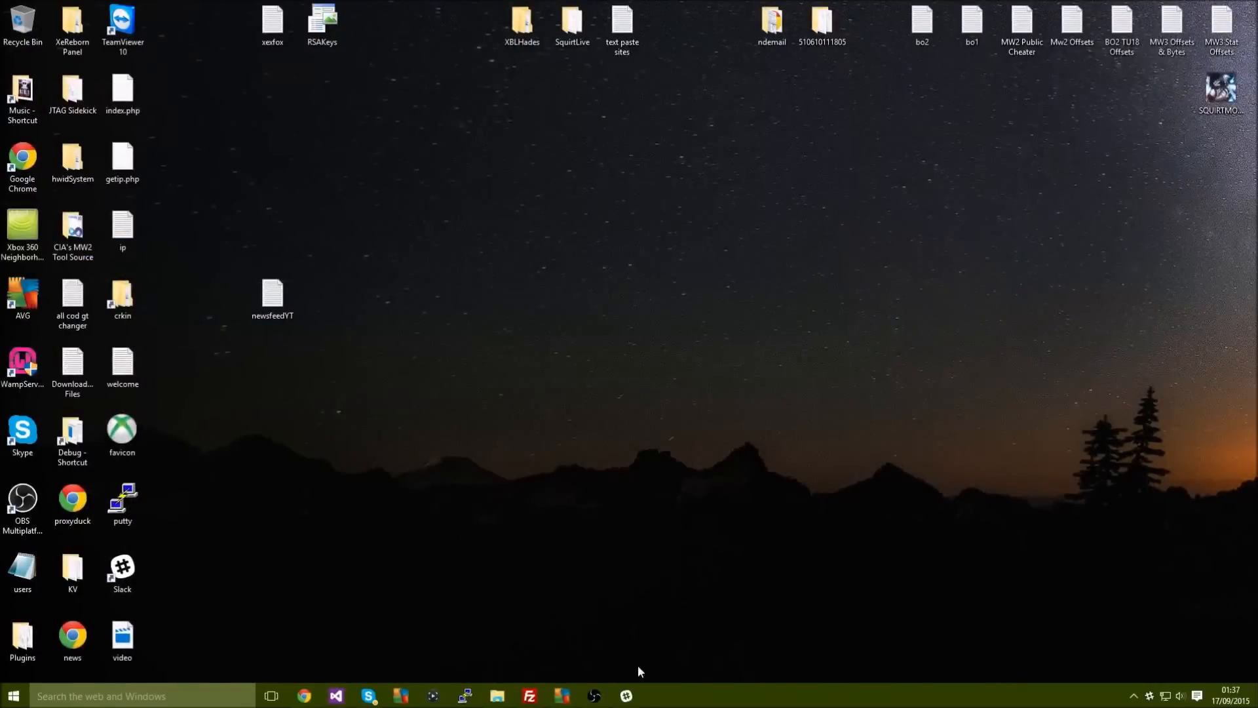